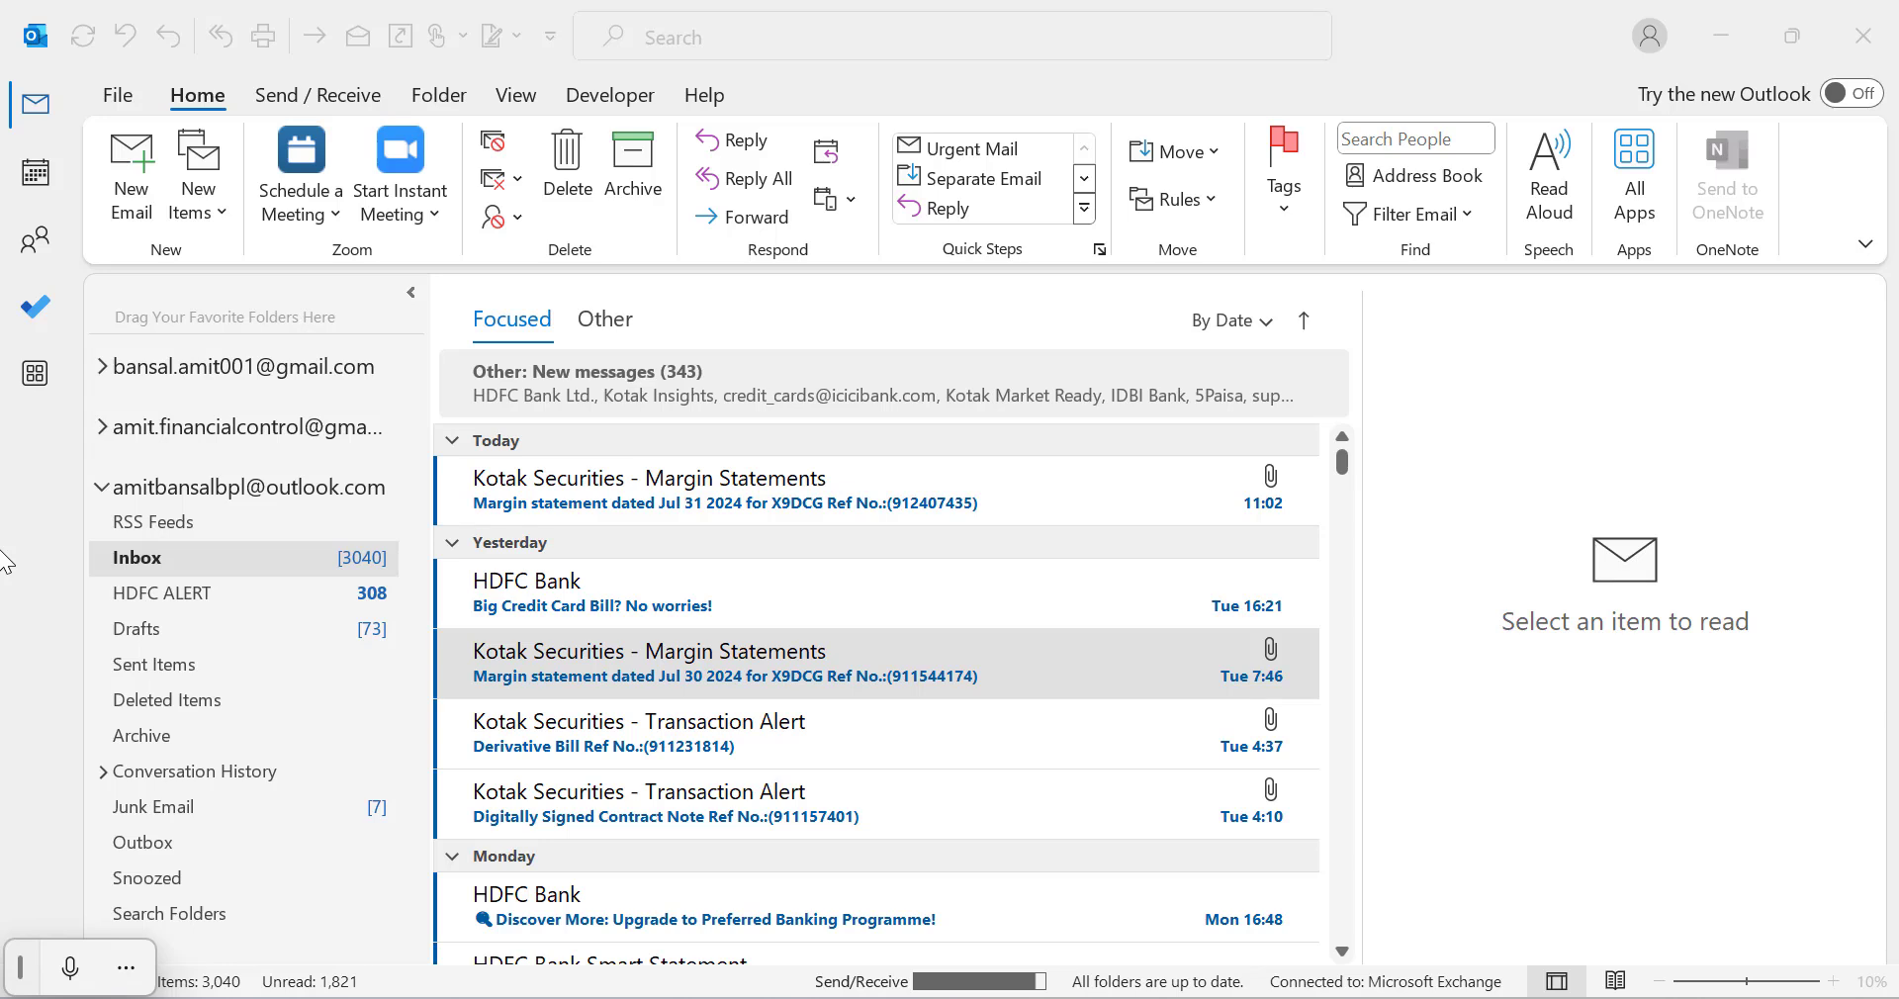
pyautogui.moveTo(223, 523)
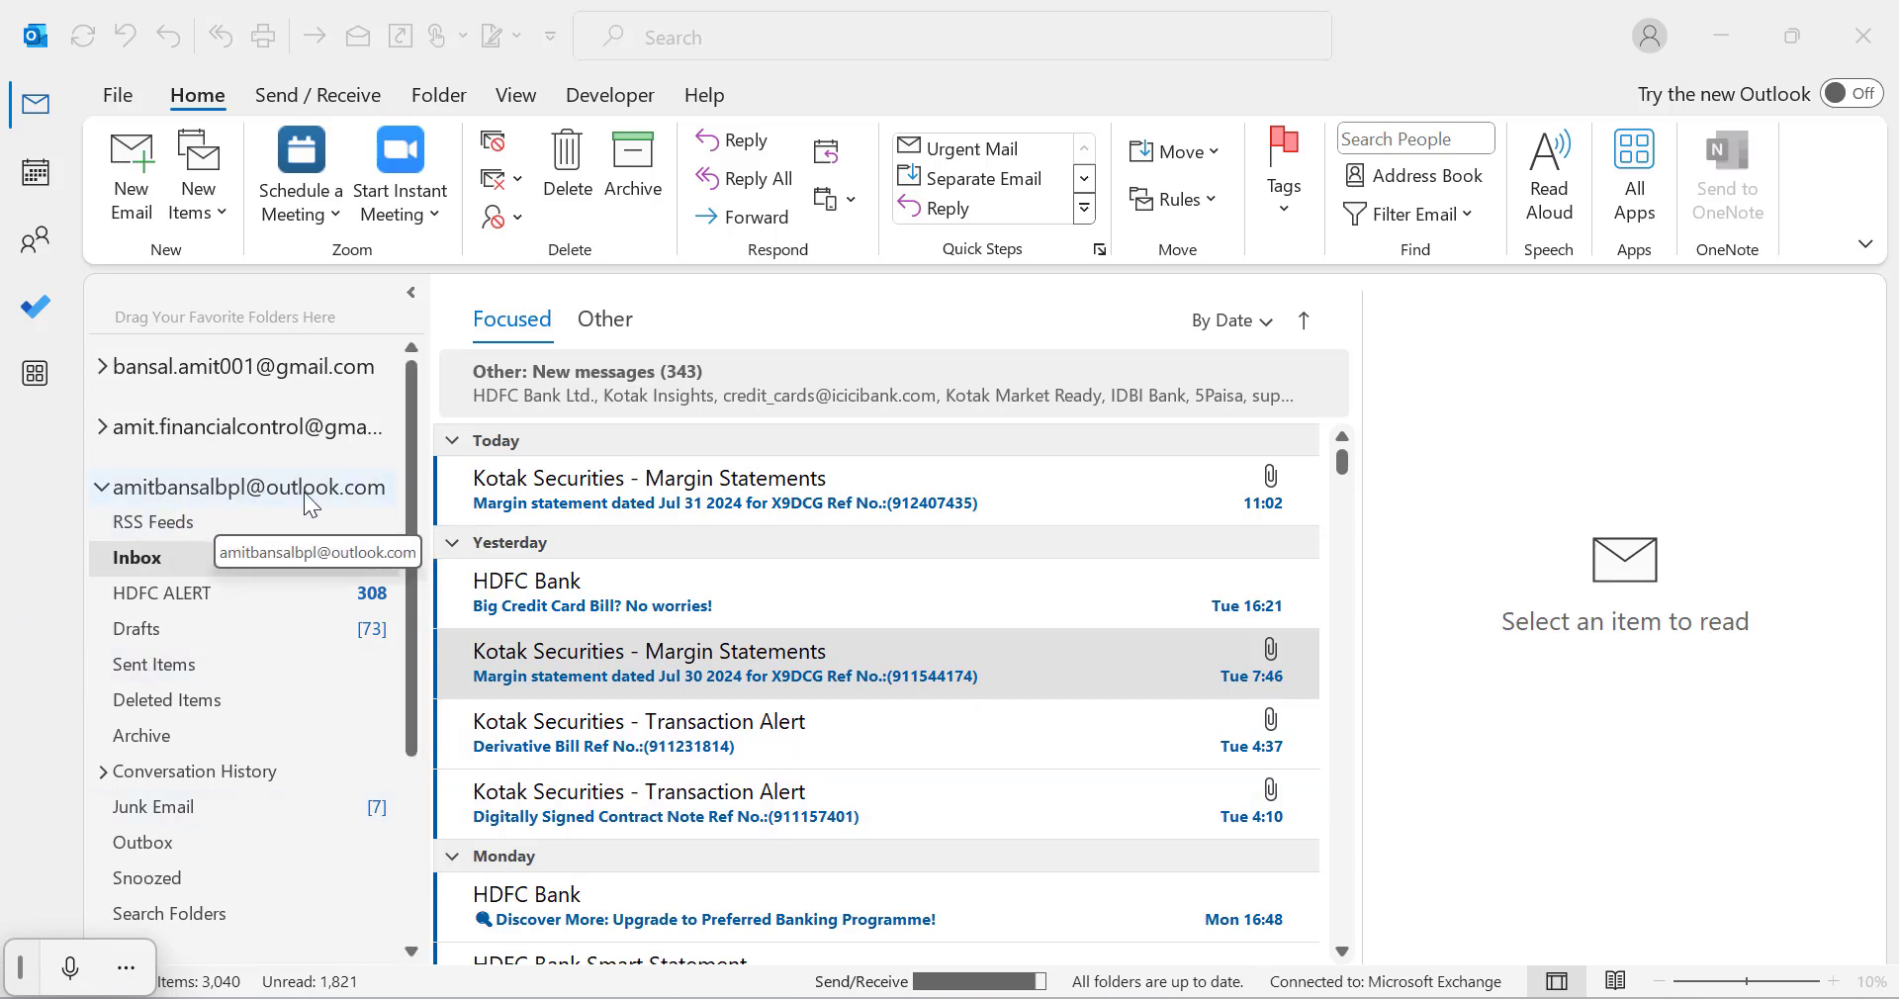
# Reach the Mail page of Outlook Options for the outlook.com mailbox.
pyautogui.click(136, 558)
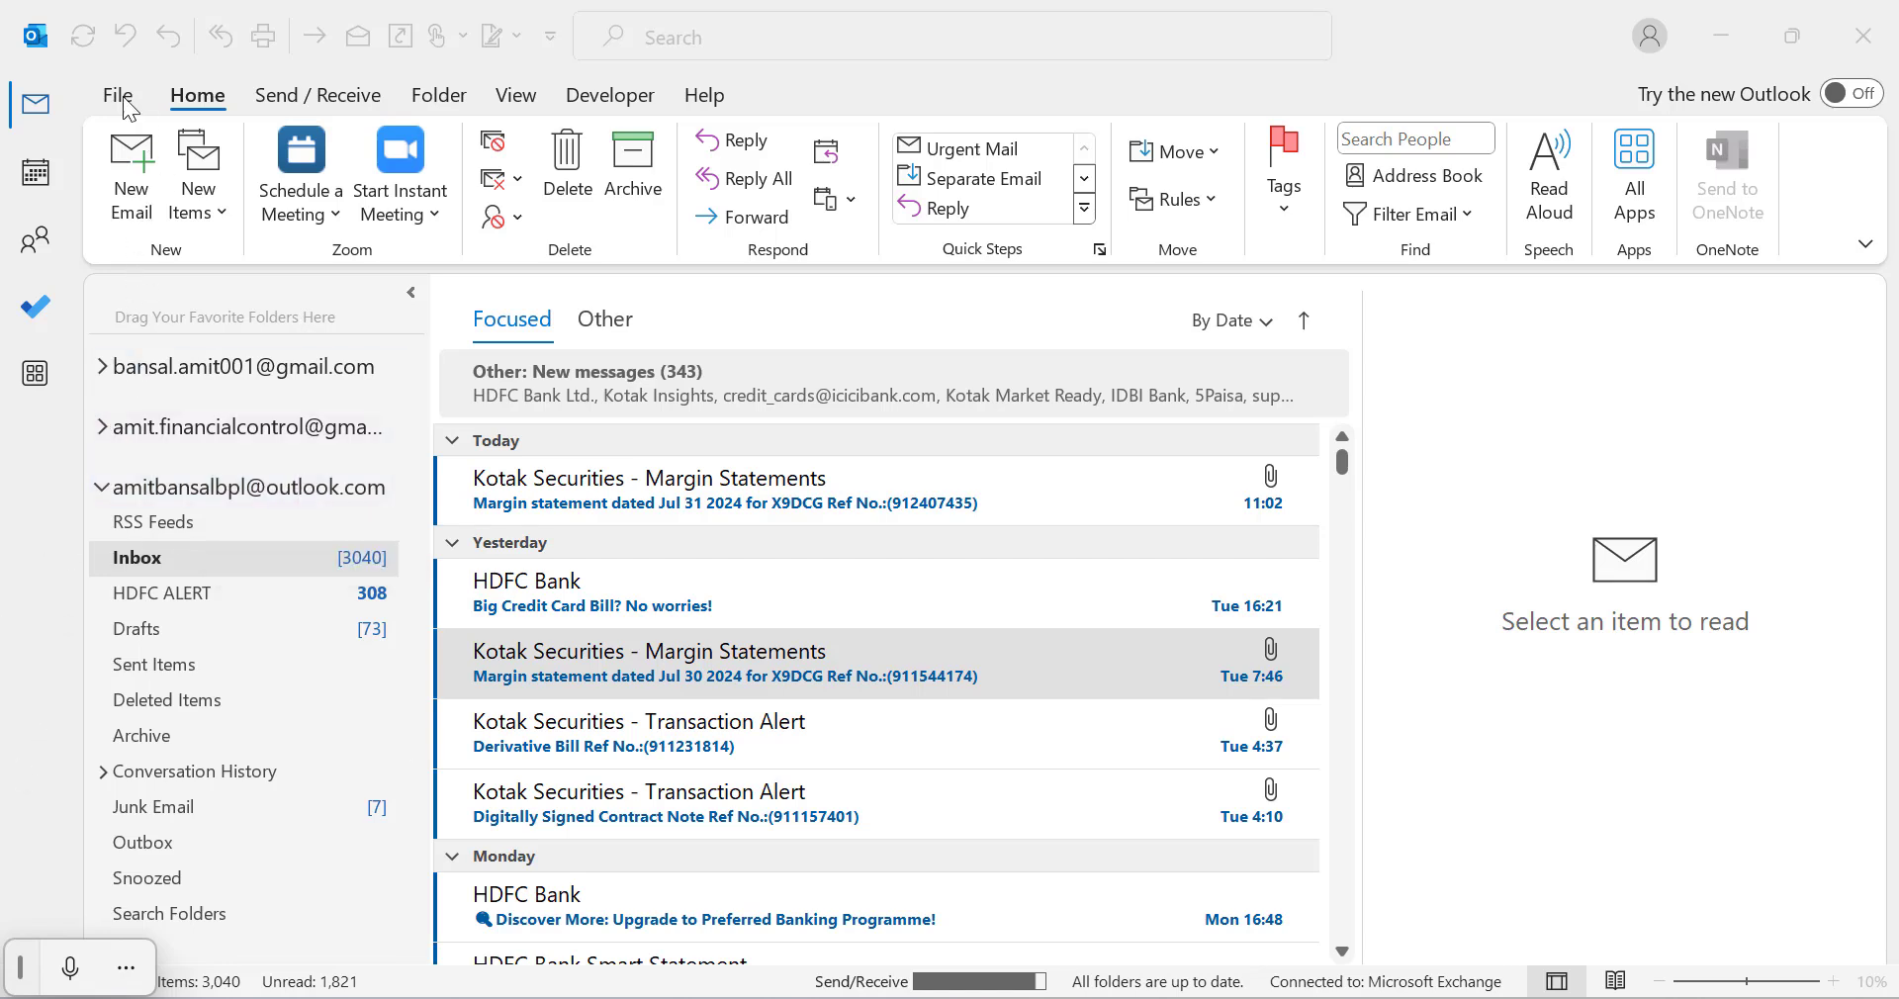
pyautogui.click(117, 95)
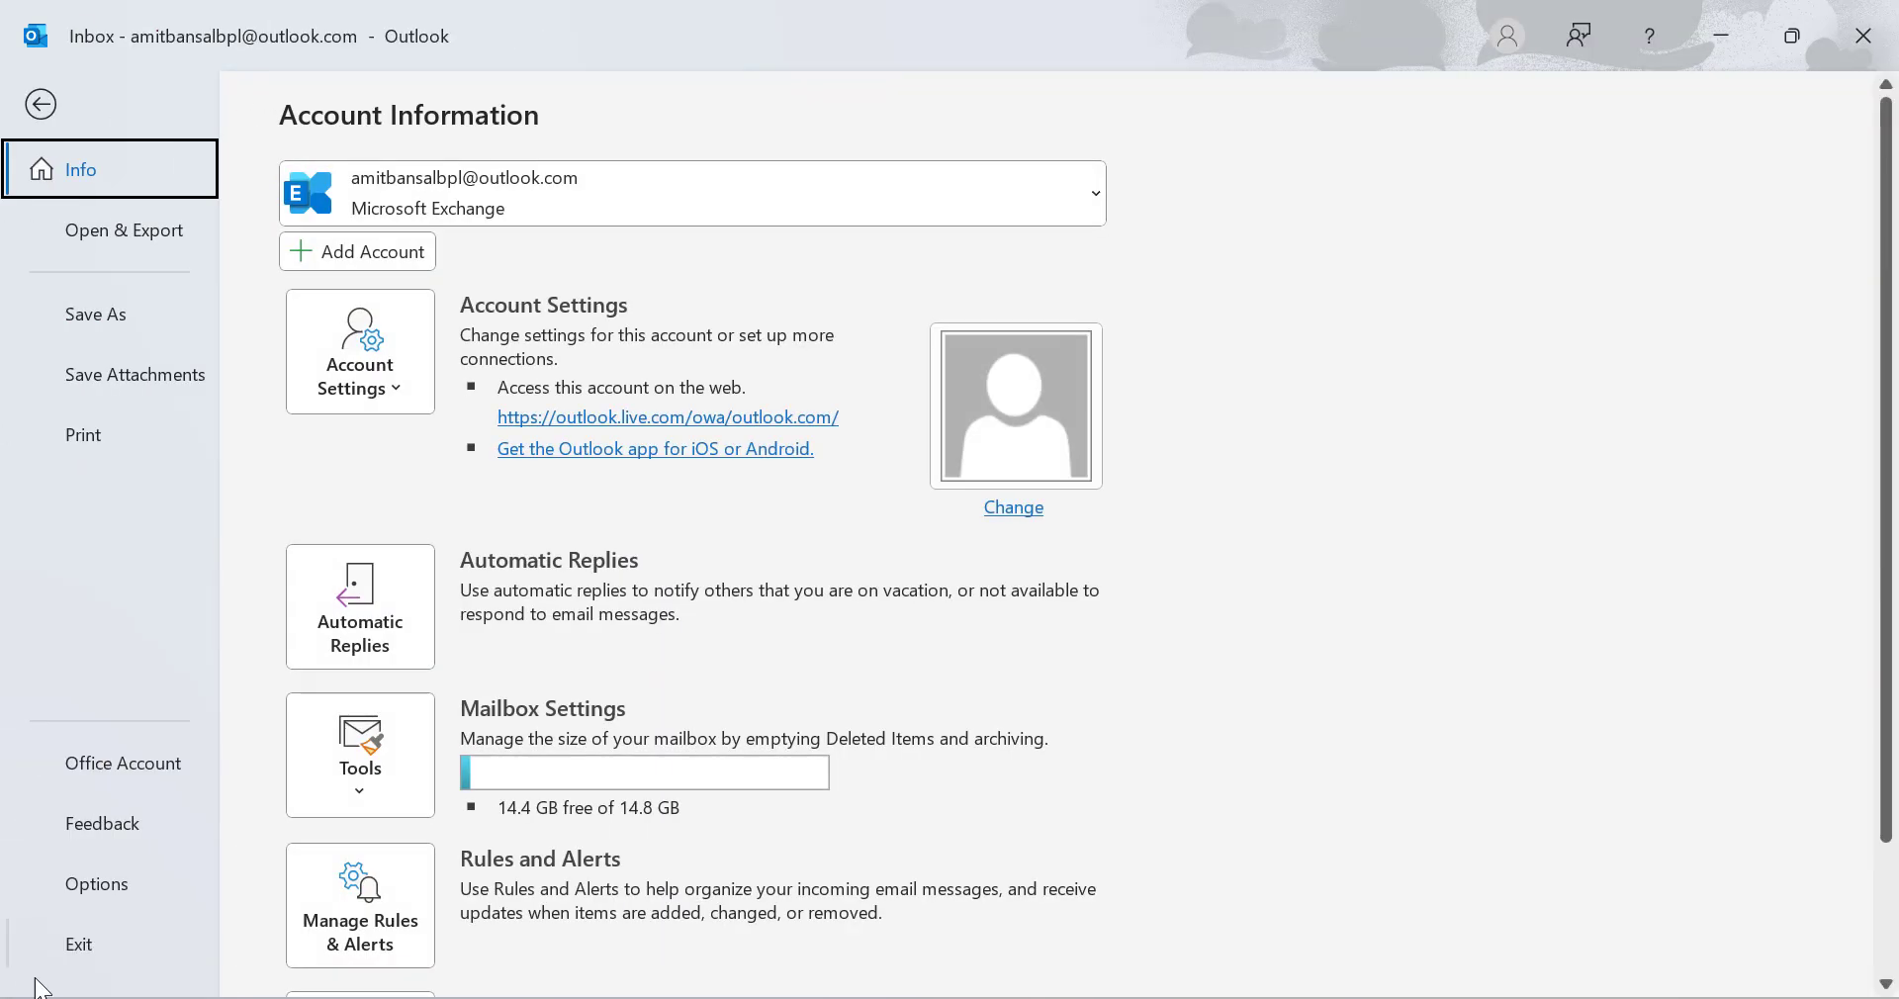
pyautogui.click(95, 884)
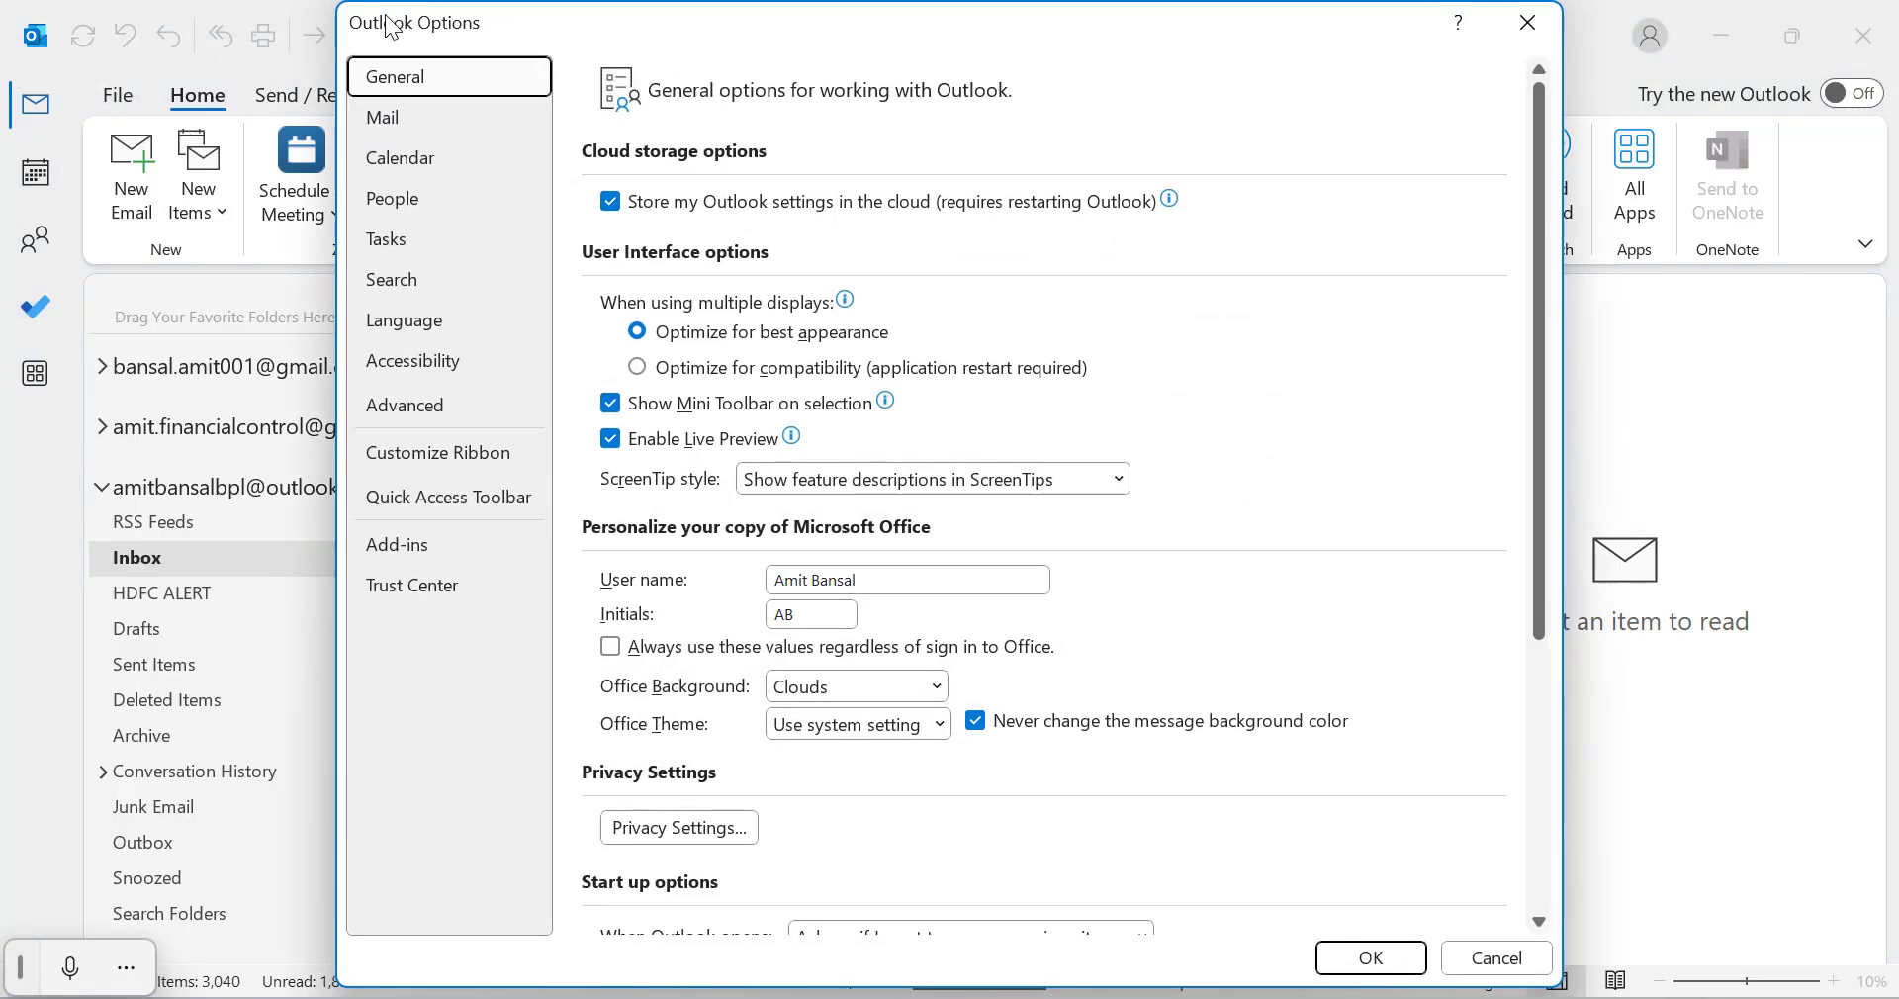
pyautogui.moveTo(556, 129)
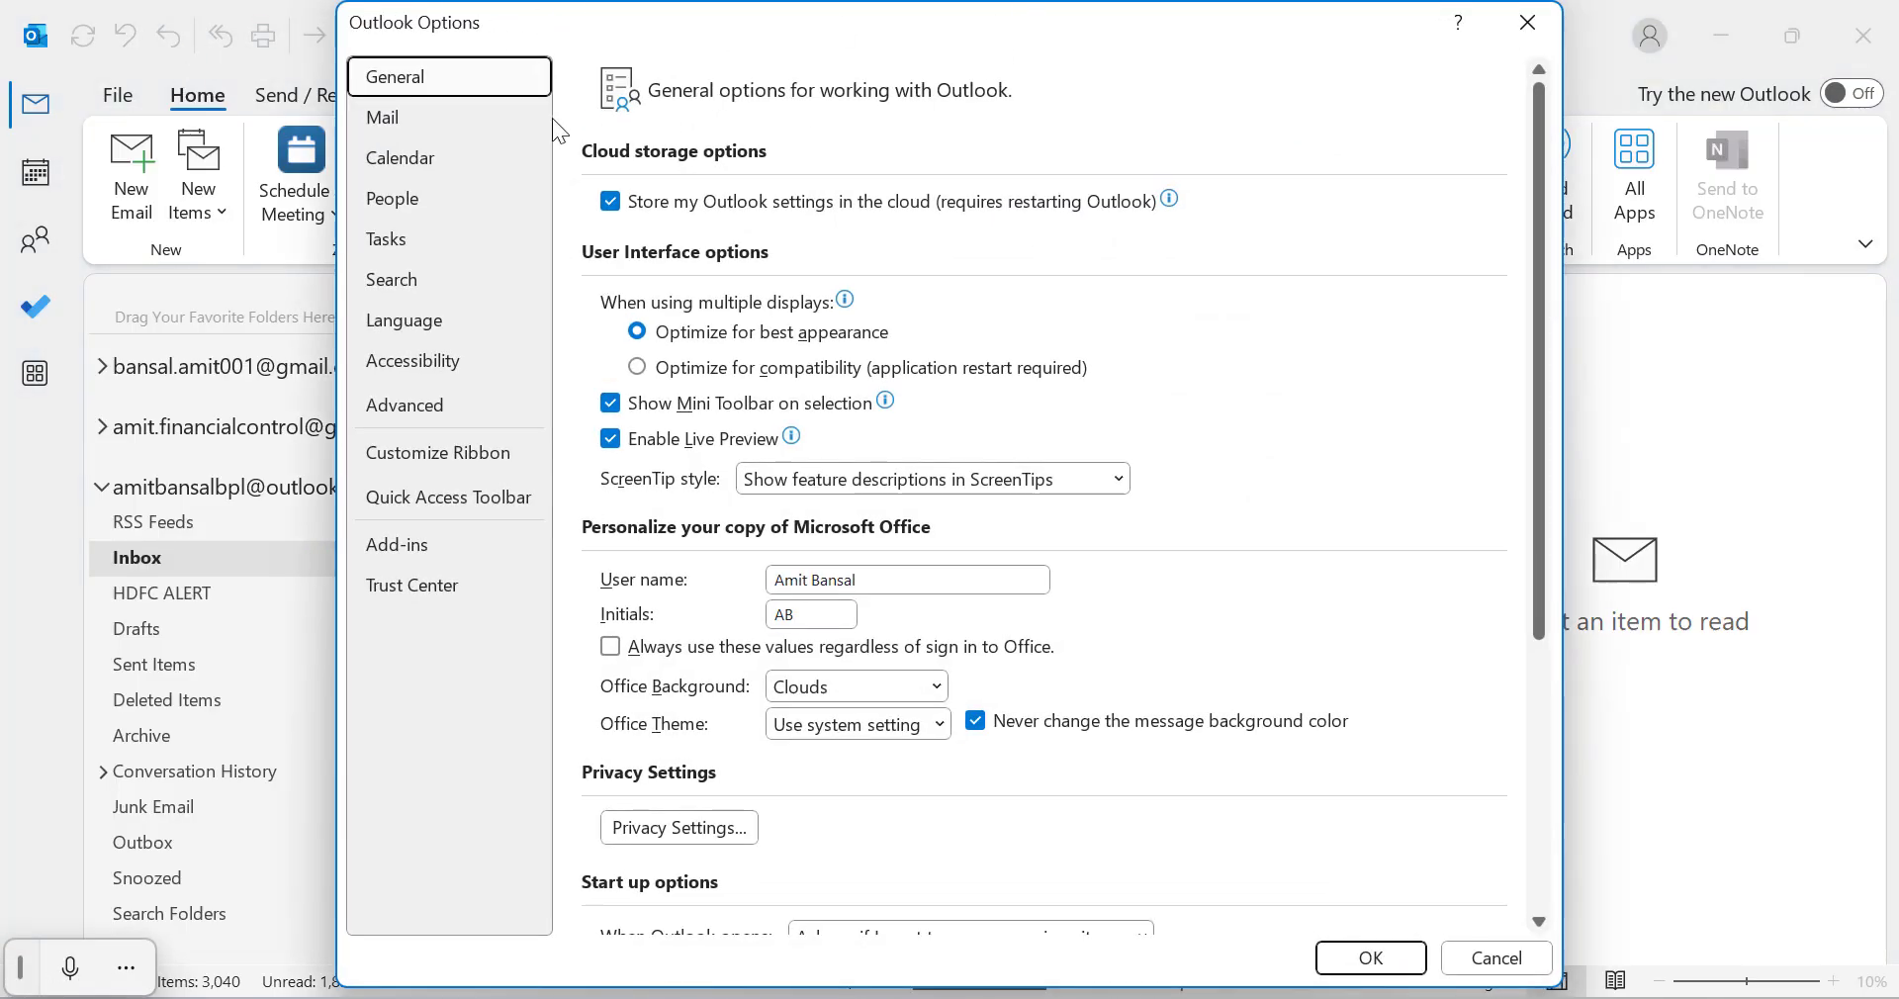
pyautogui.moveTo(419, 674)
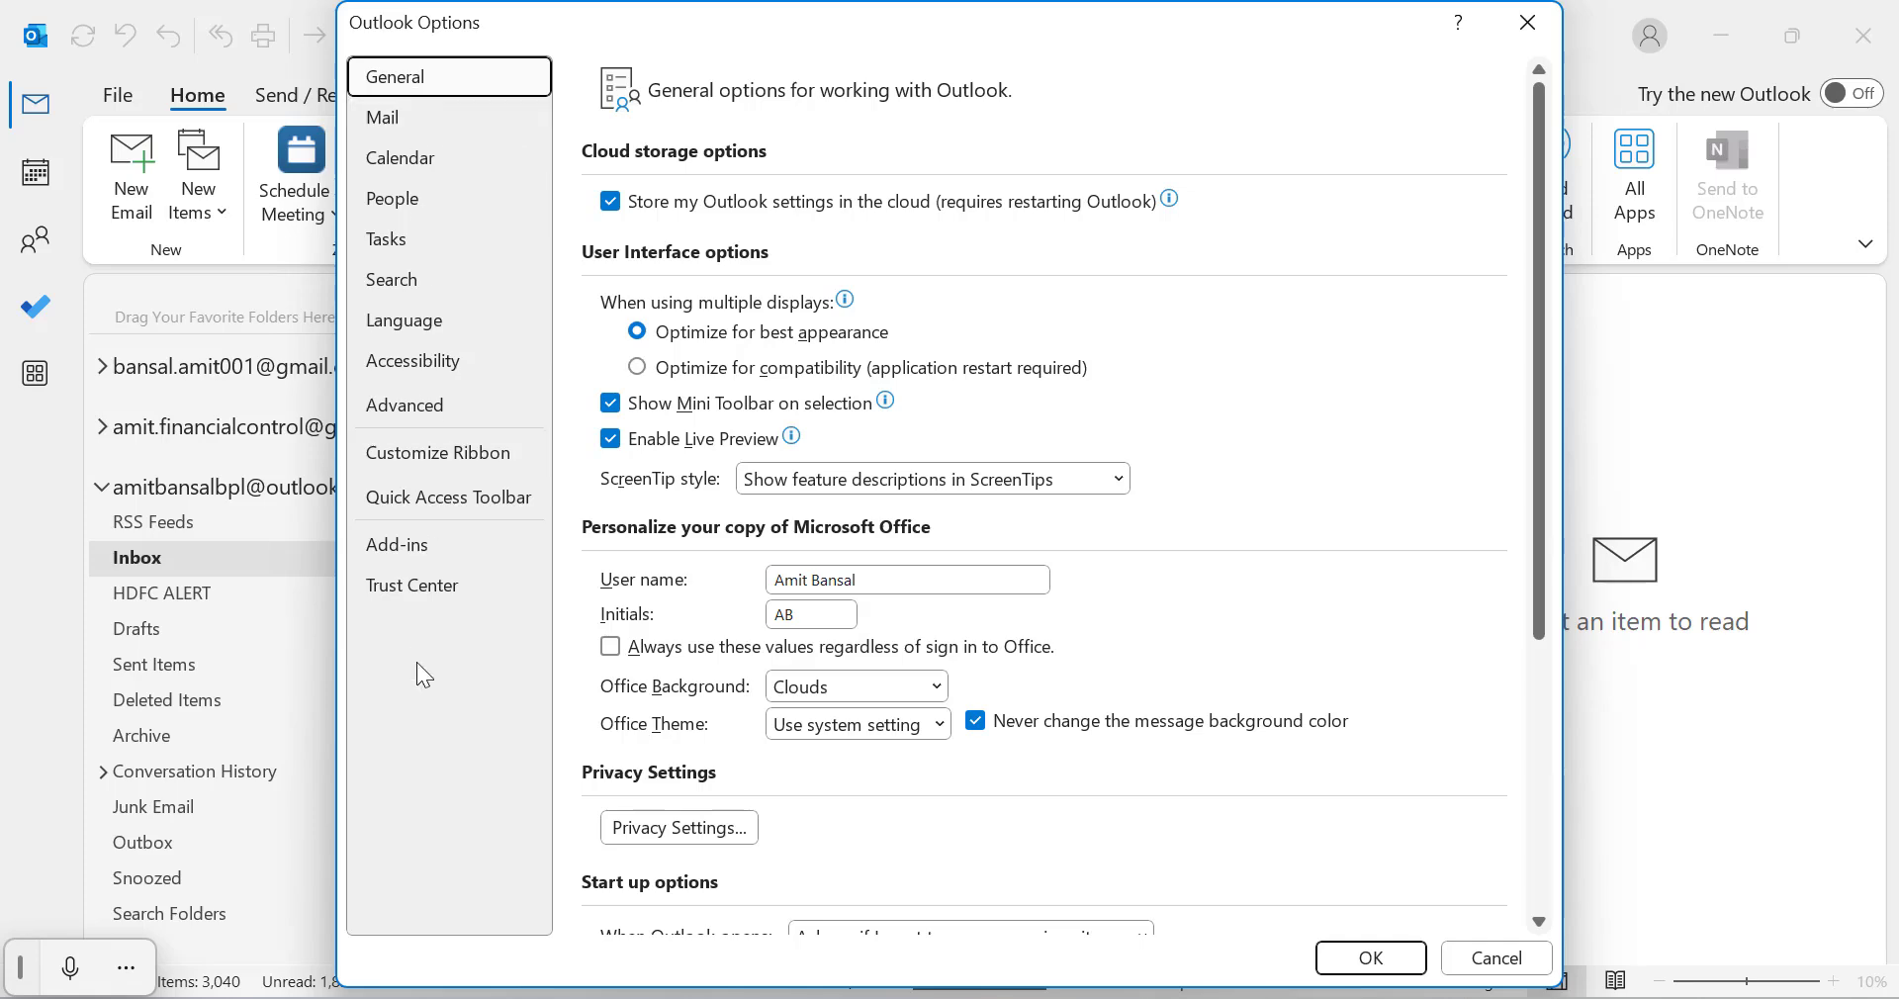
pyautogui.click(382, 117)
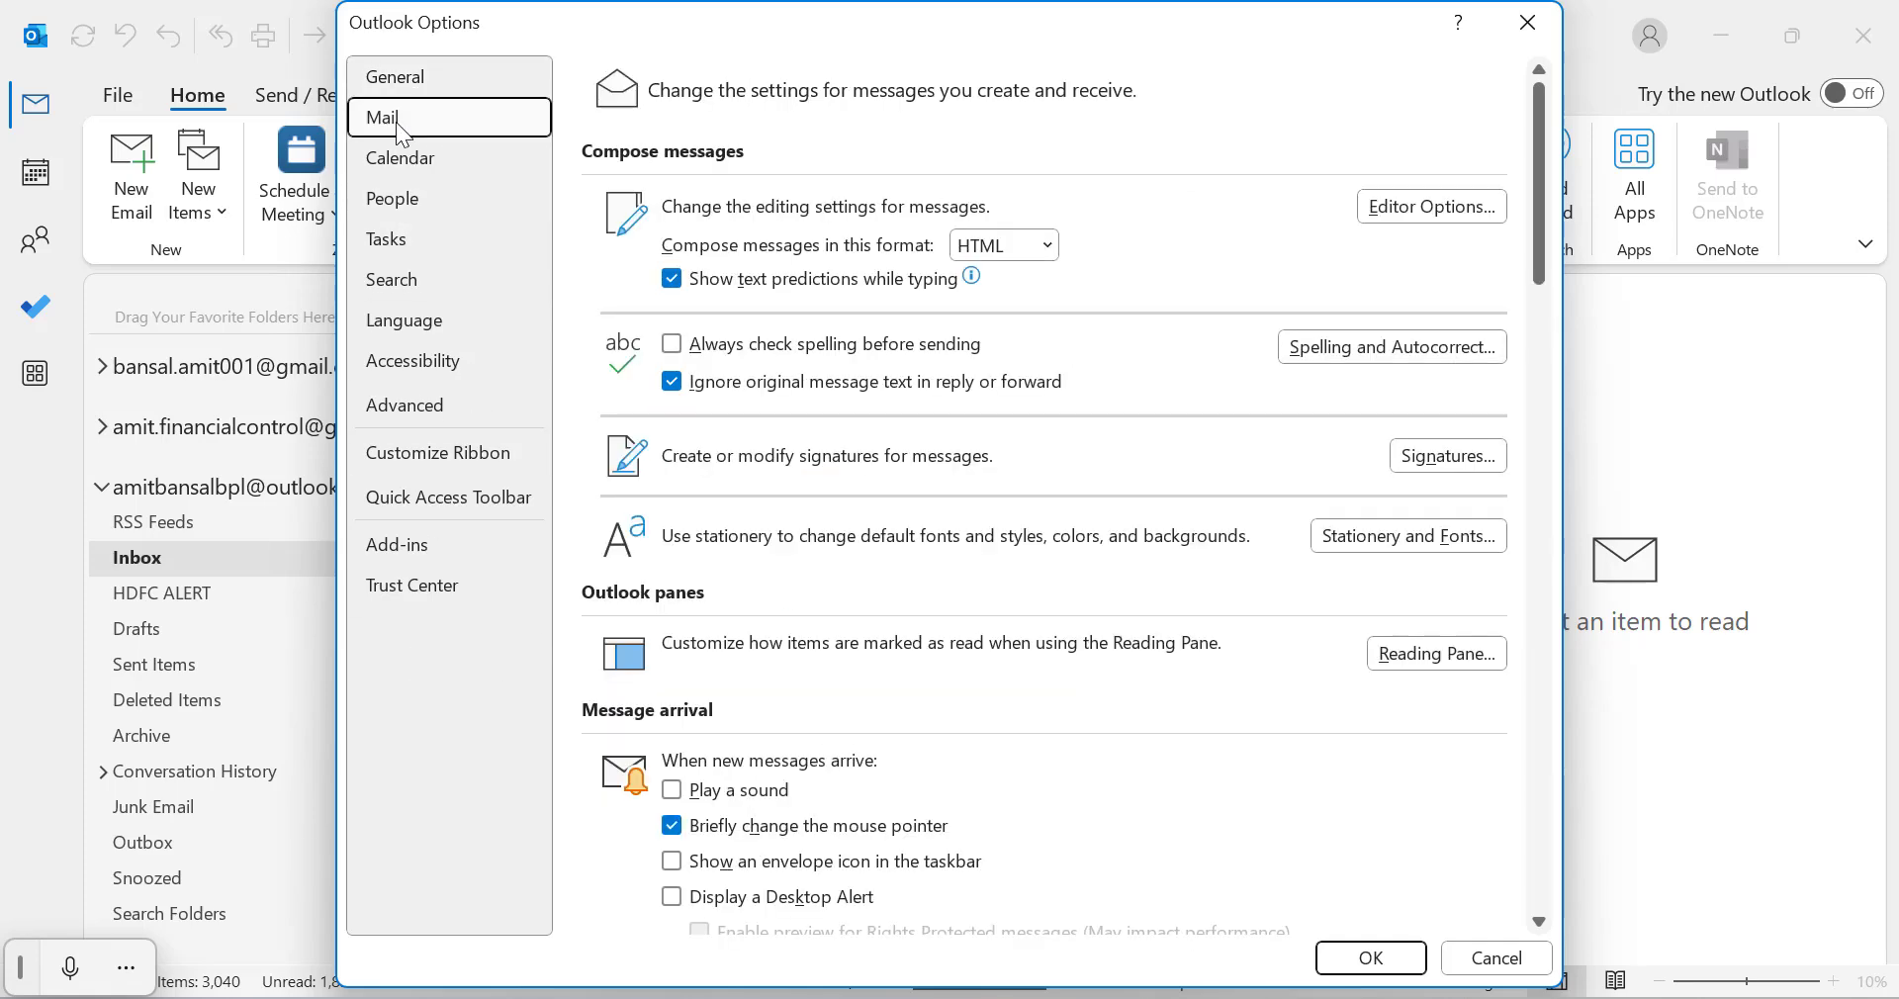
pyautogui.moveTo(684, 489)
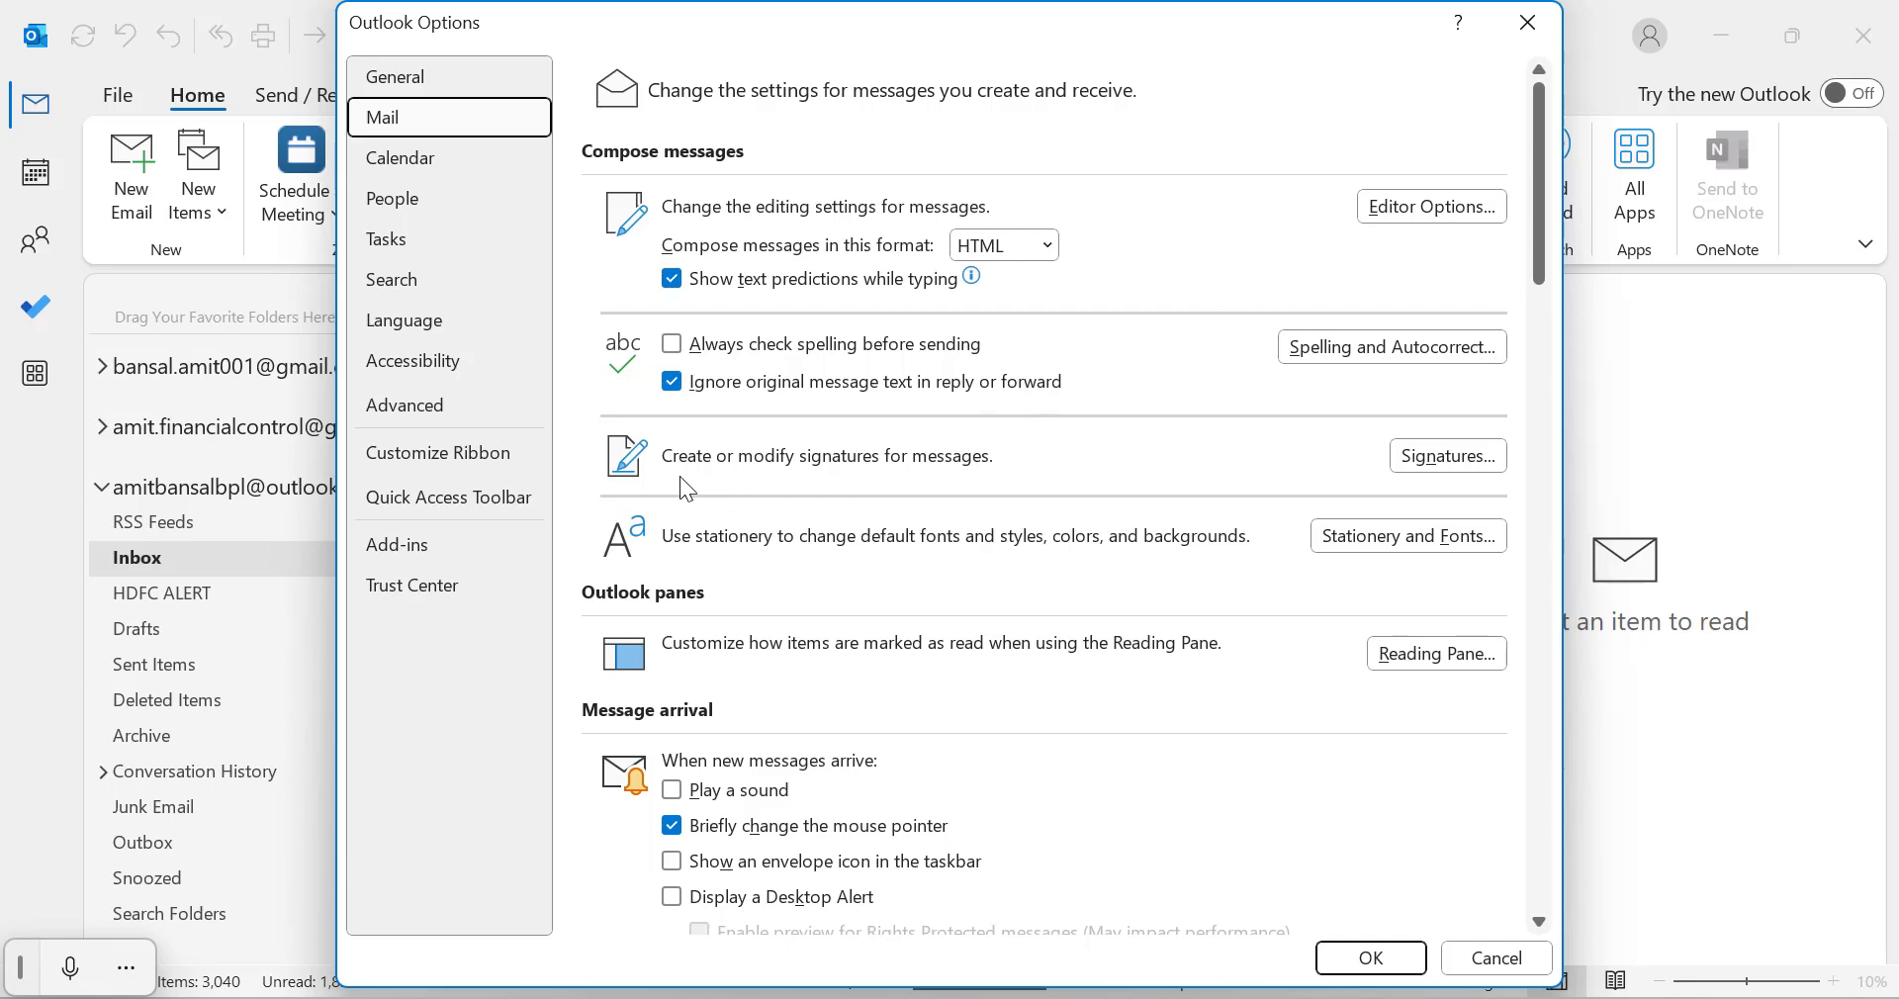
pyautogui.moveTo(942, 481)
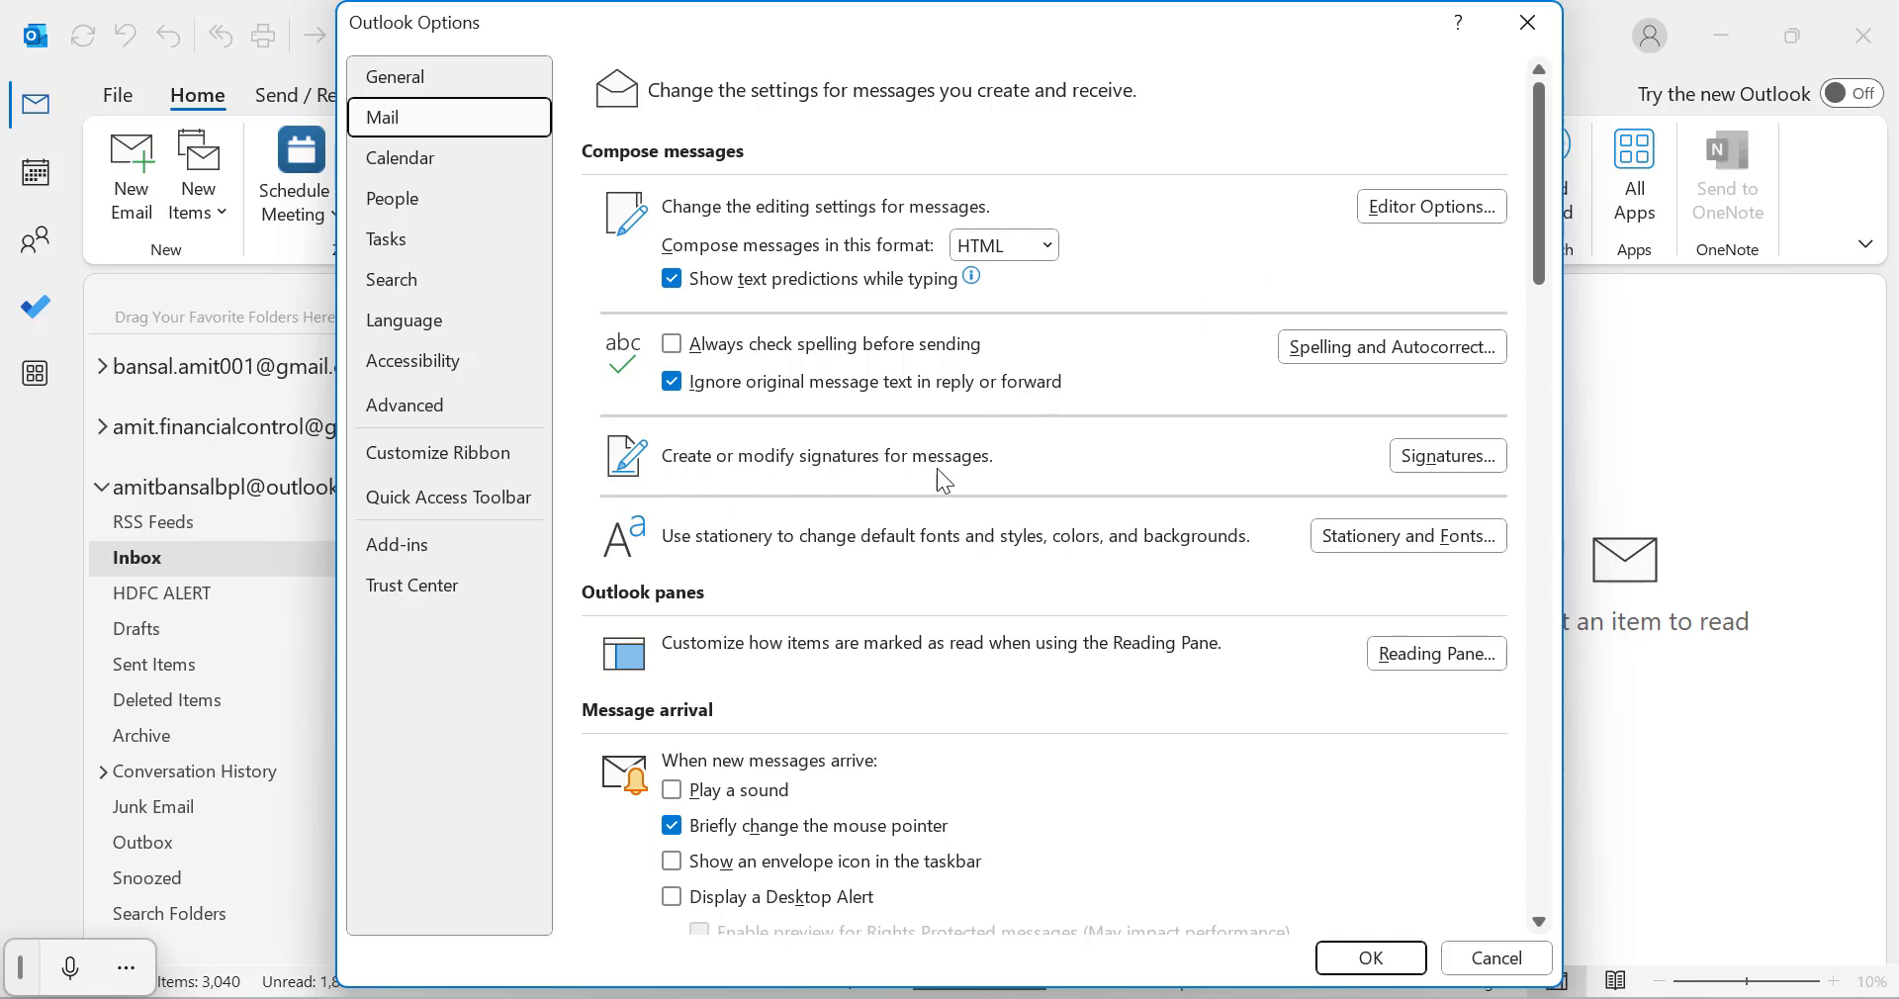
# Bring up Signatures and Stationery with the Outlook.com account selected.
pyautogui.click(1444, 455)
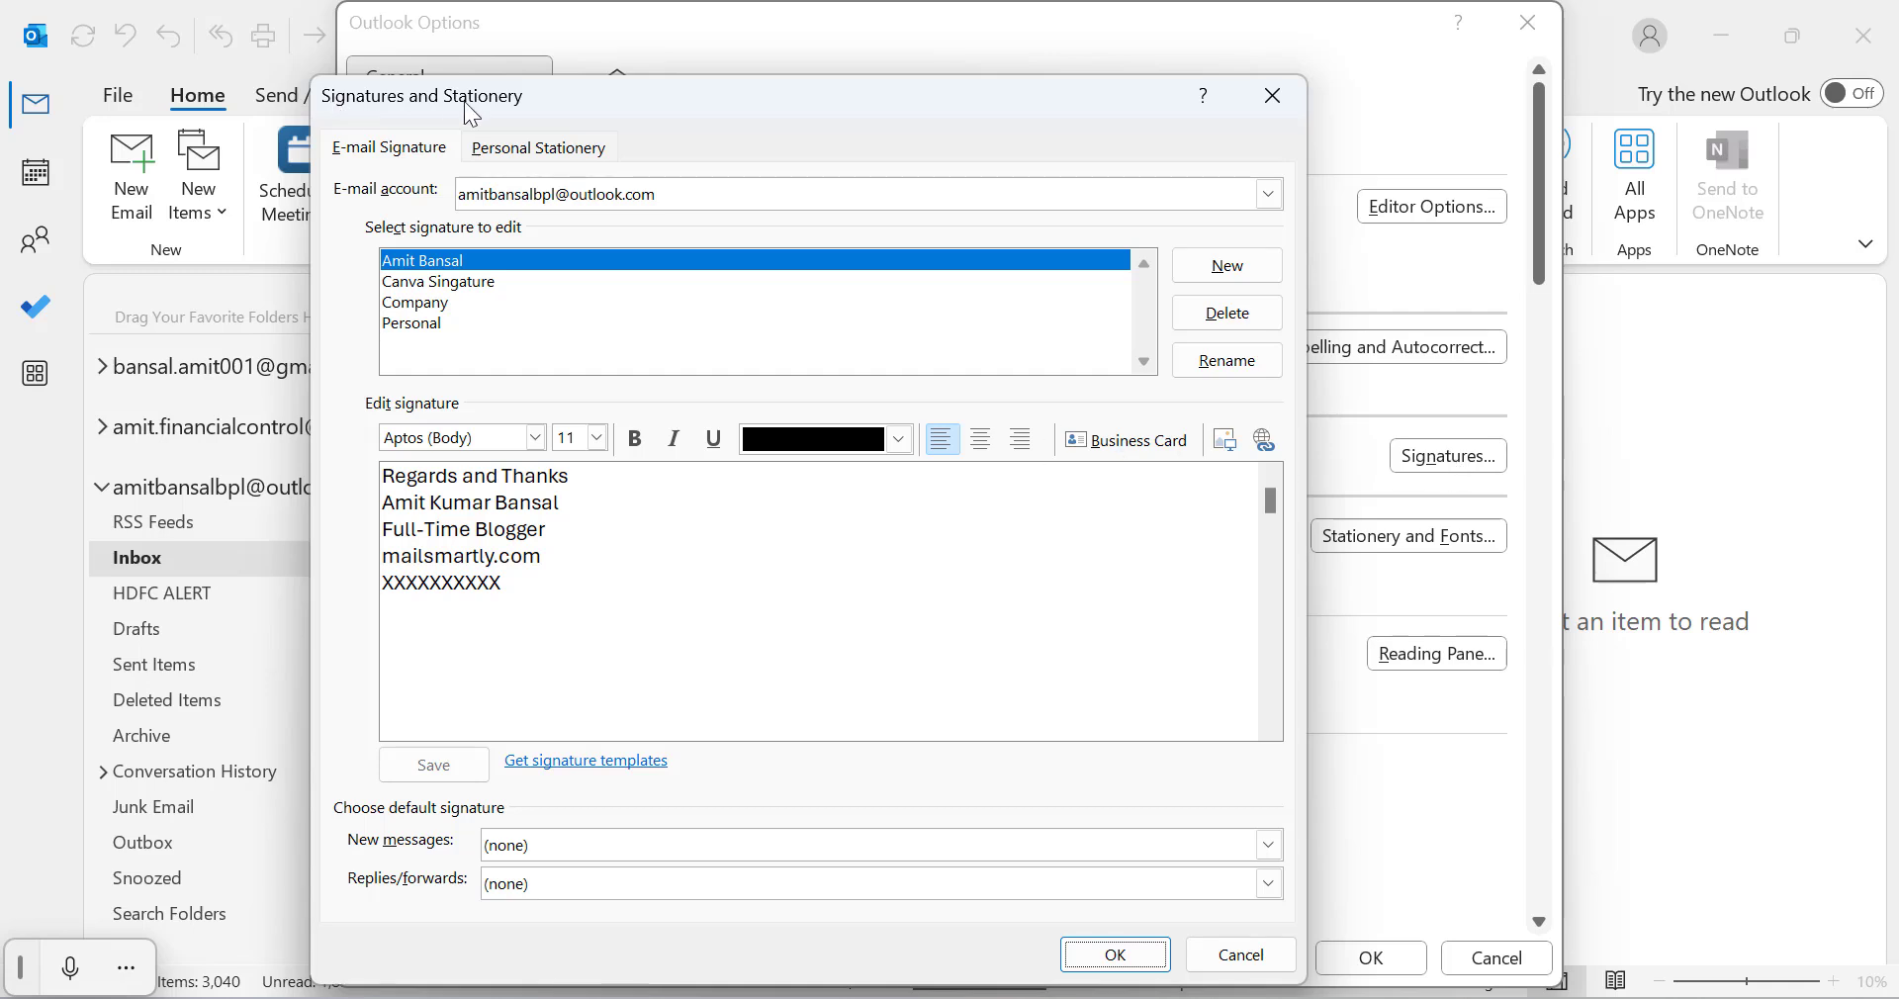
pyautogui.moveTo(758, 105)
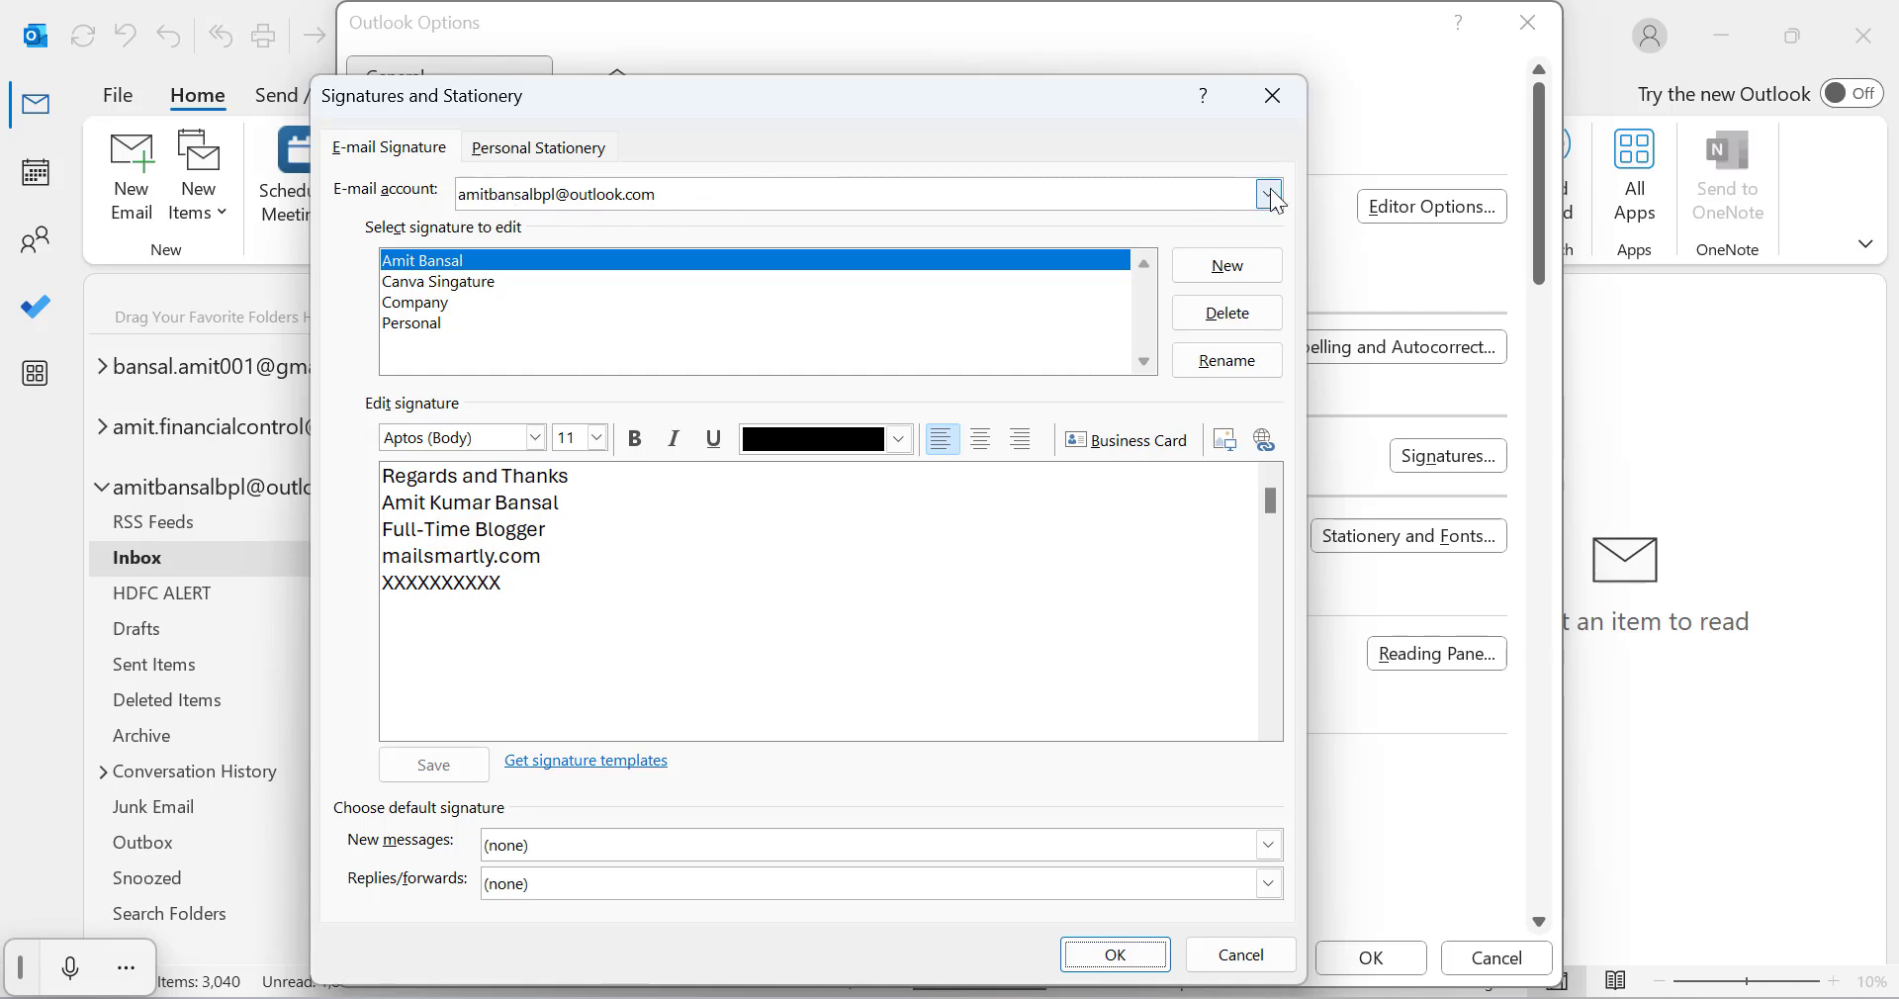
pyautogui.click(1268, 194)
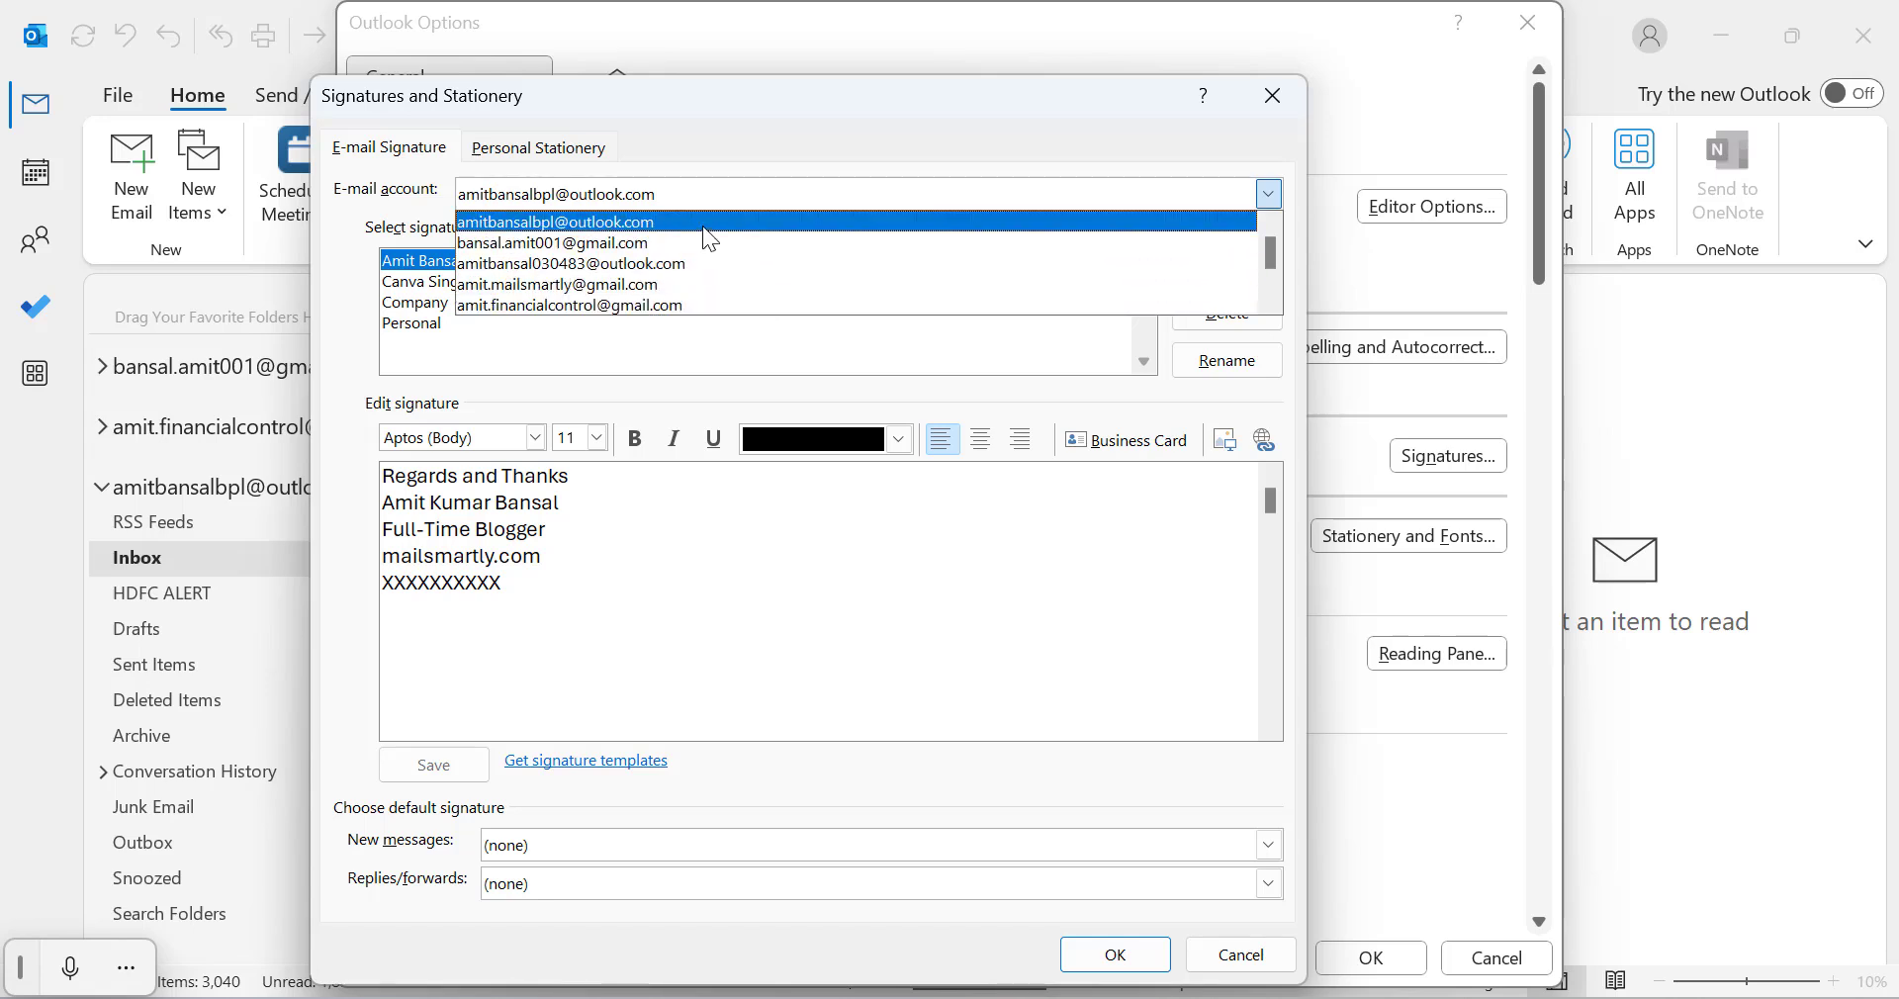
pyautogui.click(556, 220)
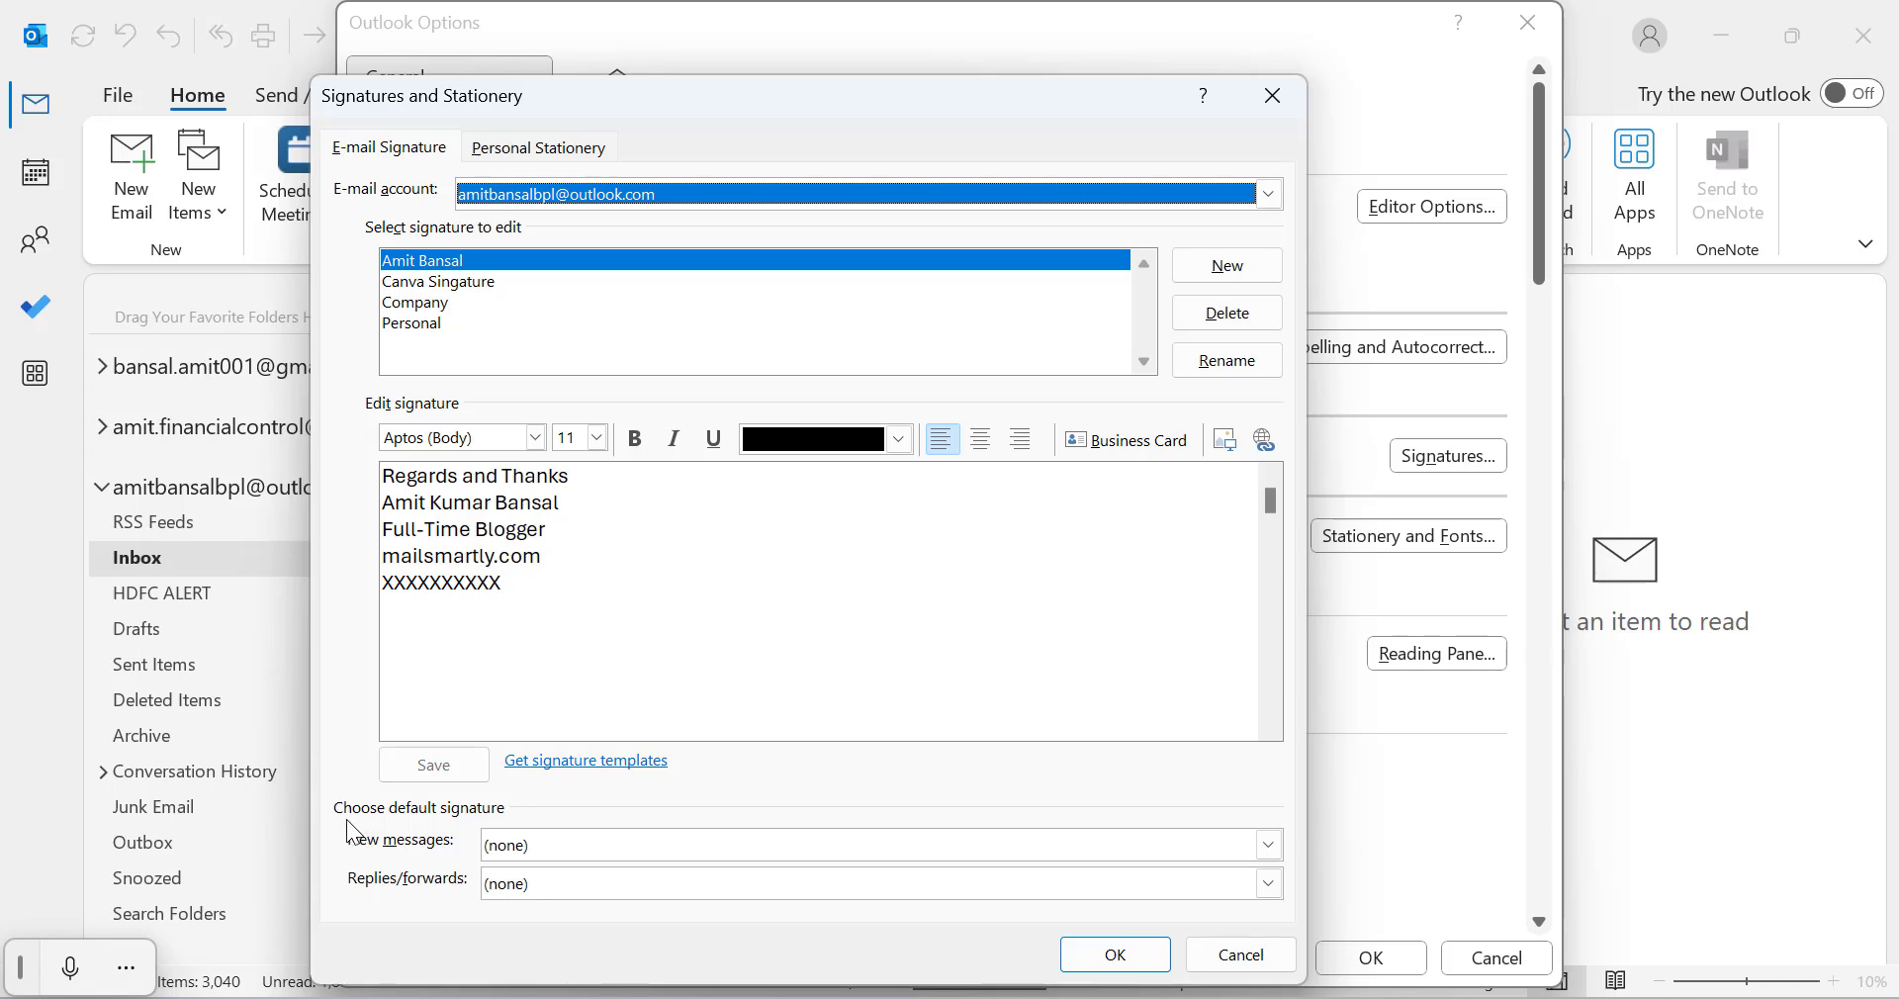
pyautogui.moveTo(450, 827)
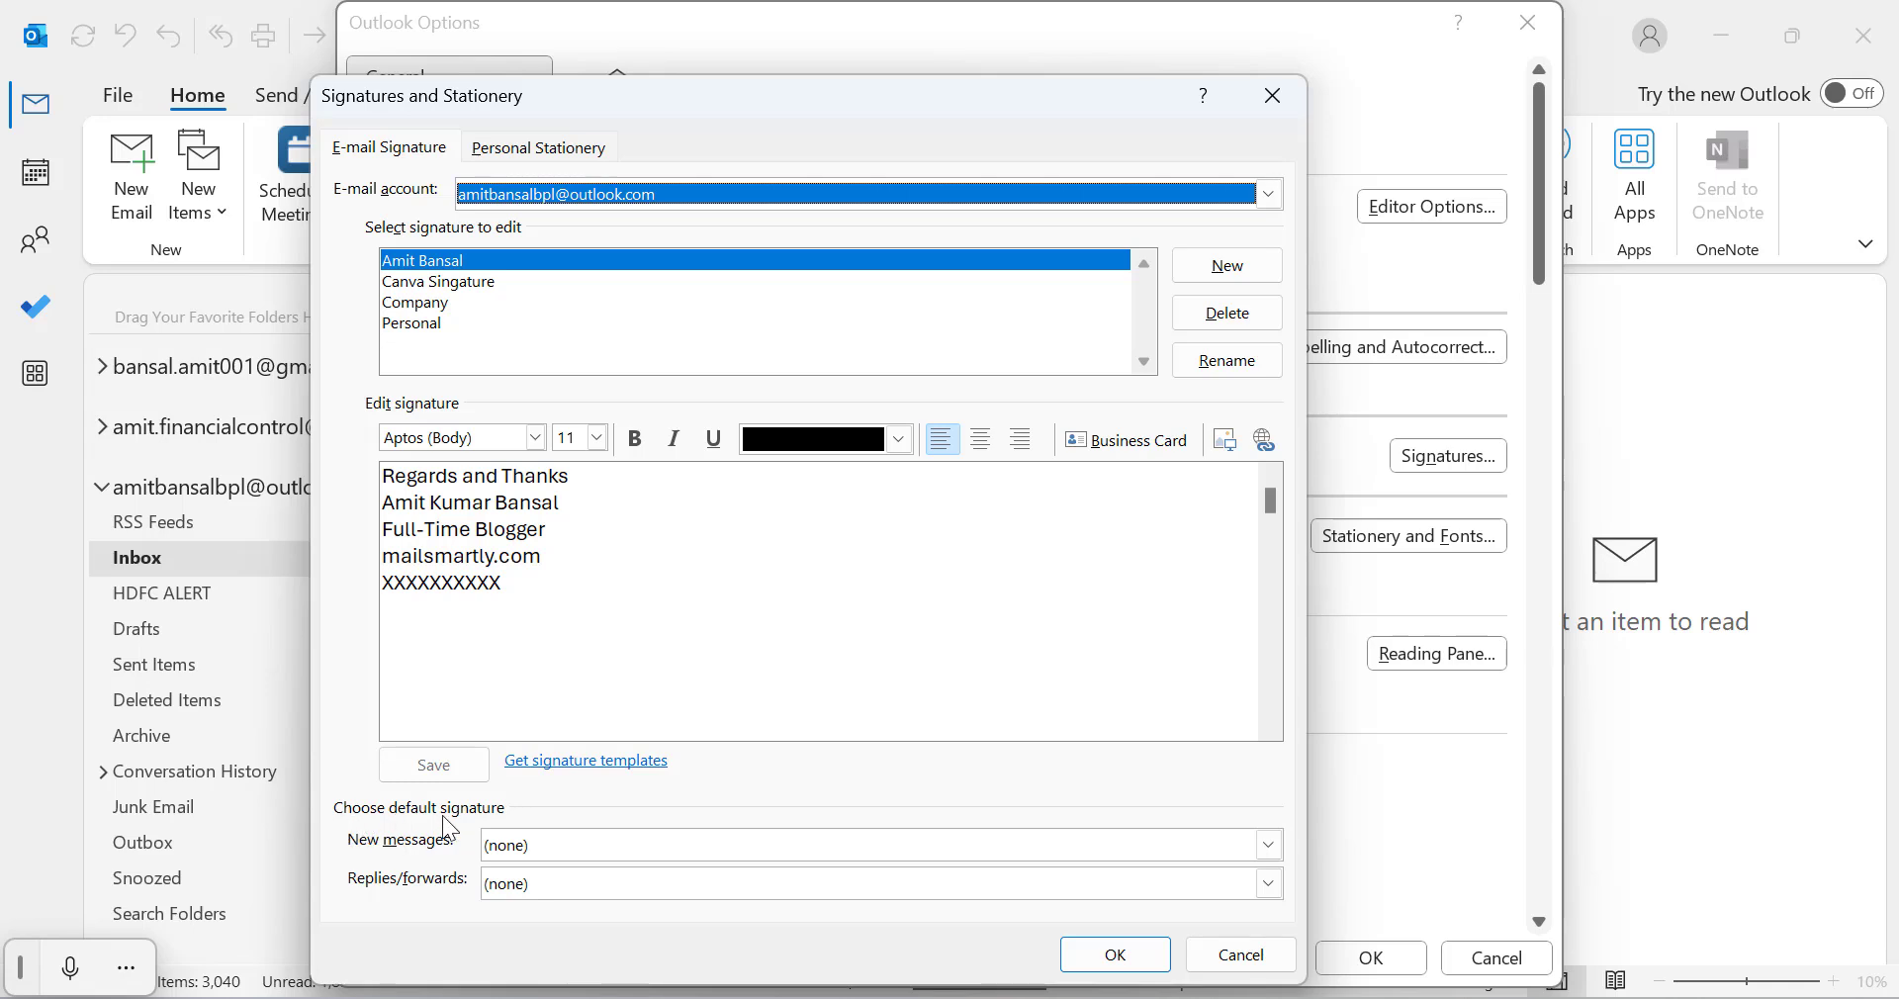
pyautogui.moveTo(467, 862)
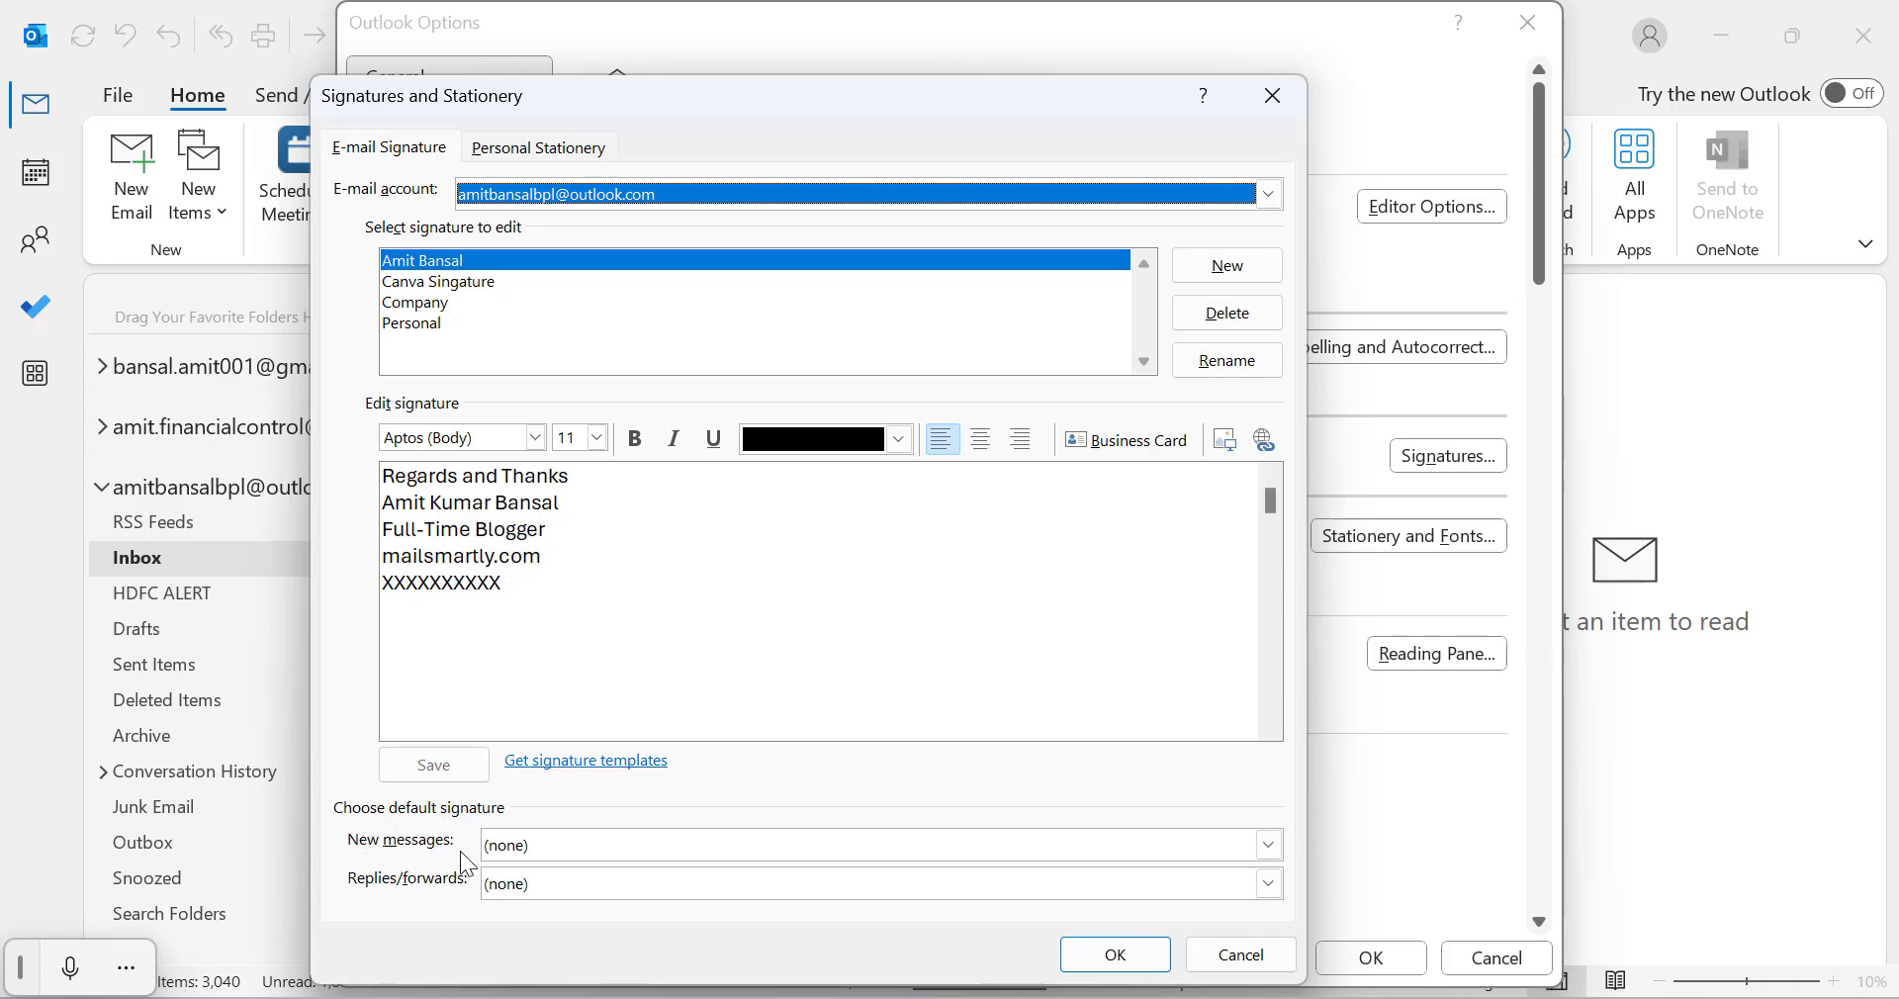
# Make Personal the default for new messages and replies/forwards, then confirm with OK.
pyautogui.click(1266, 845)
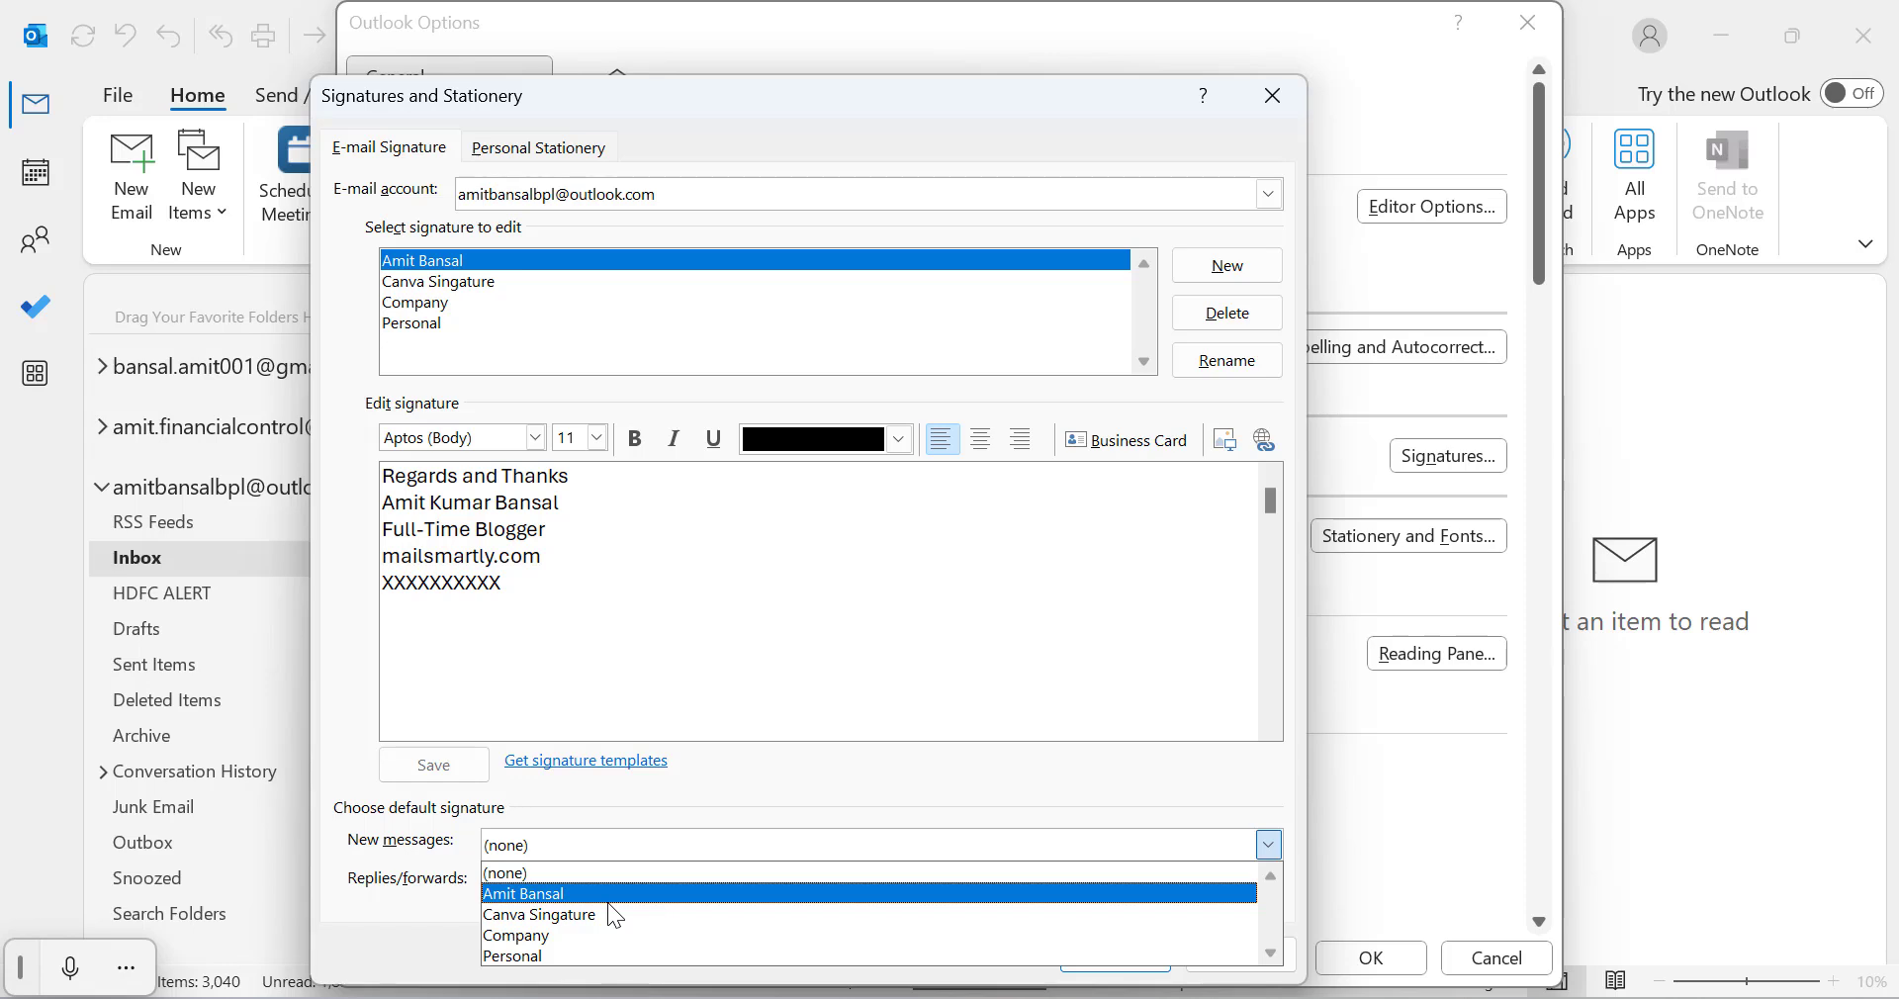
pyautogui.click(511, 955)
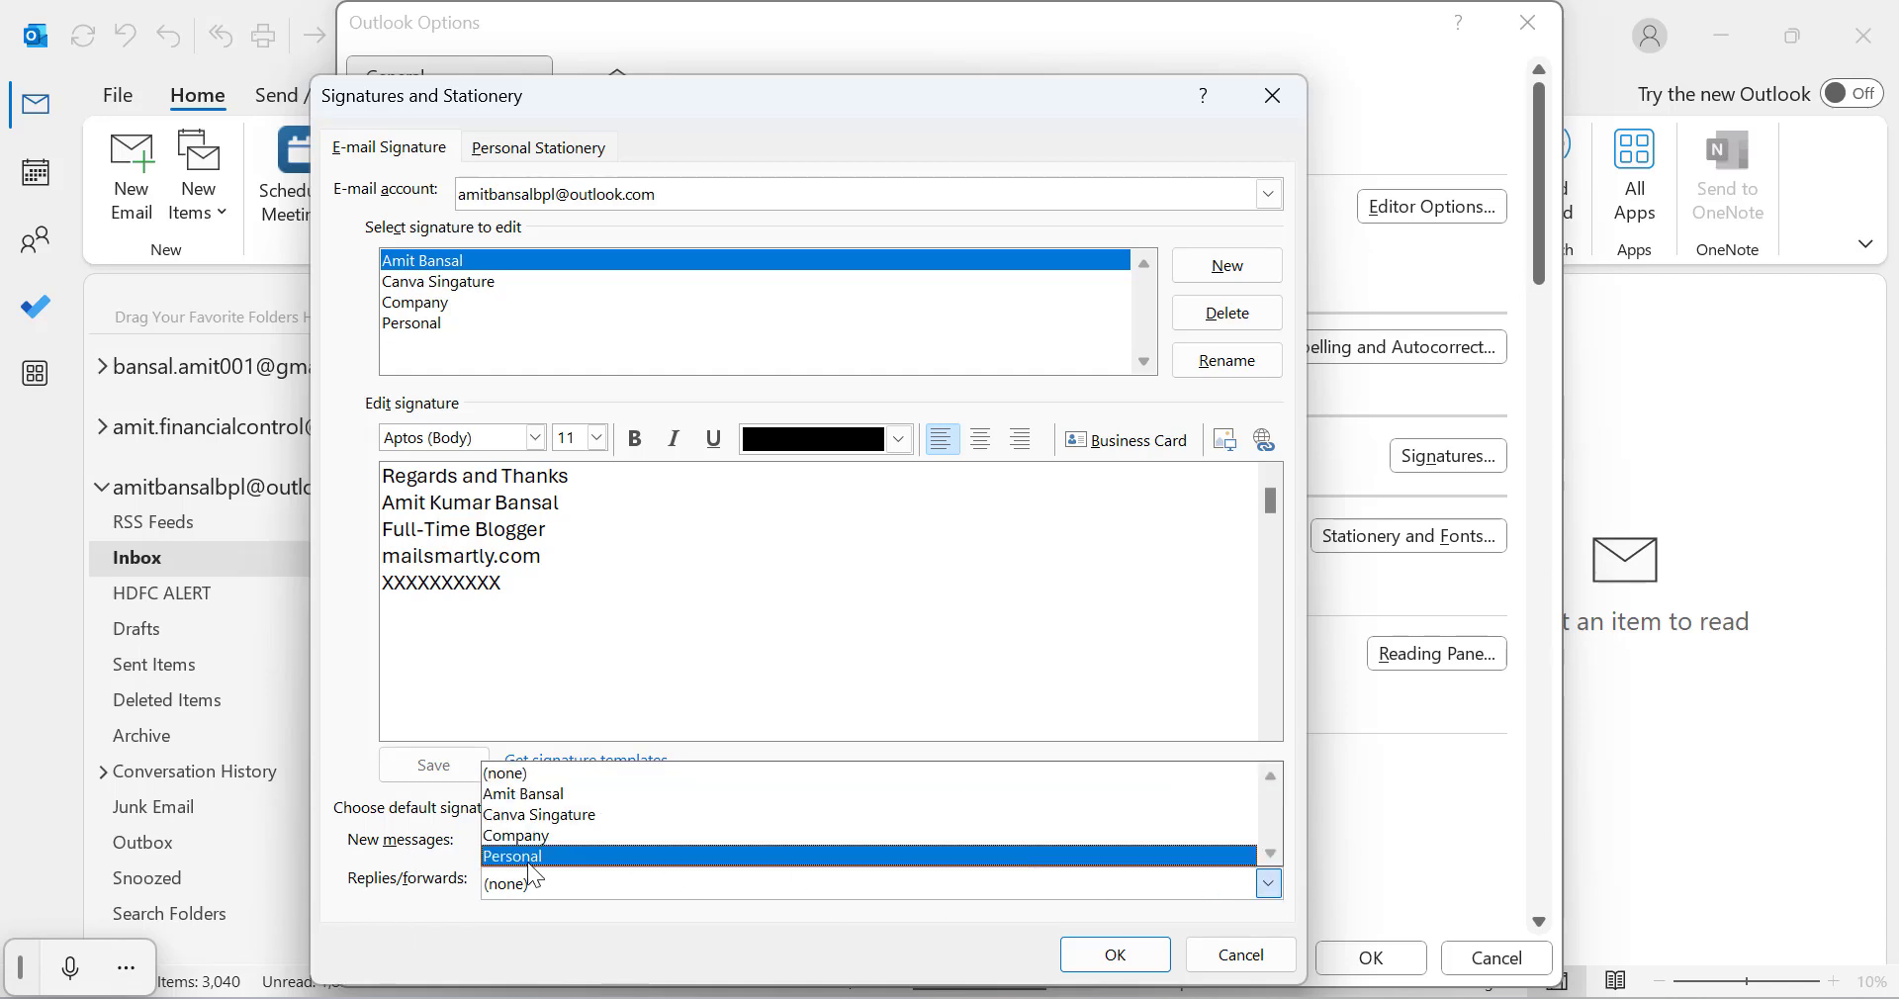
pyautogui.click(510, 854)
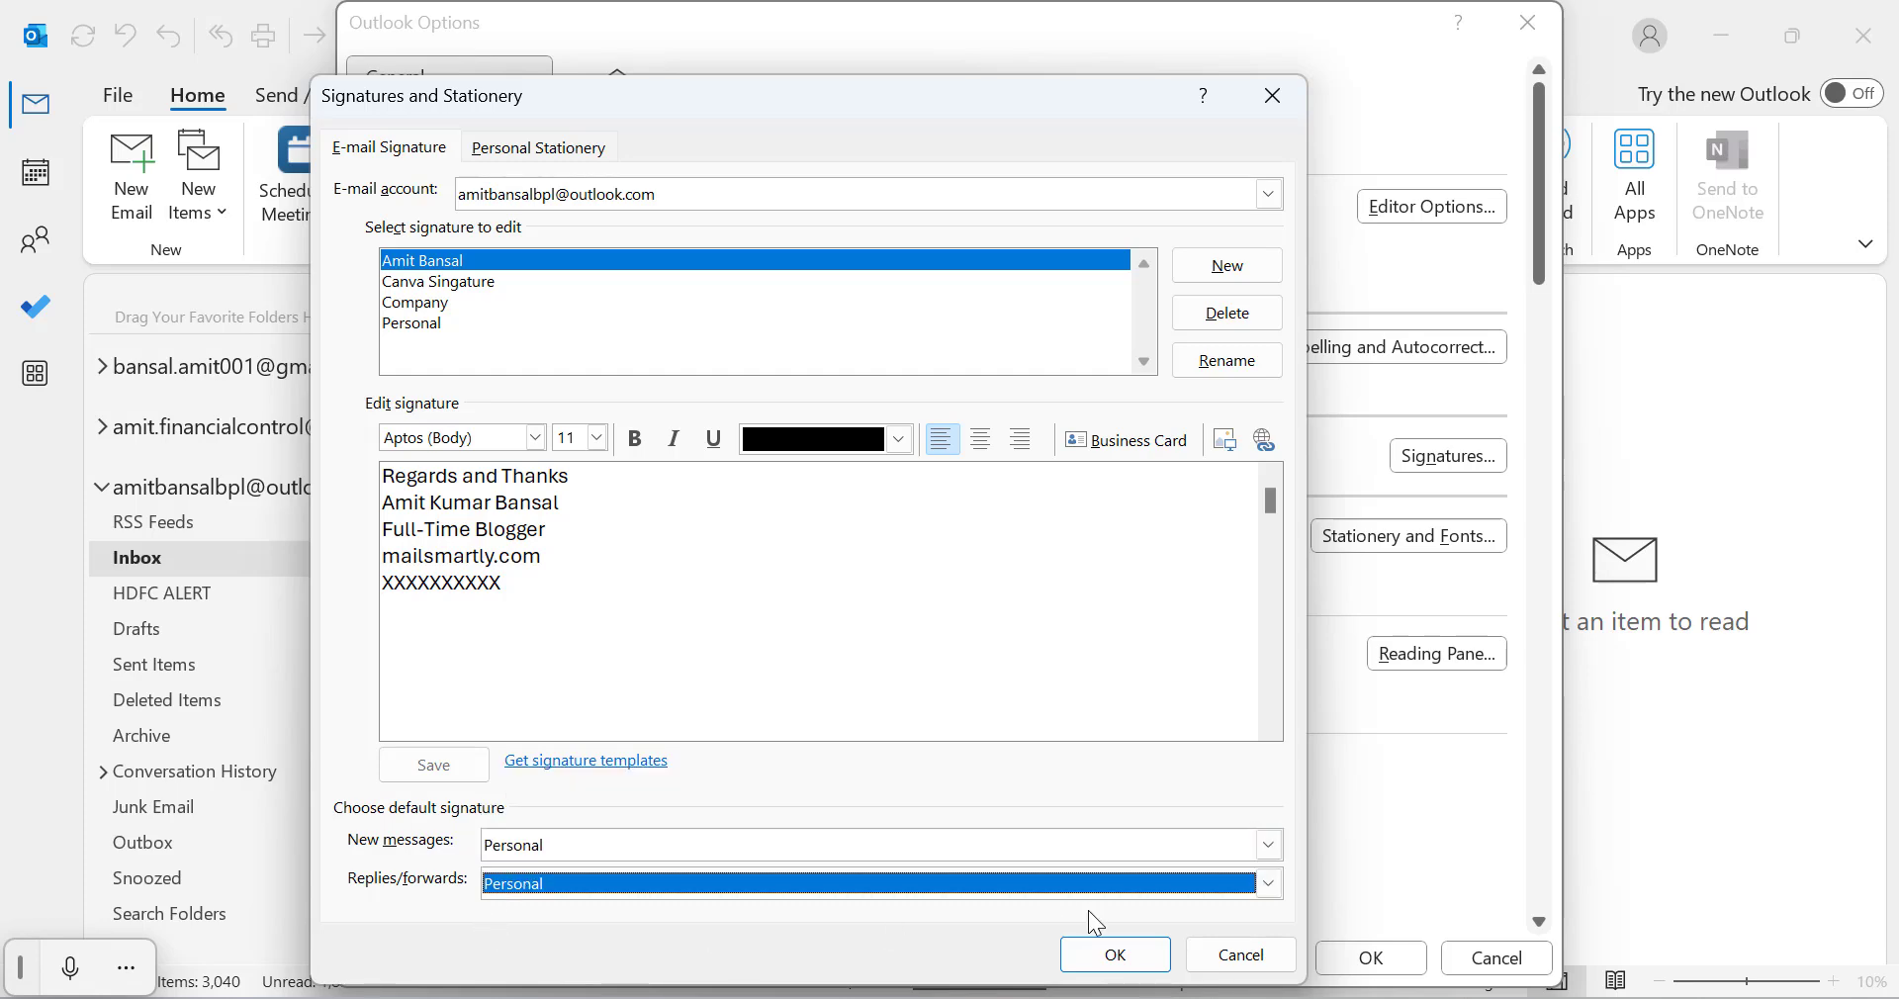
pyautogui.click(1112, 953)
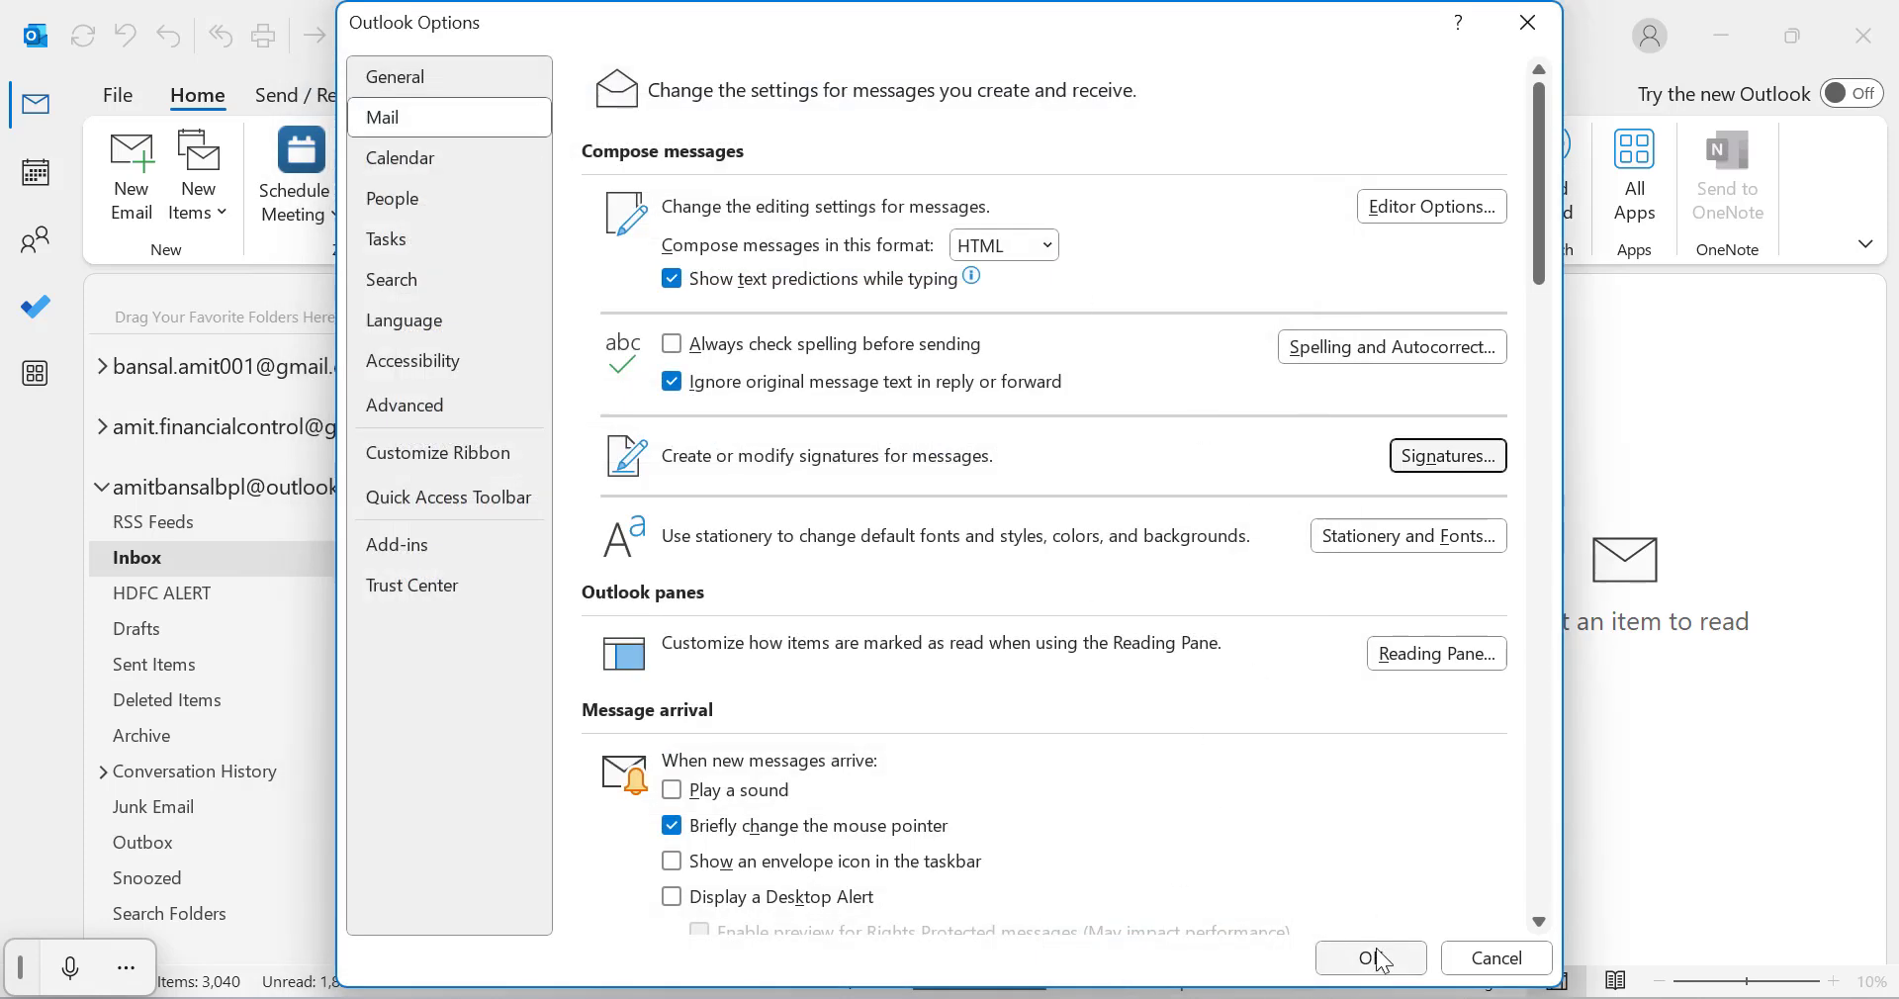
# Save the options and start a new classic email showing the Personal signature auto-inserted.
pyautogui.click(1369, 958)
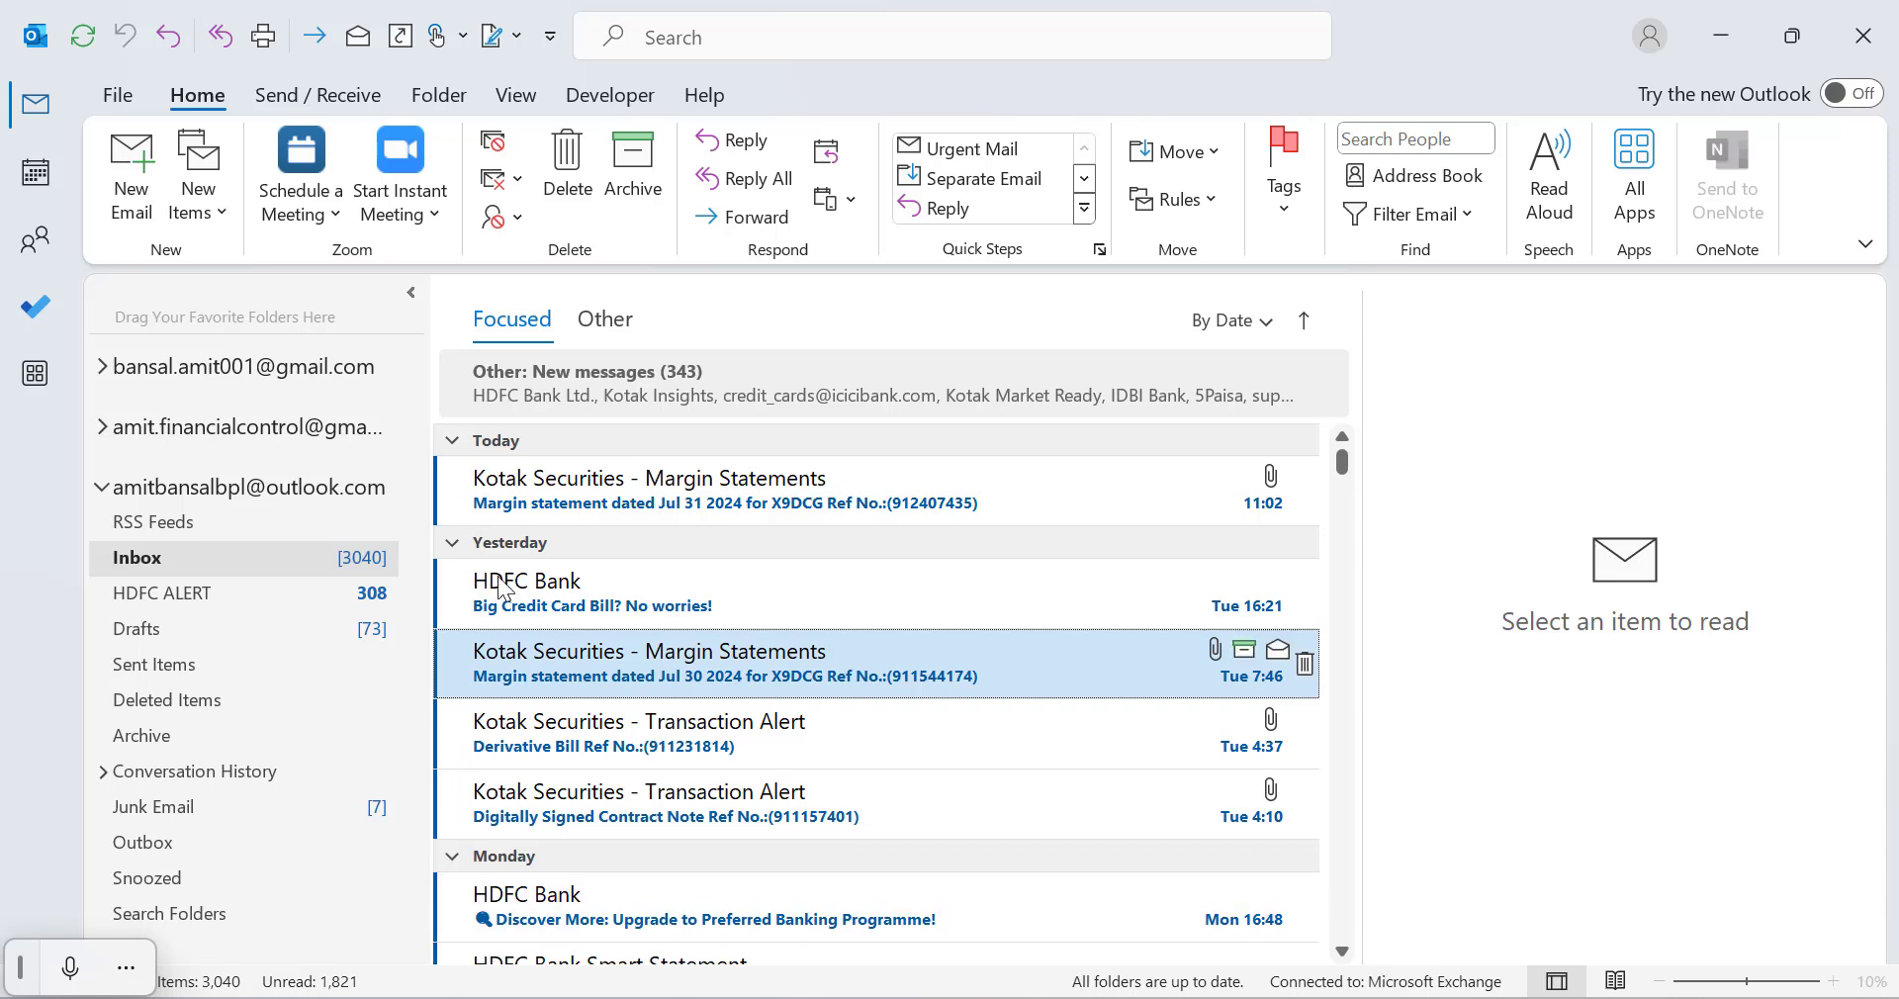
pyautogui.moveTo(130, 170)
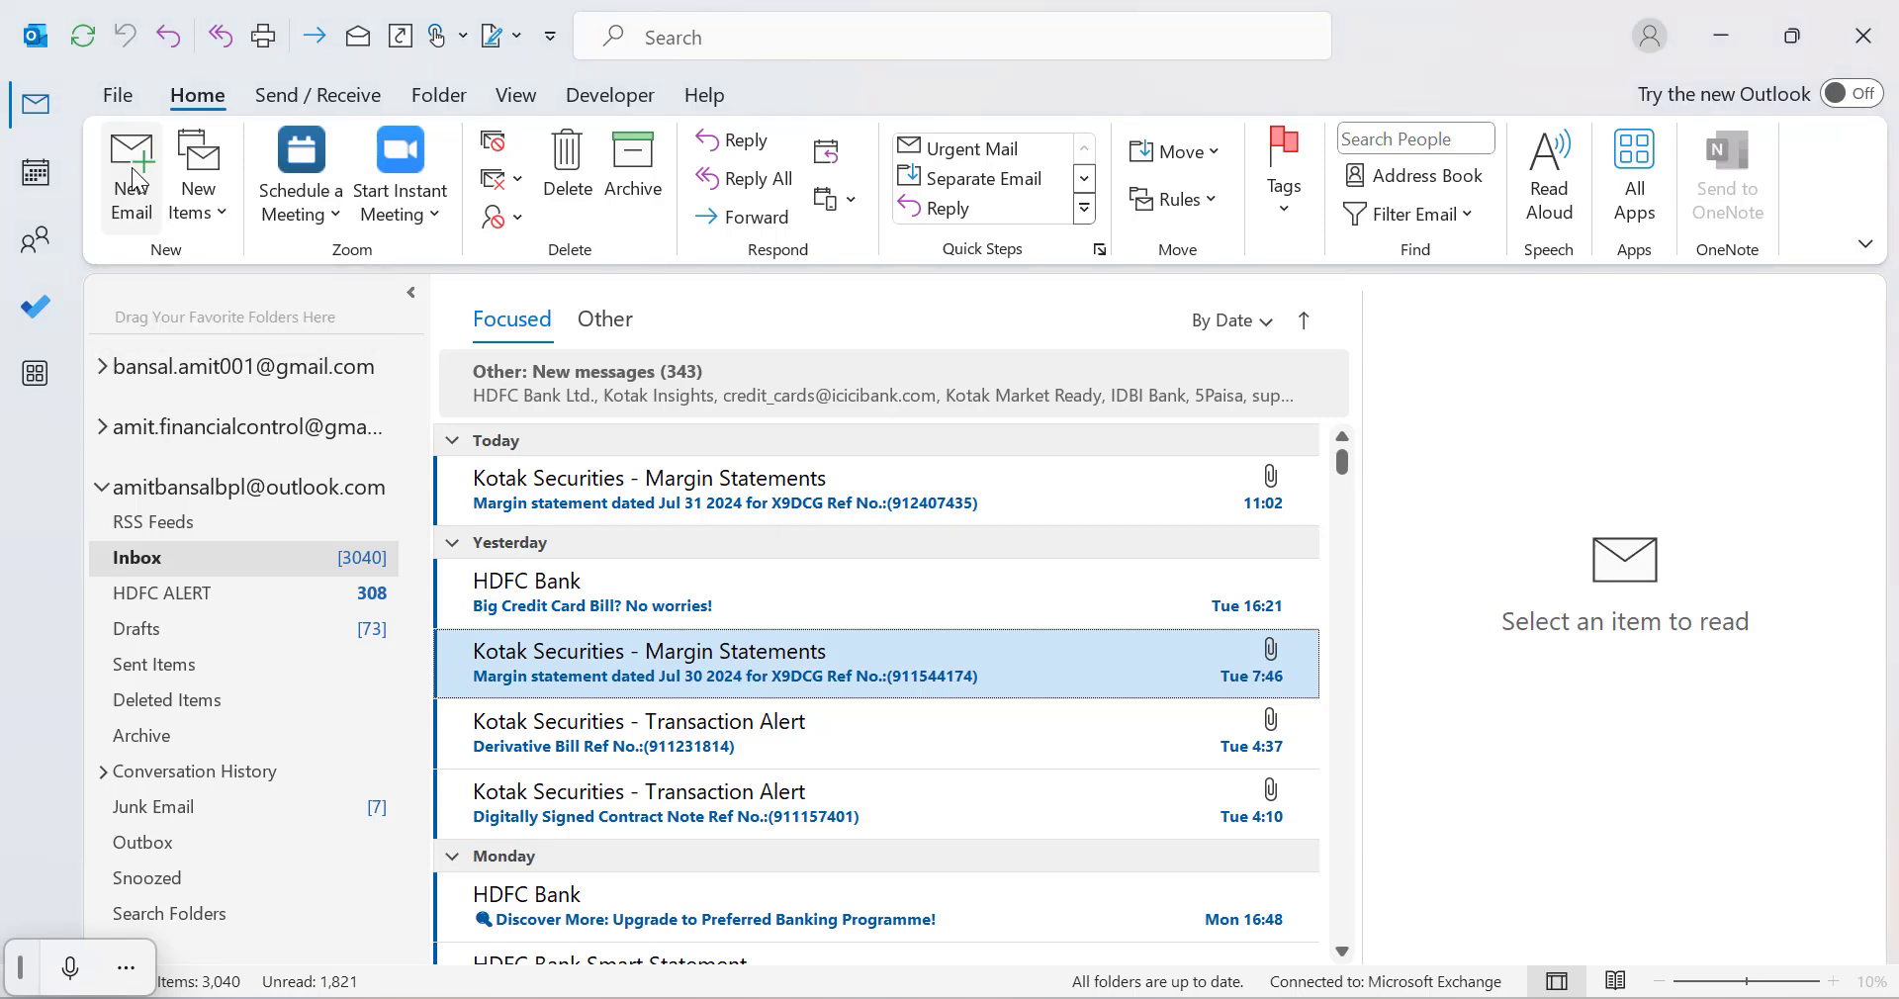
pyautogui.click(131, 174)
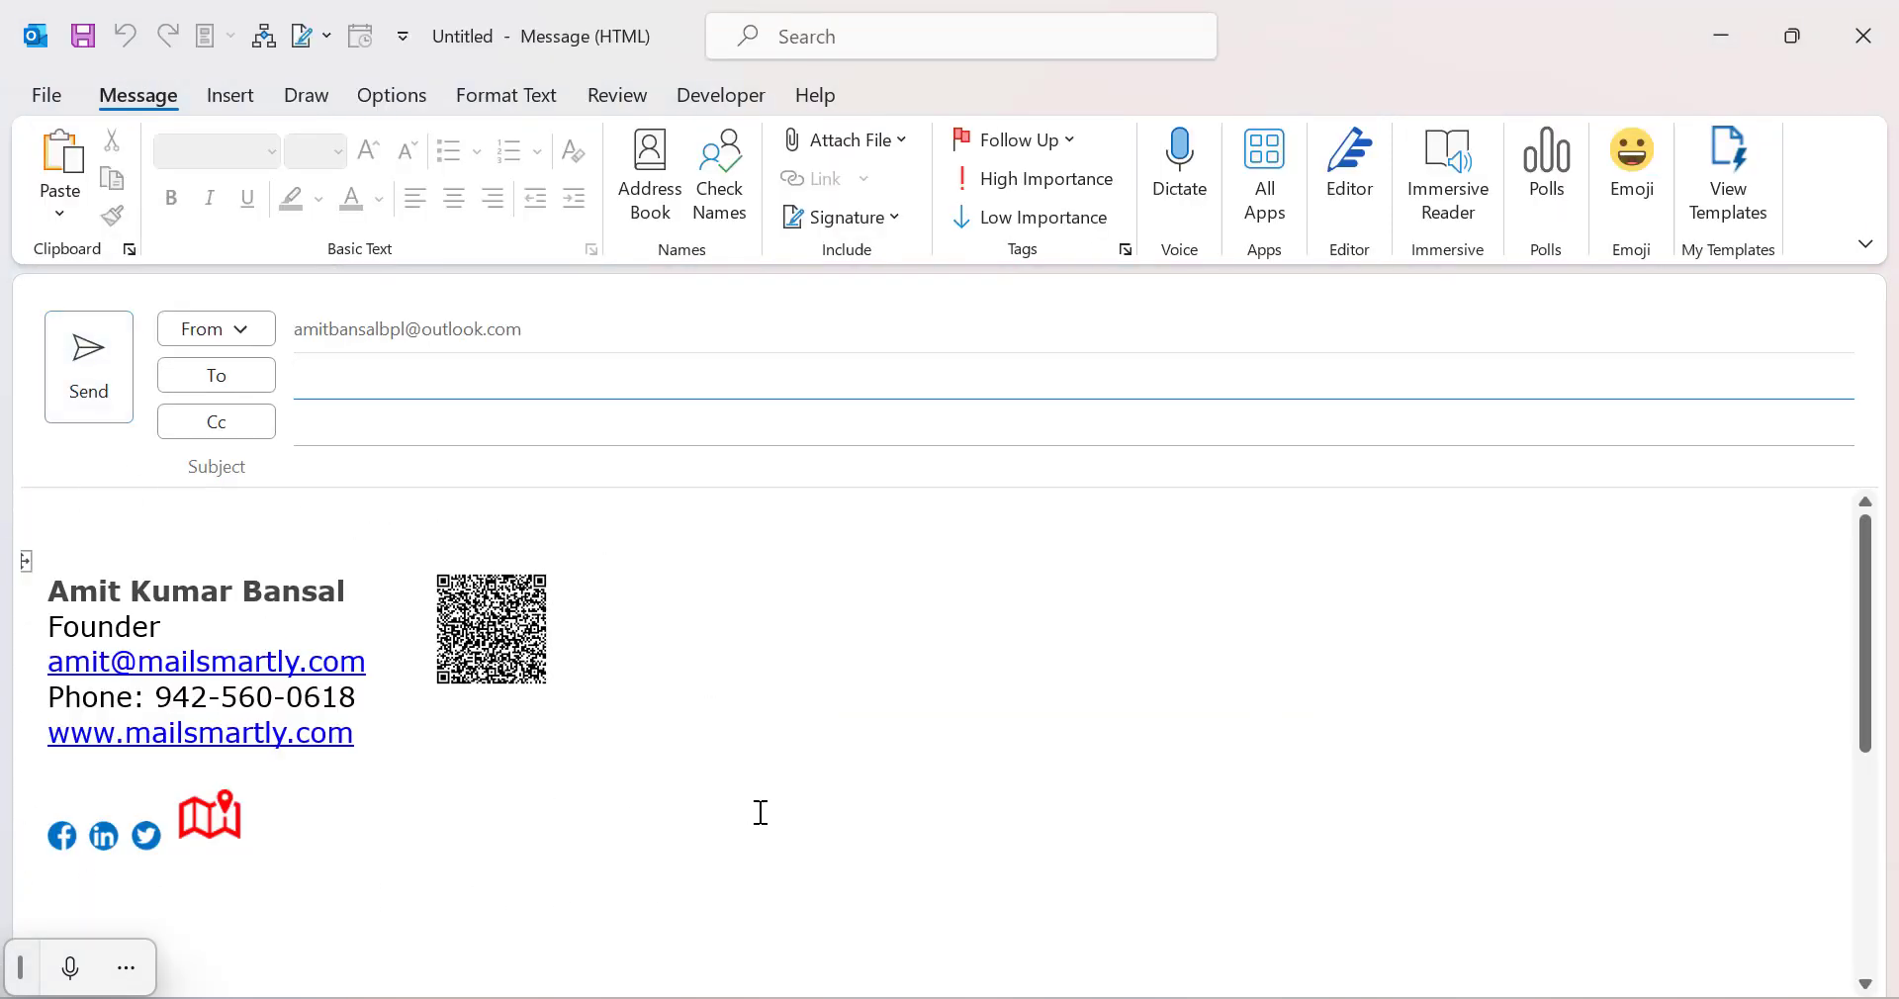
pyautogui.click(1067, 373)
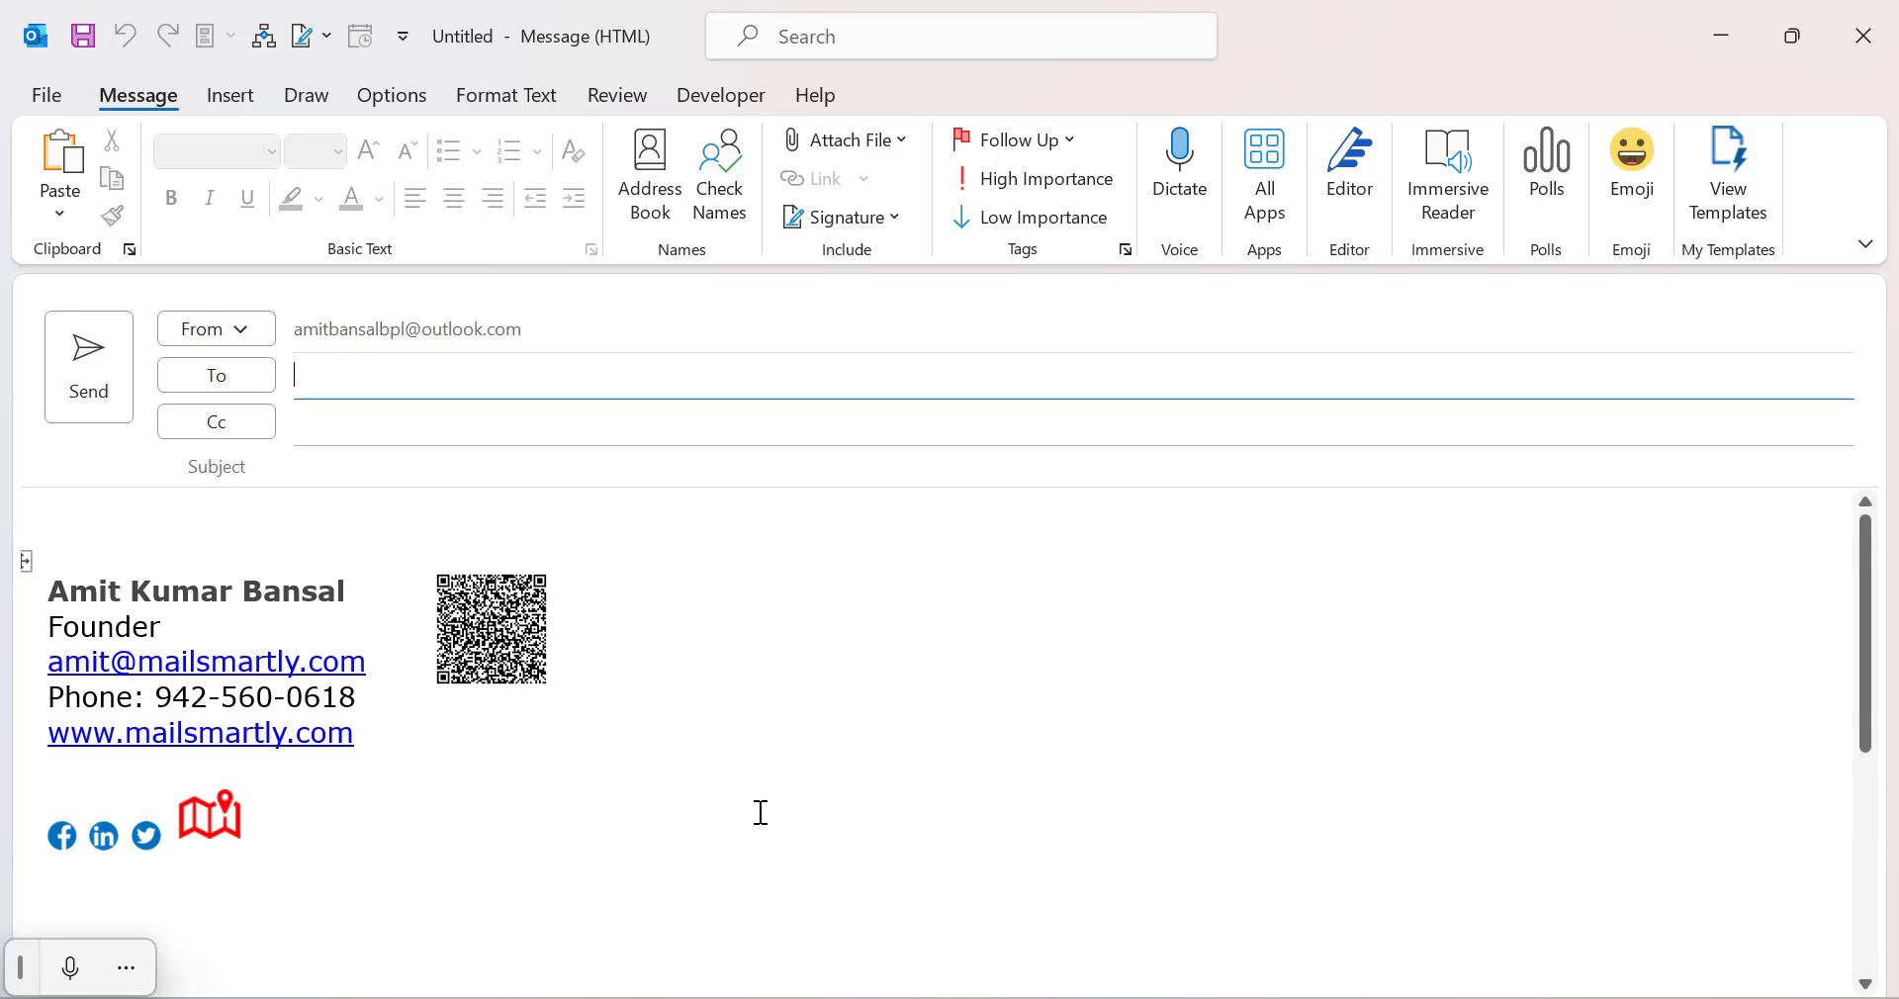
pyautogui.moveTo(89, 565)
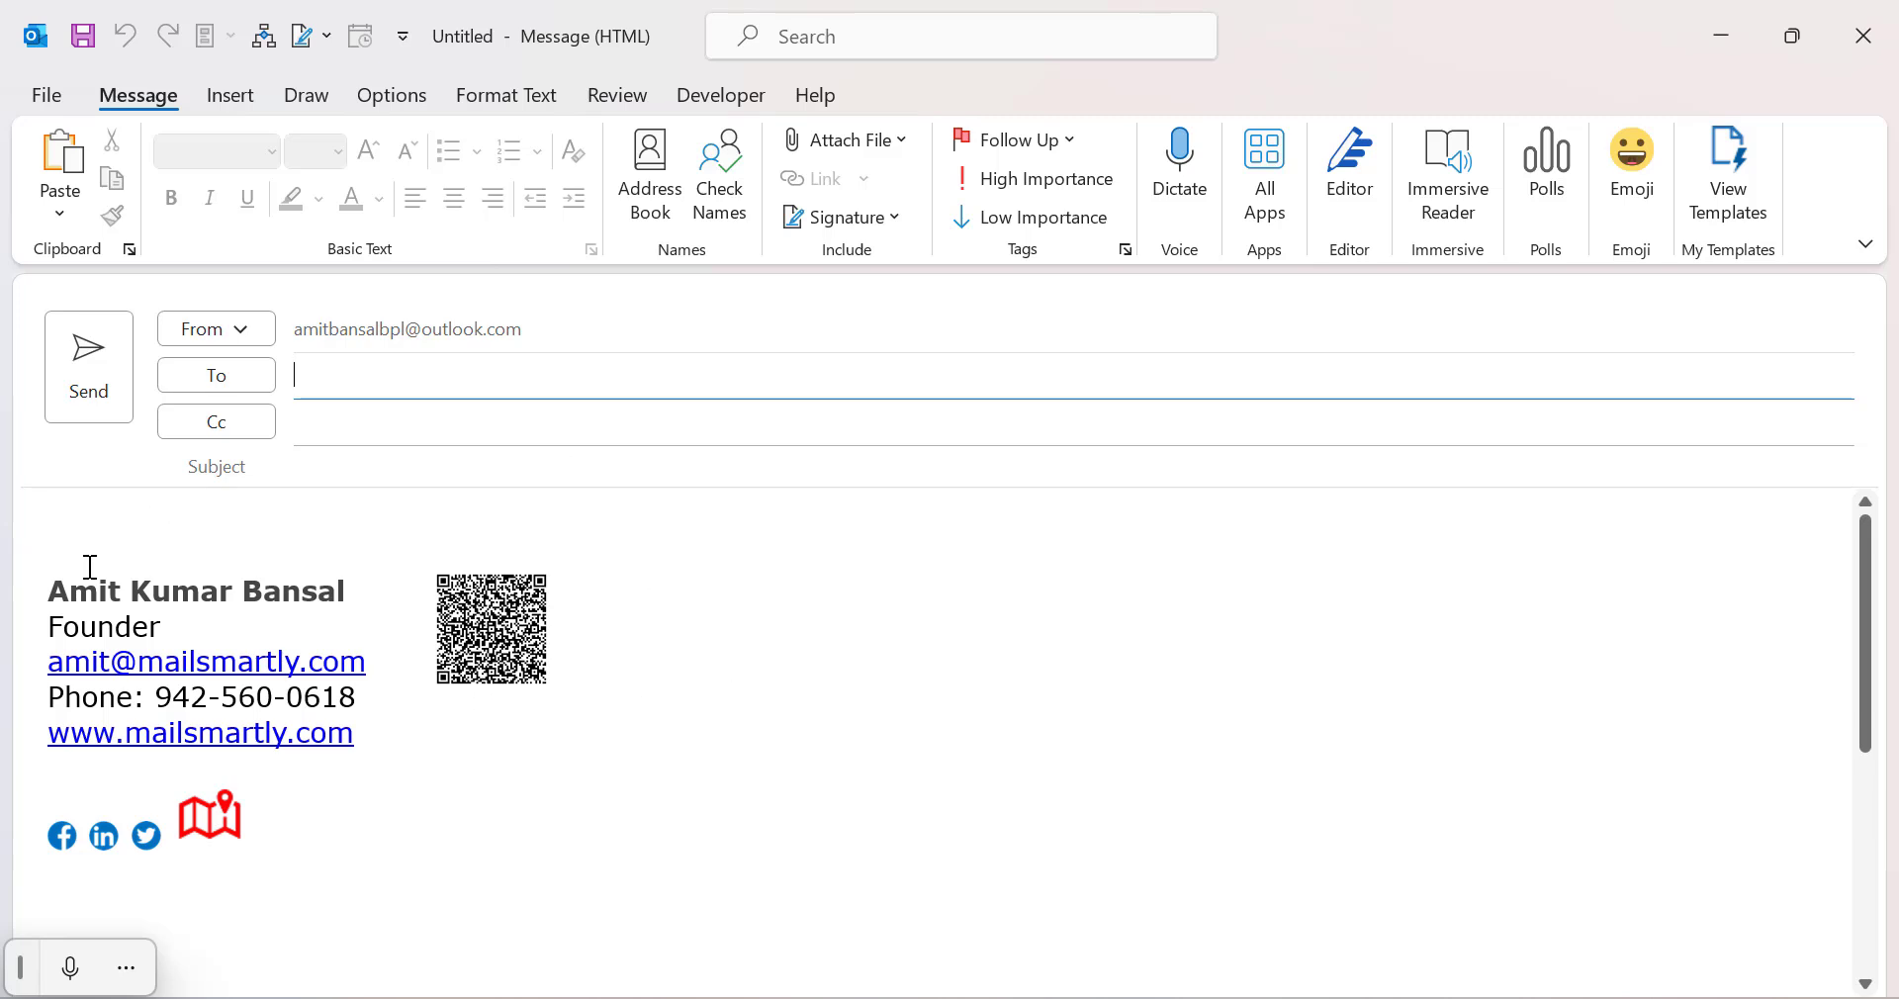
pyautogui.moveTo(920, 875)
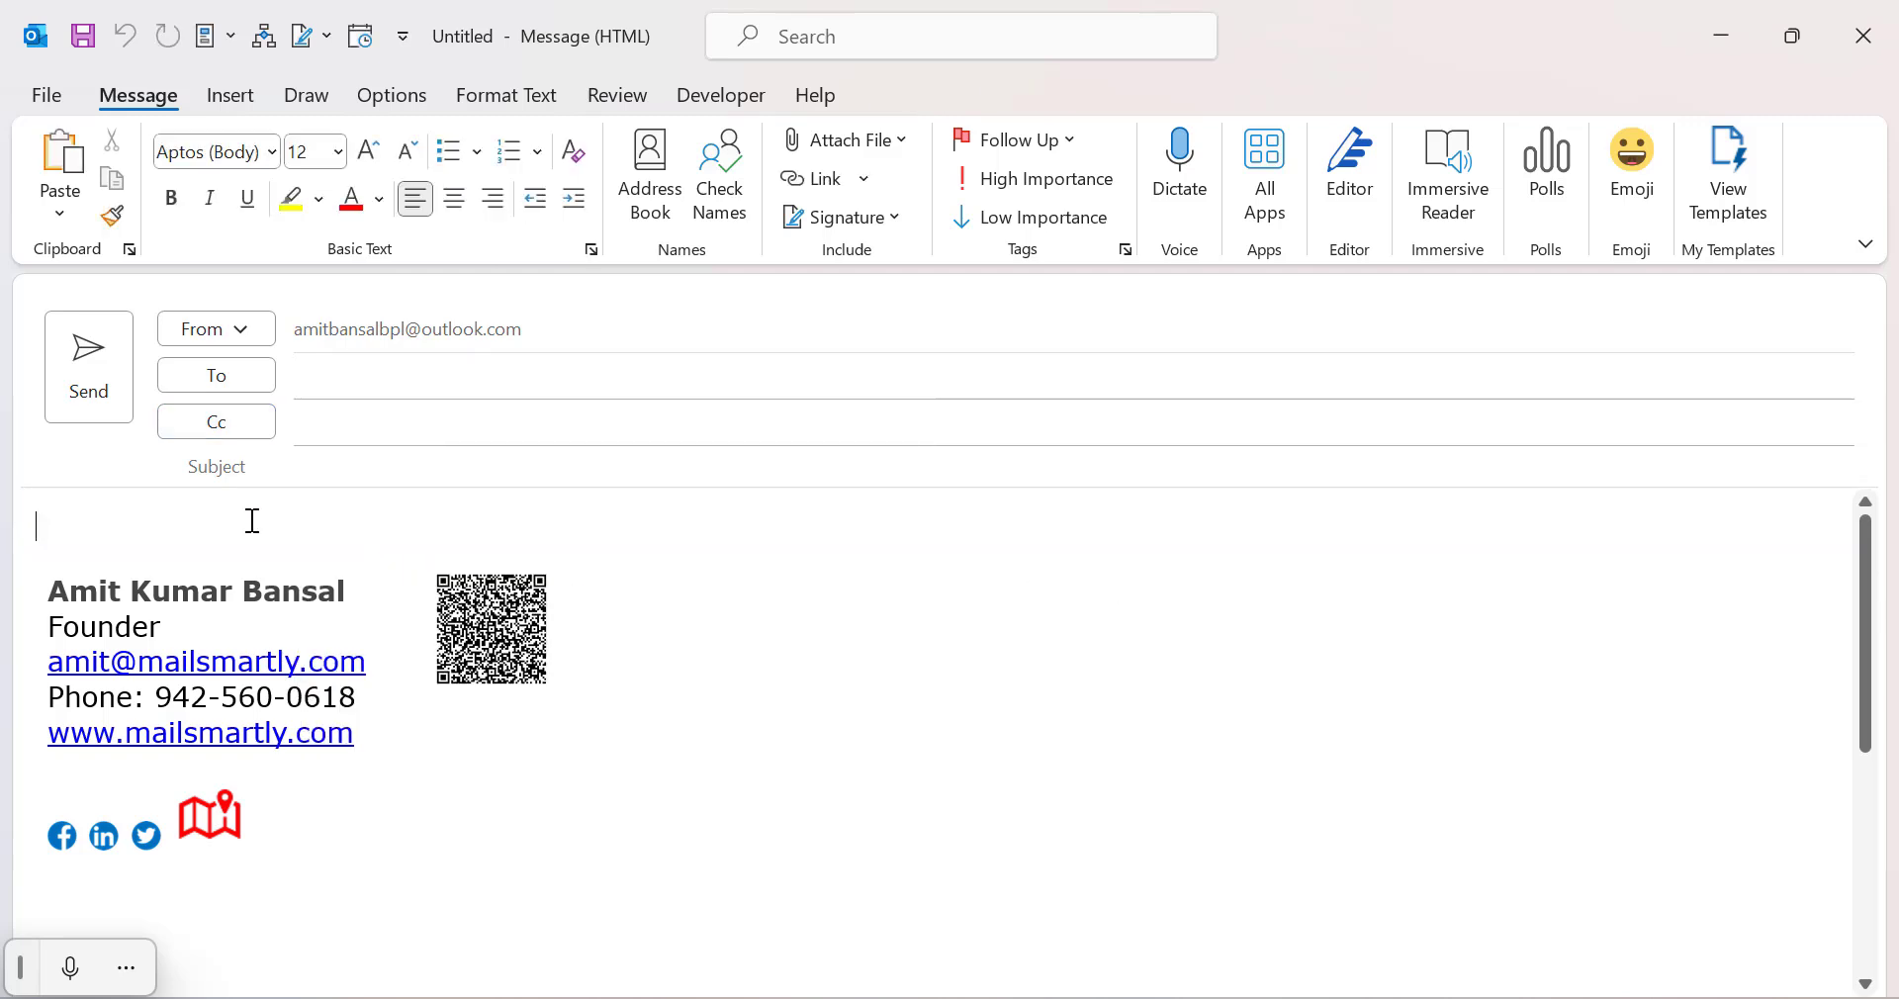
pyautogui.moveTo(706, 639)
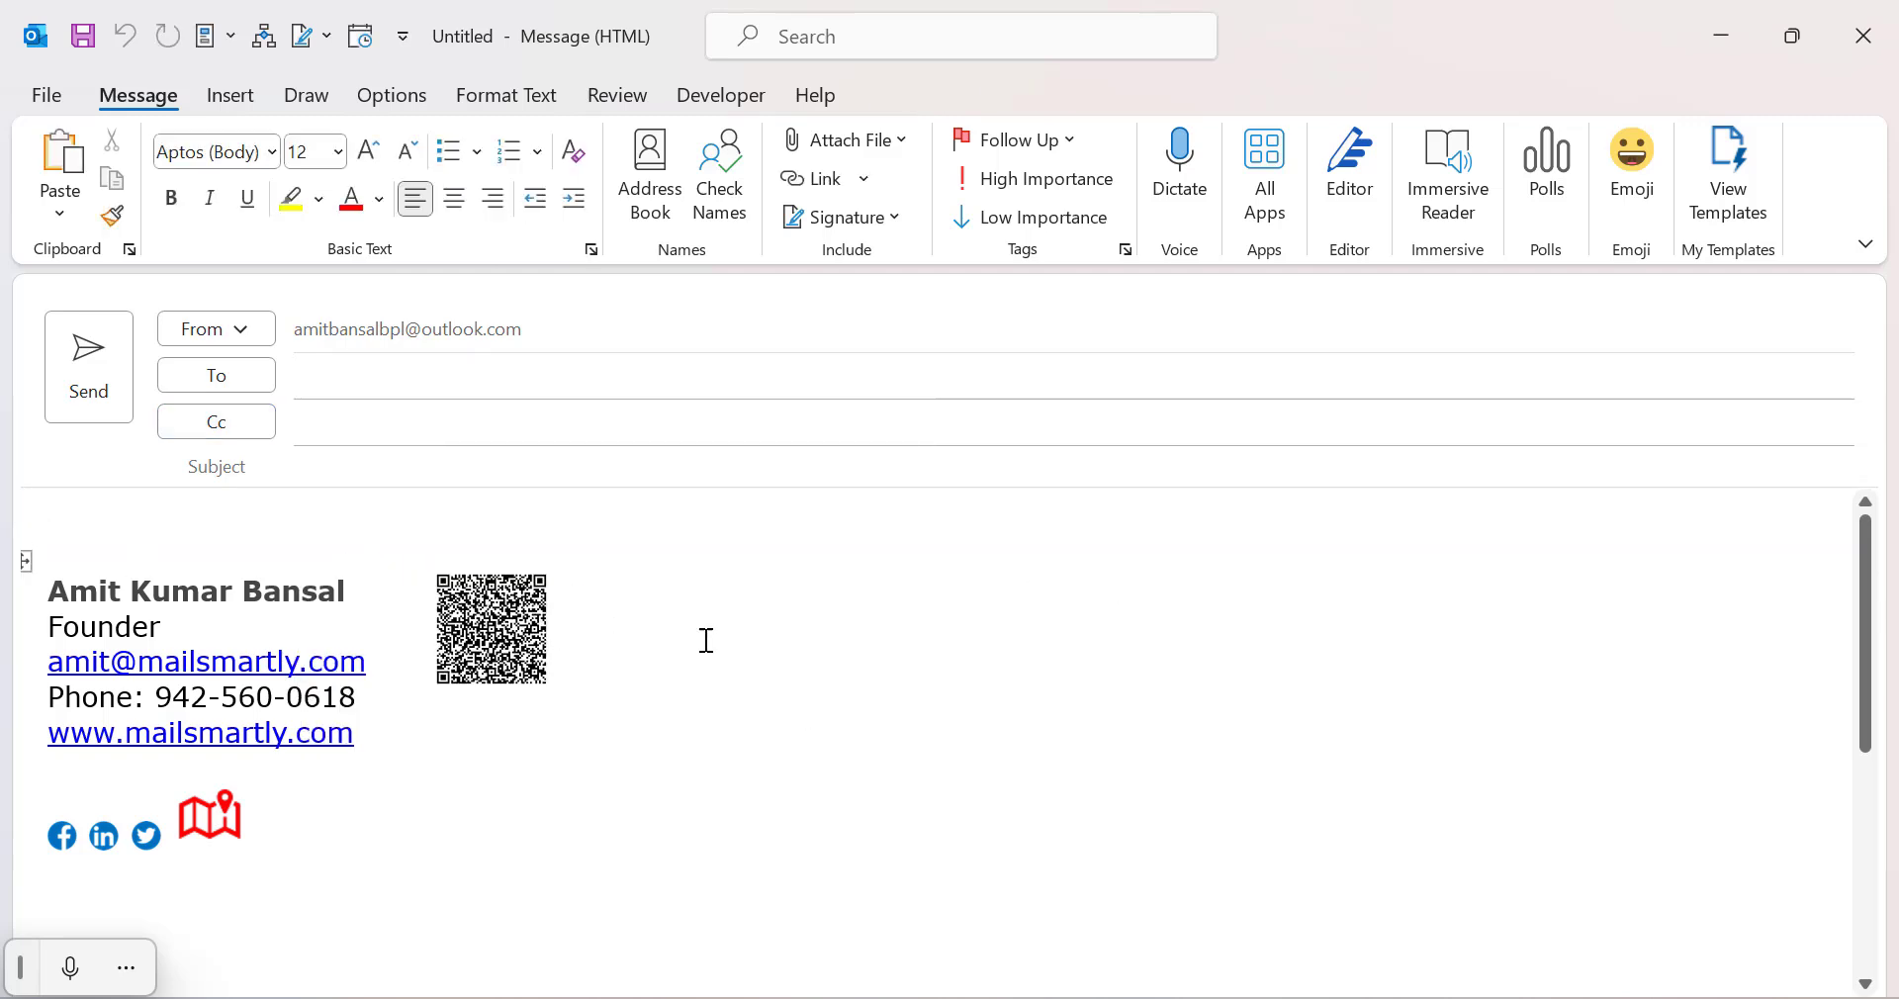
pyautogui.moveTo(1539, 520)
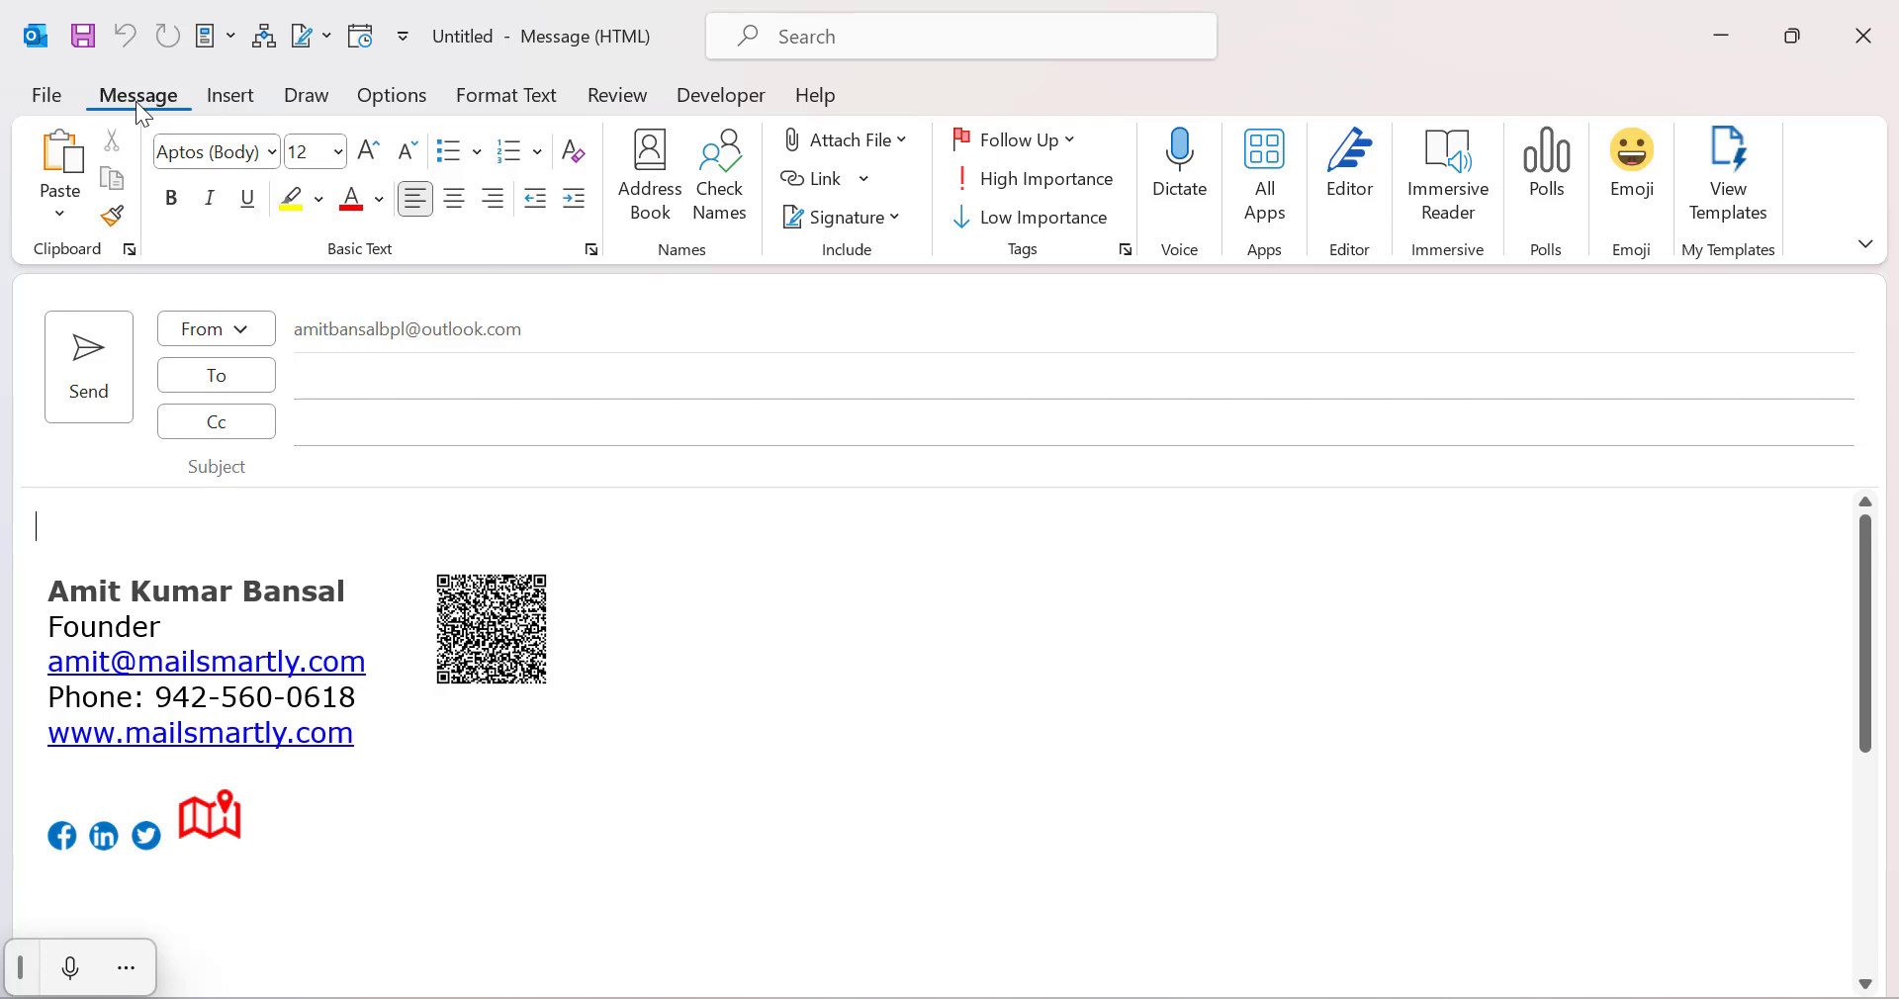
# Close the test message and discard it without saving.
pyautogui.click(1864, 36)
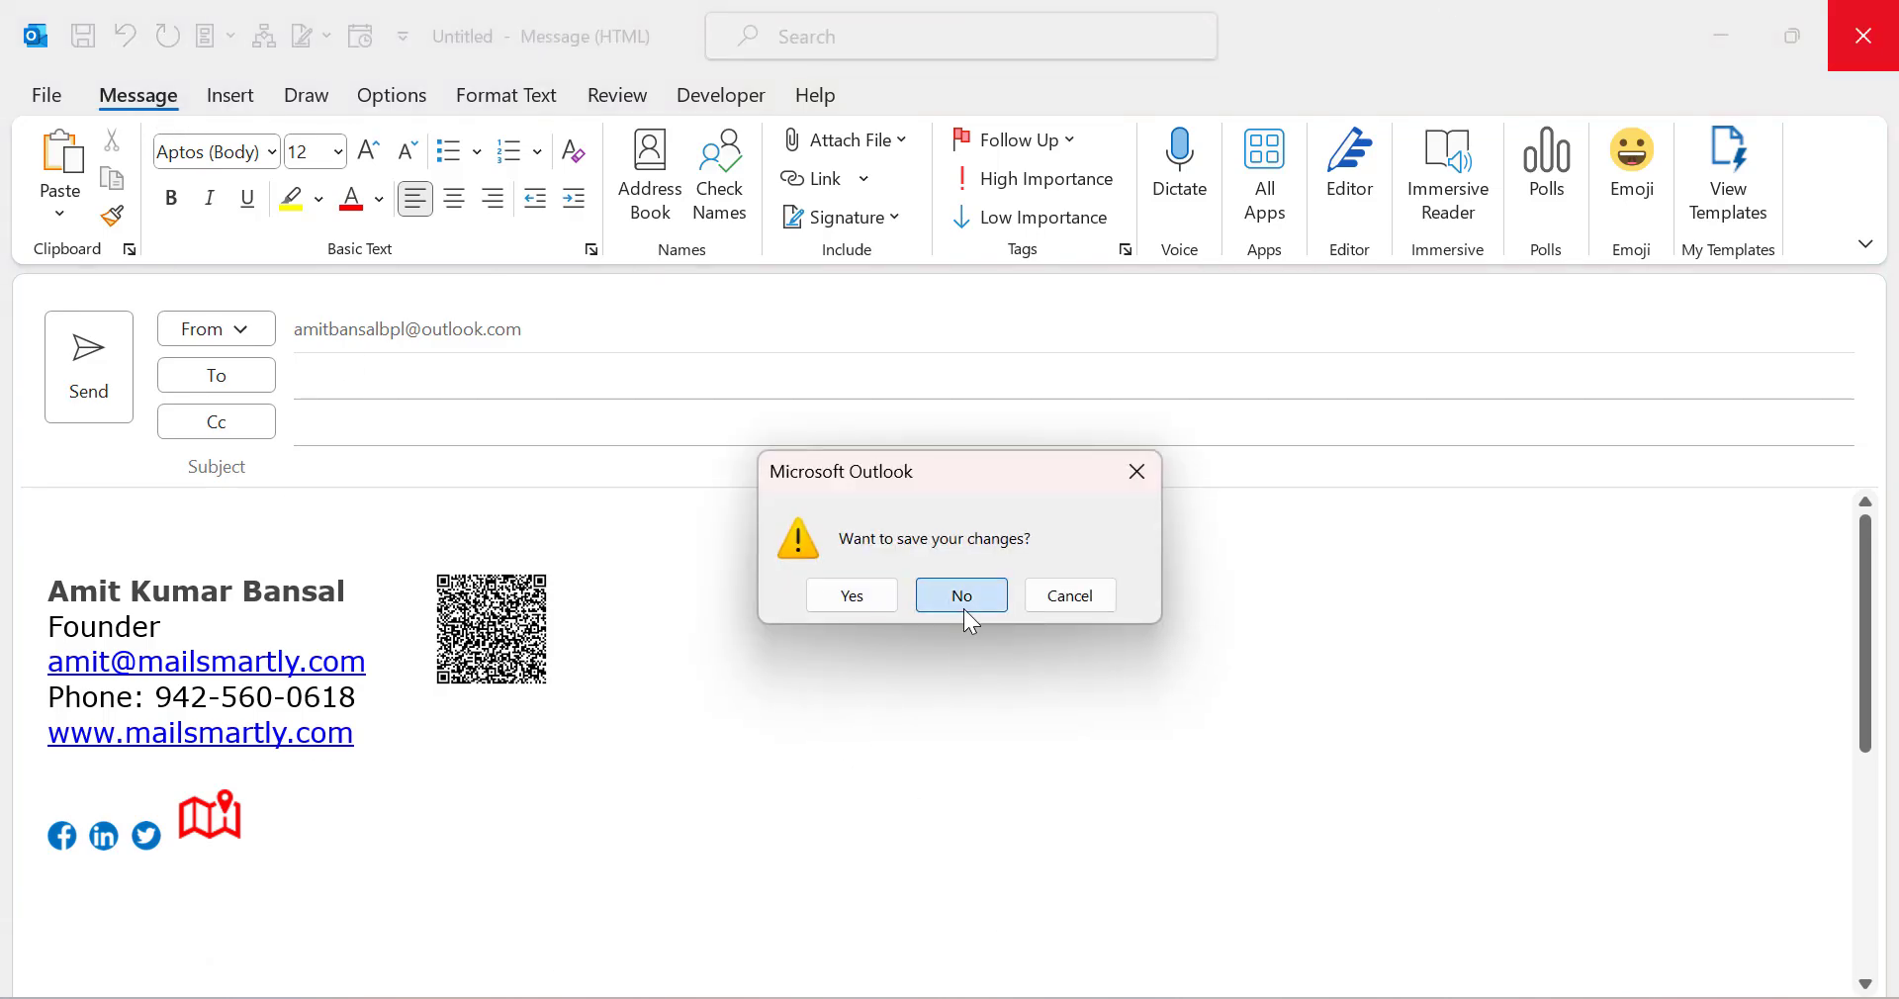
pyautogui.click(961, 595)
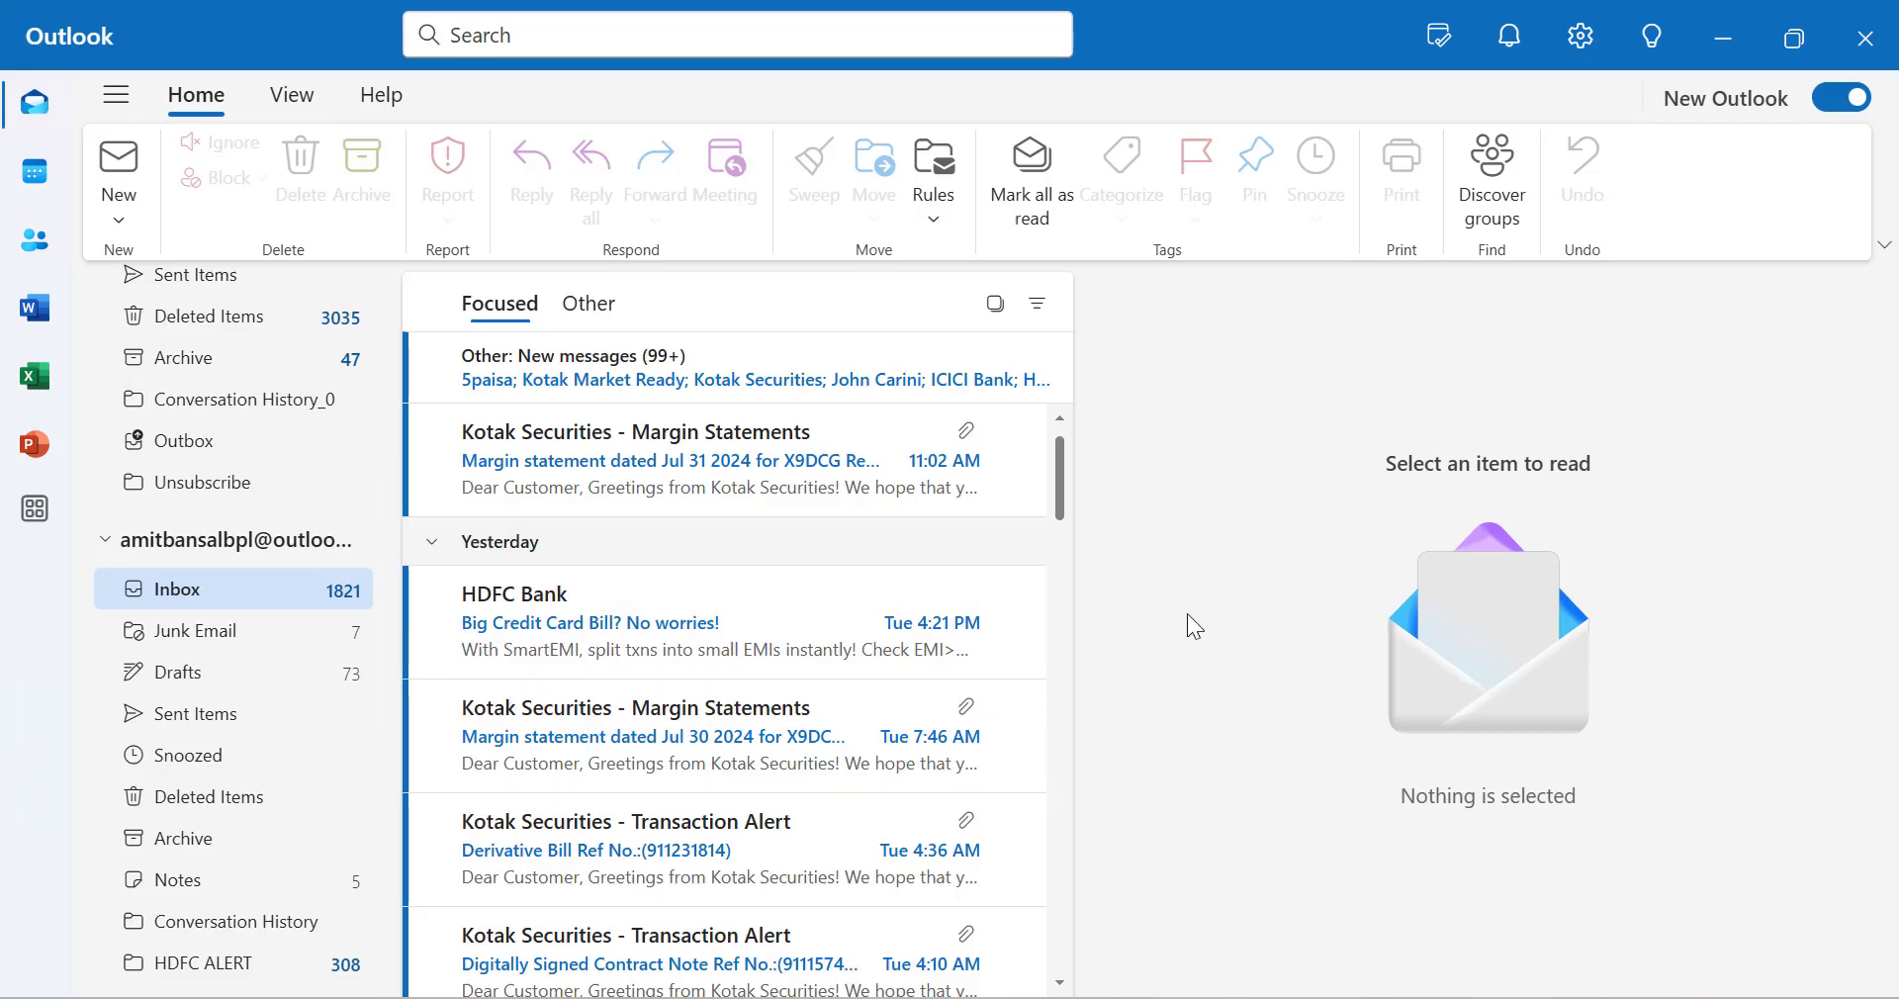
pyautogui.moveTo(910, 526)
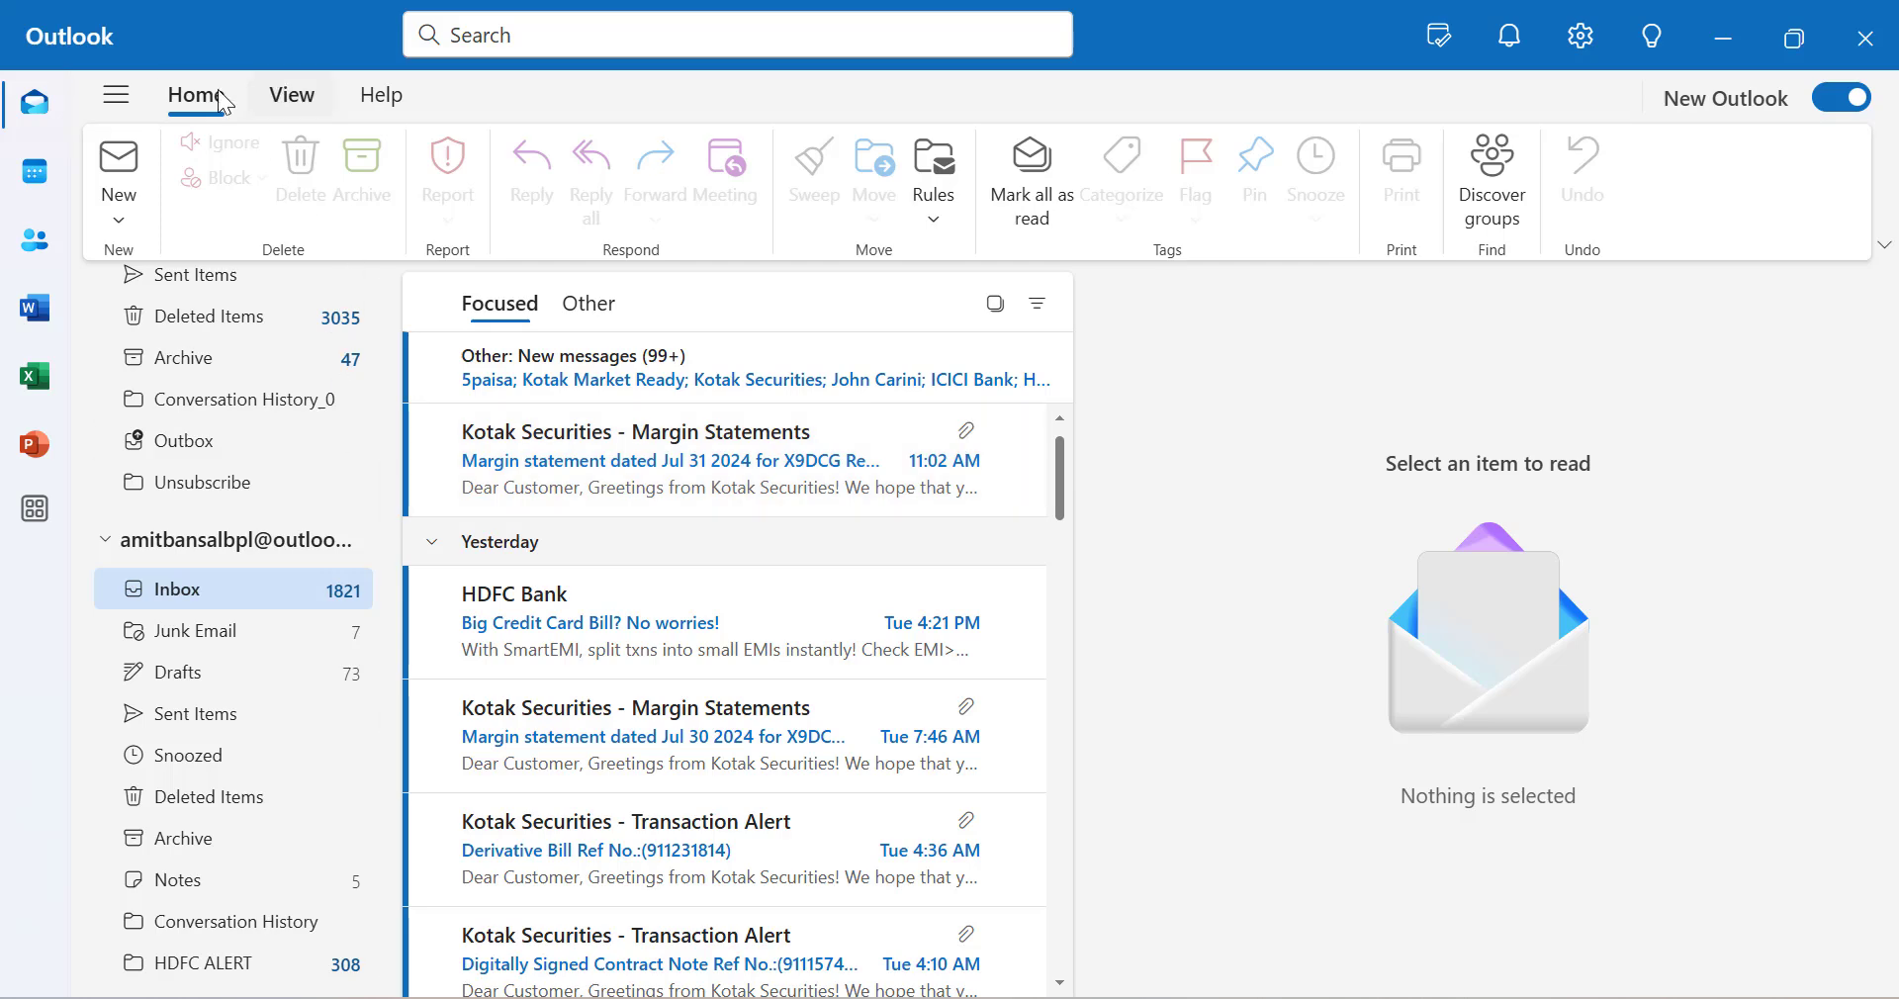
pyautogui.moveTo(114, 95)
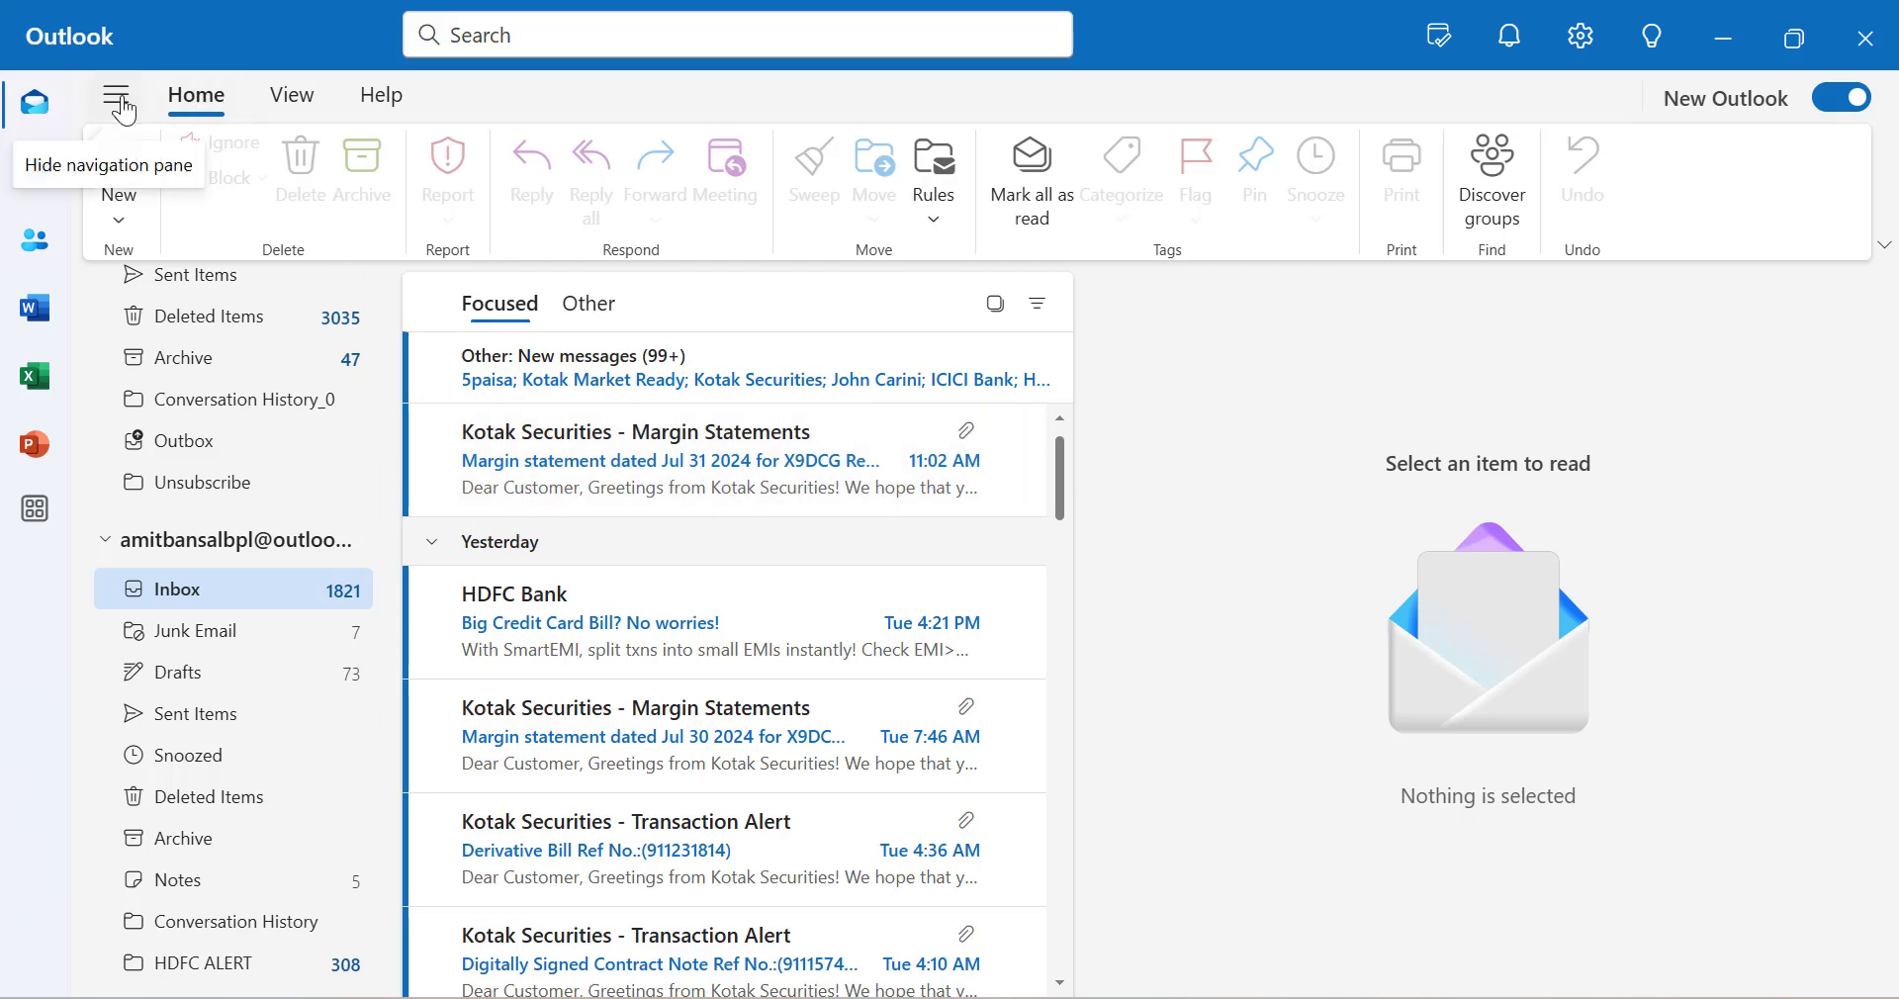
# Reach the Accounts > Signatures page in new Outlook's Settings.
pyautogui.click(1579, 33)
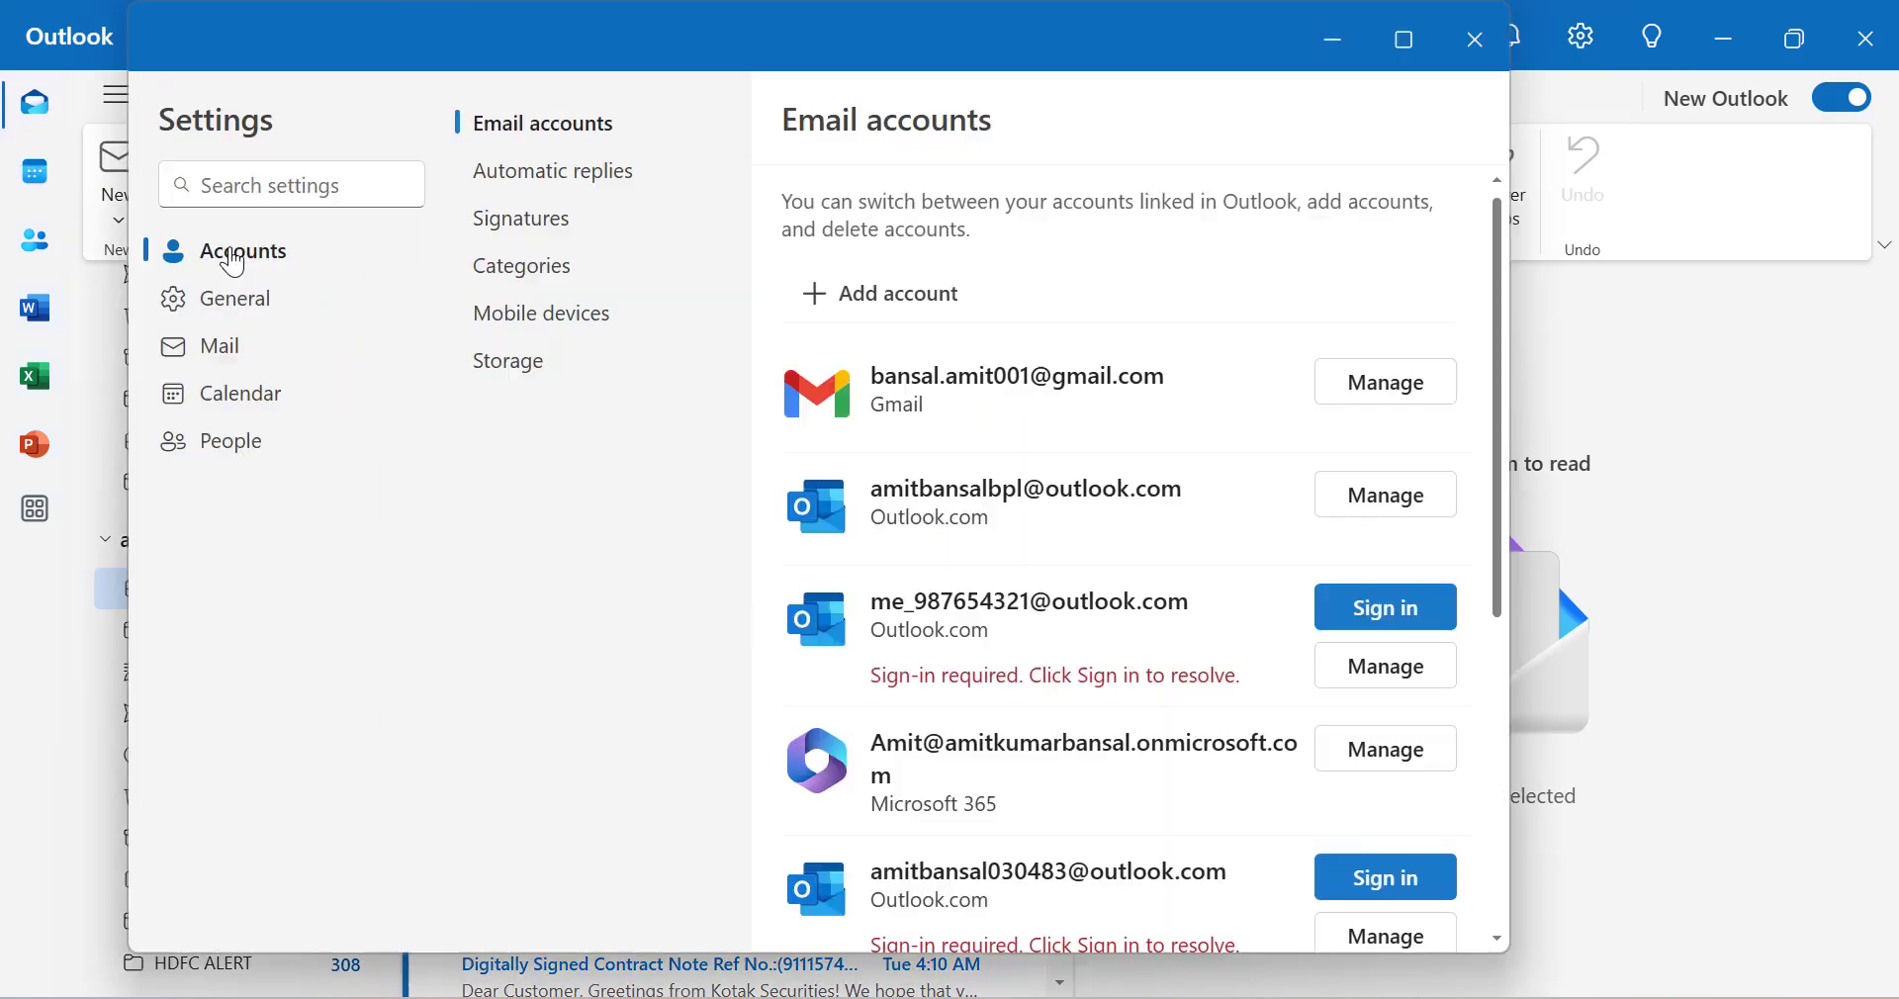
pyautogui.moveTo(345, 271)
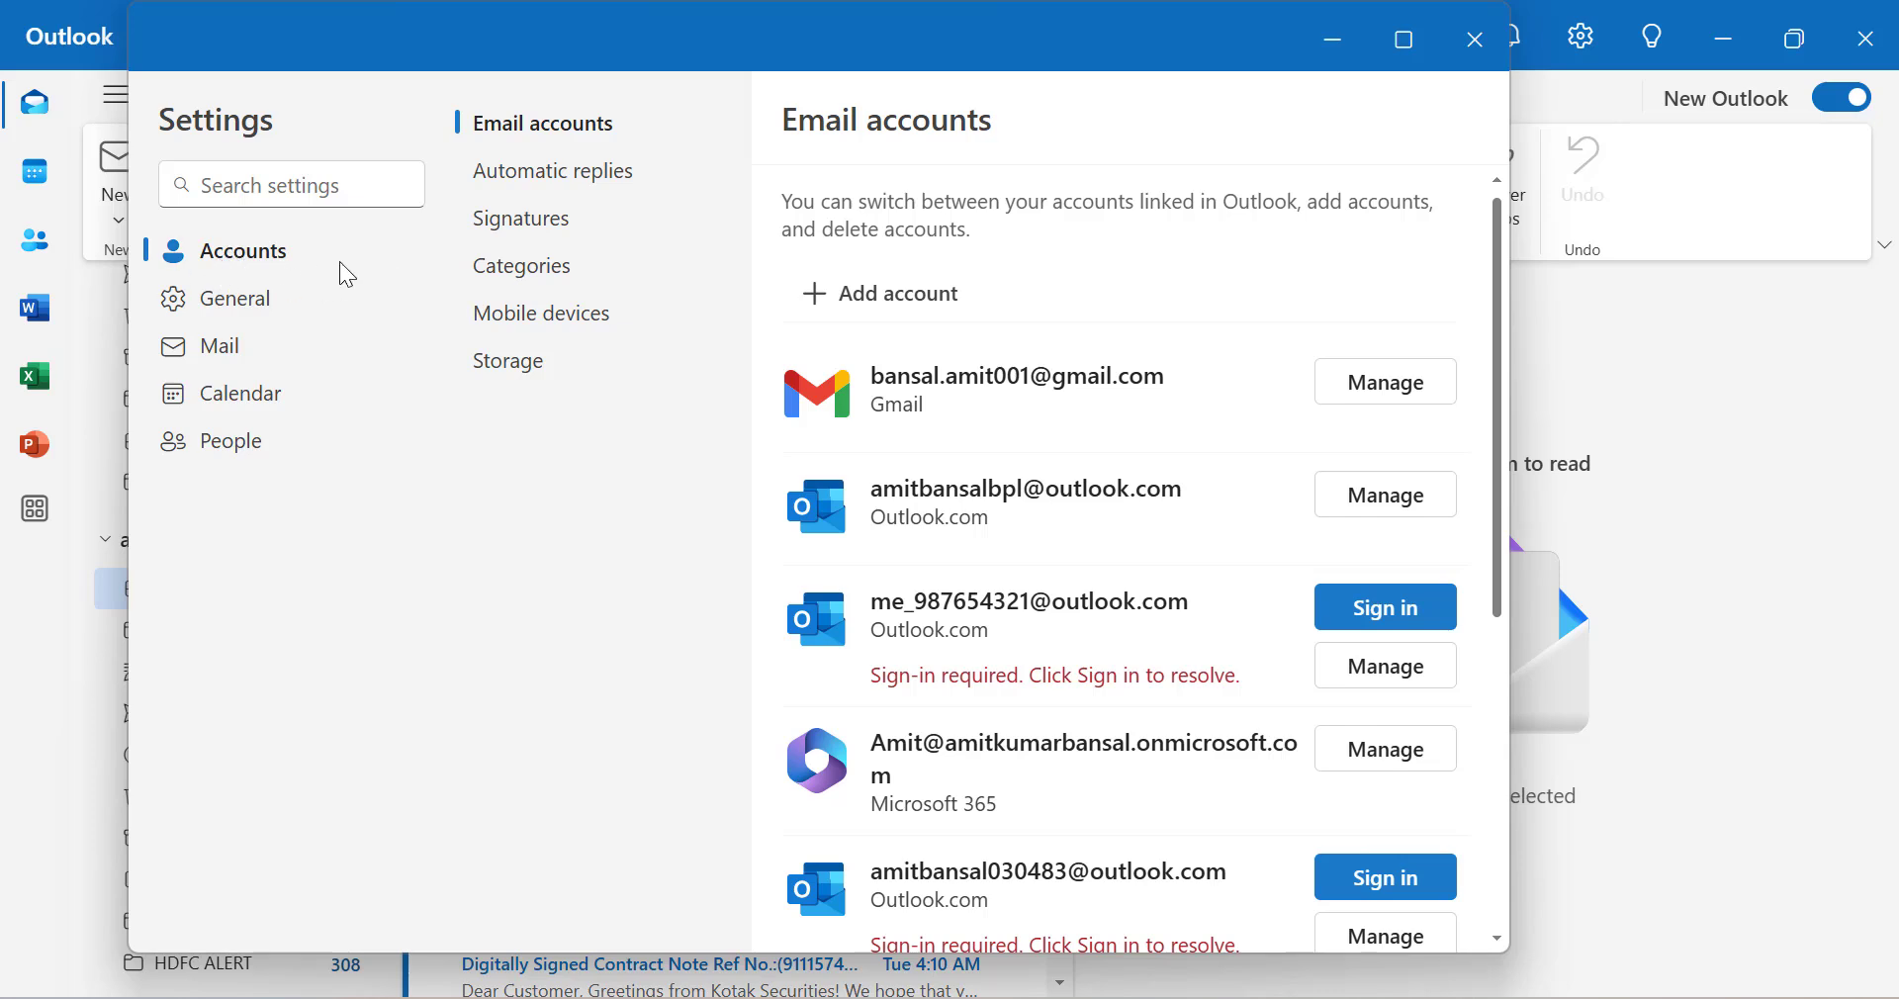
pyautogui.click(520, 218)
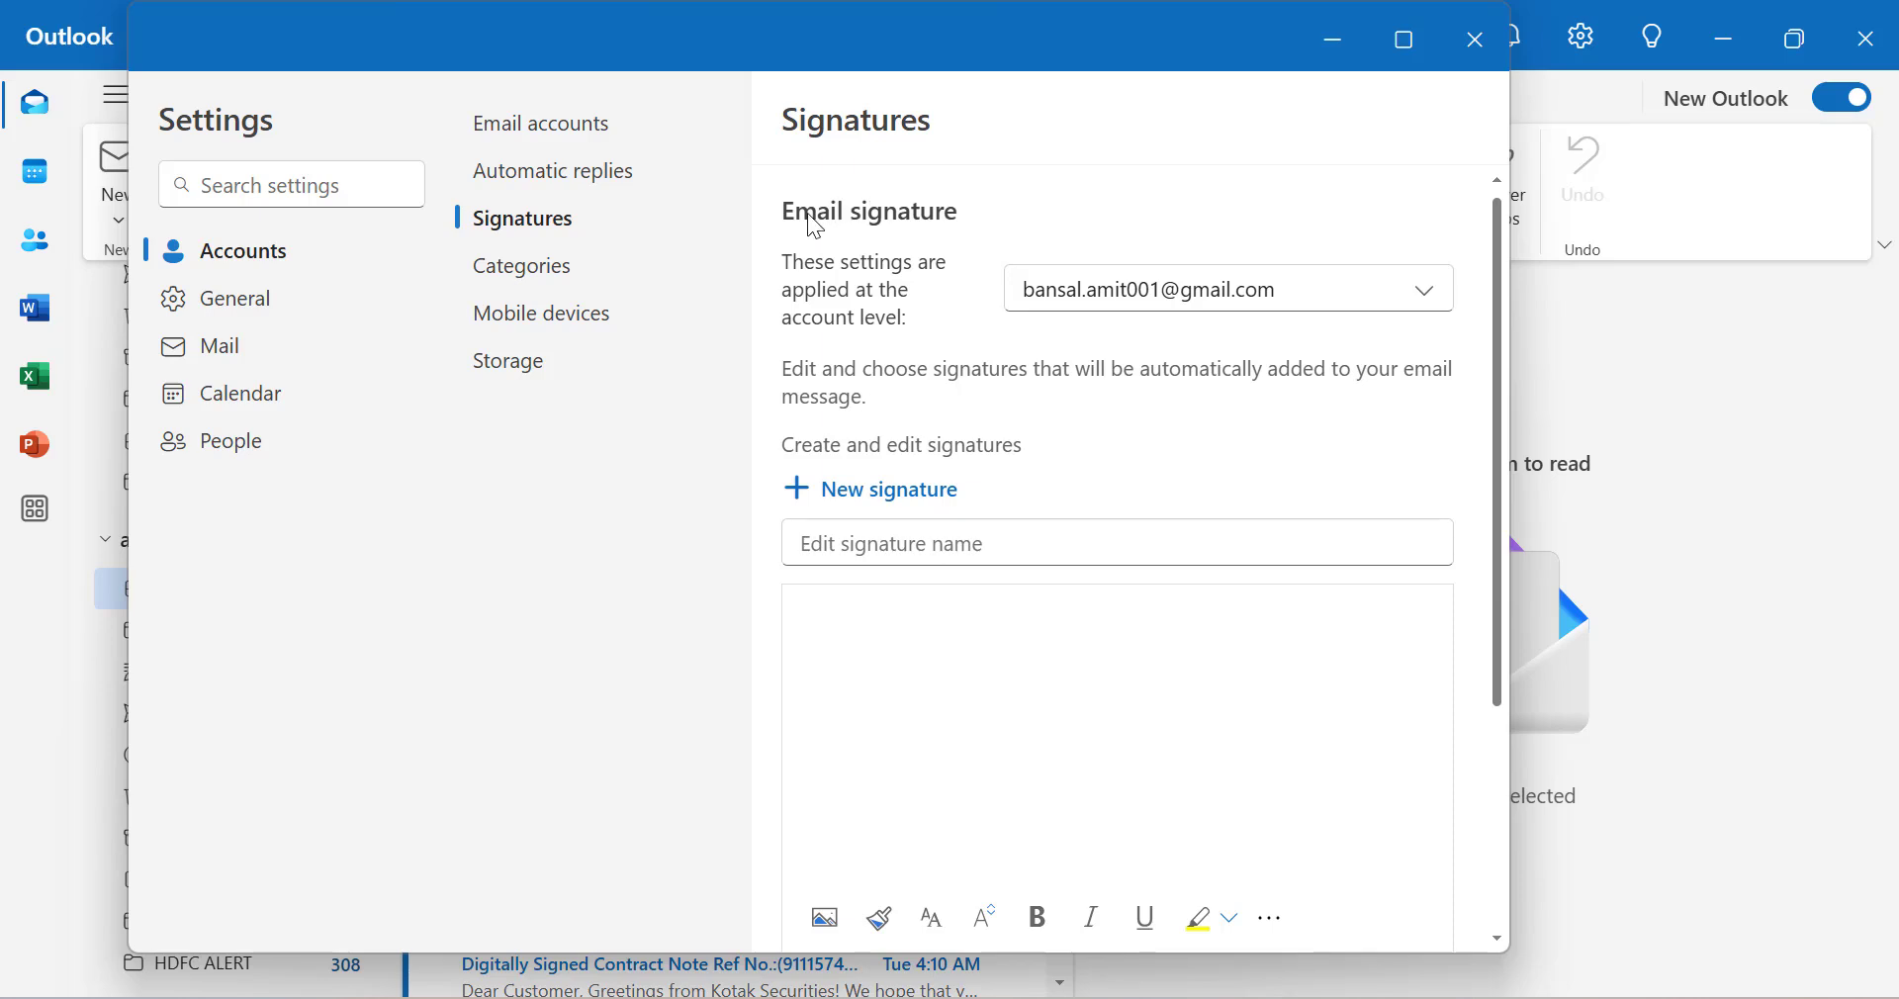
# Choose the Outlook.com account and set Personal for new messages and replies/forwards.
pyautogui.click(1427, 289)
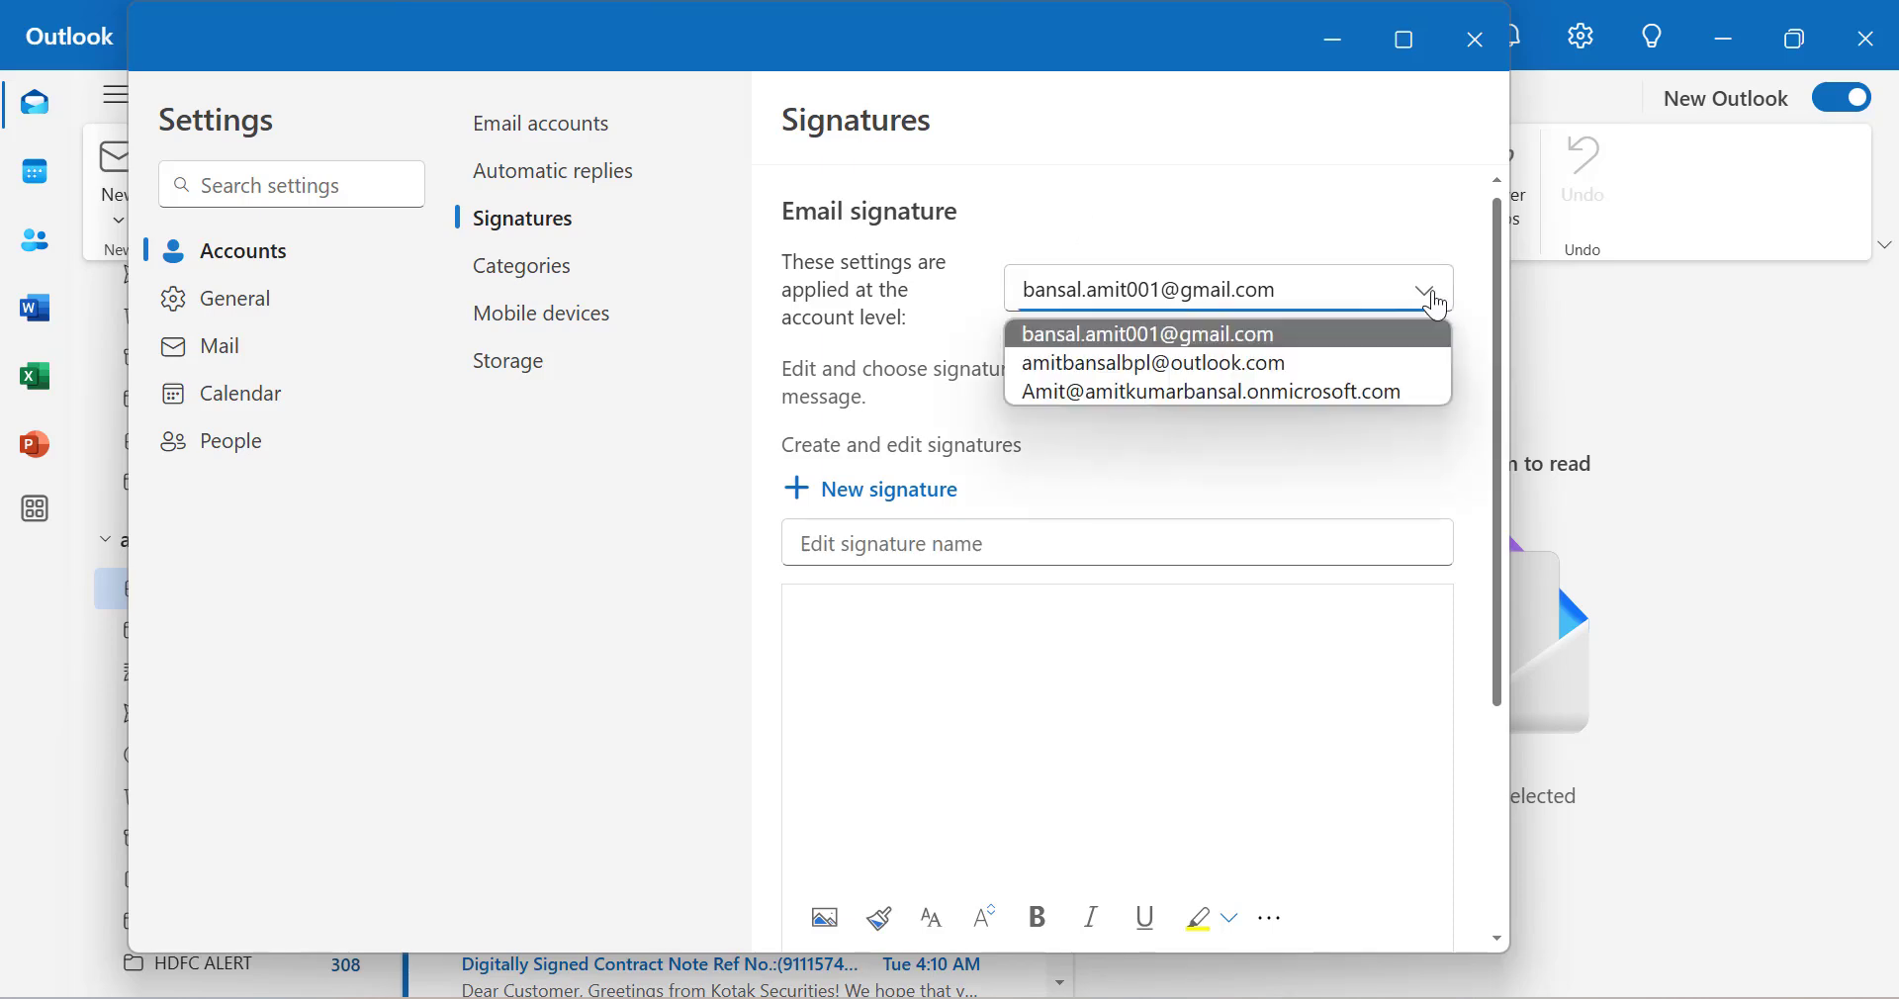
pyautogui.moveTo(1347, 372)
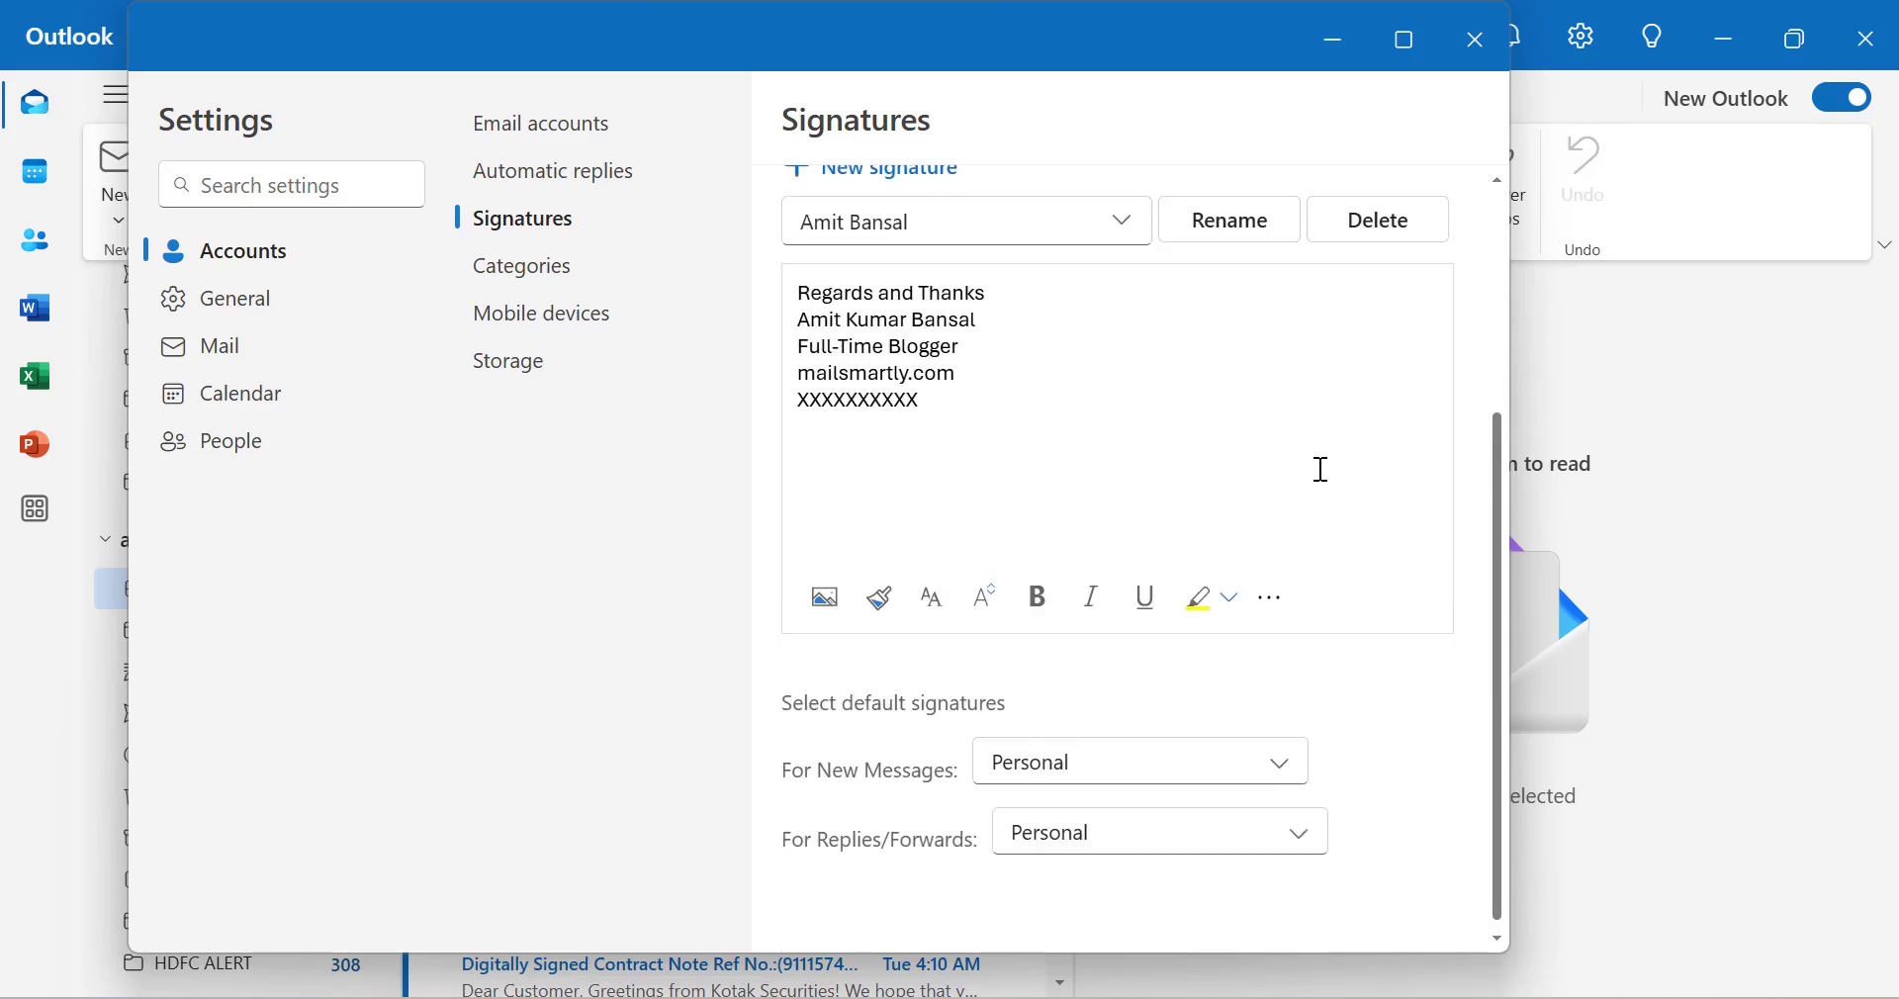
pyautogui.moveTo(791, 728)
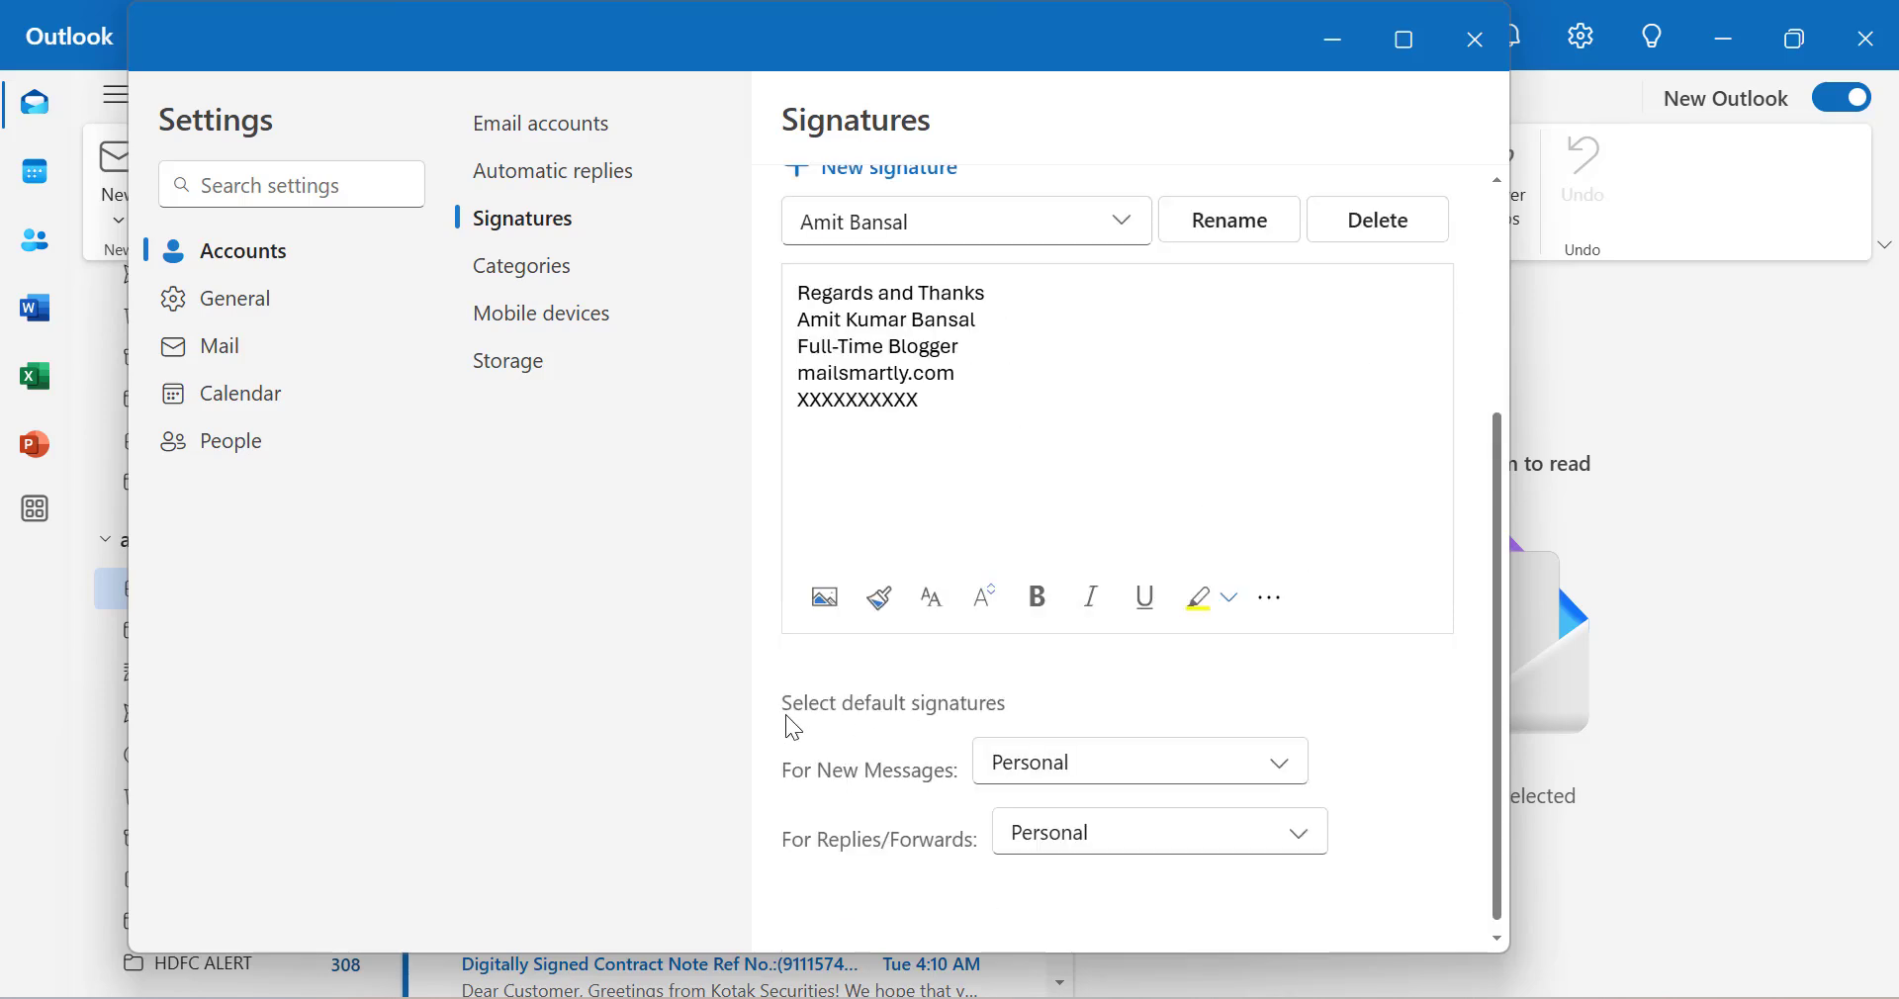
pyautogui.moveTo(896, 801)
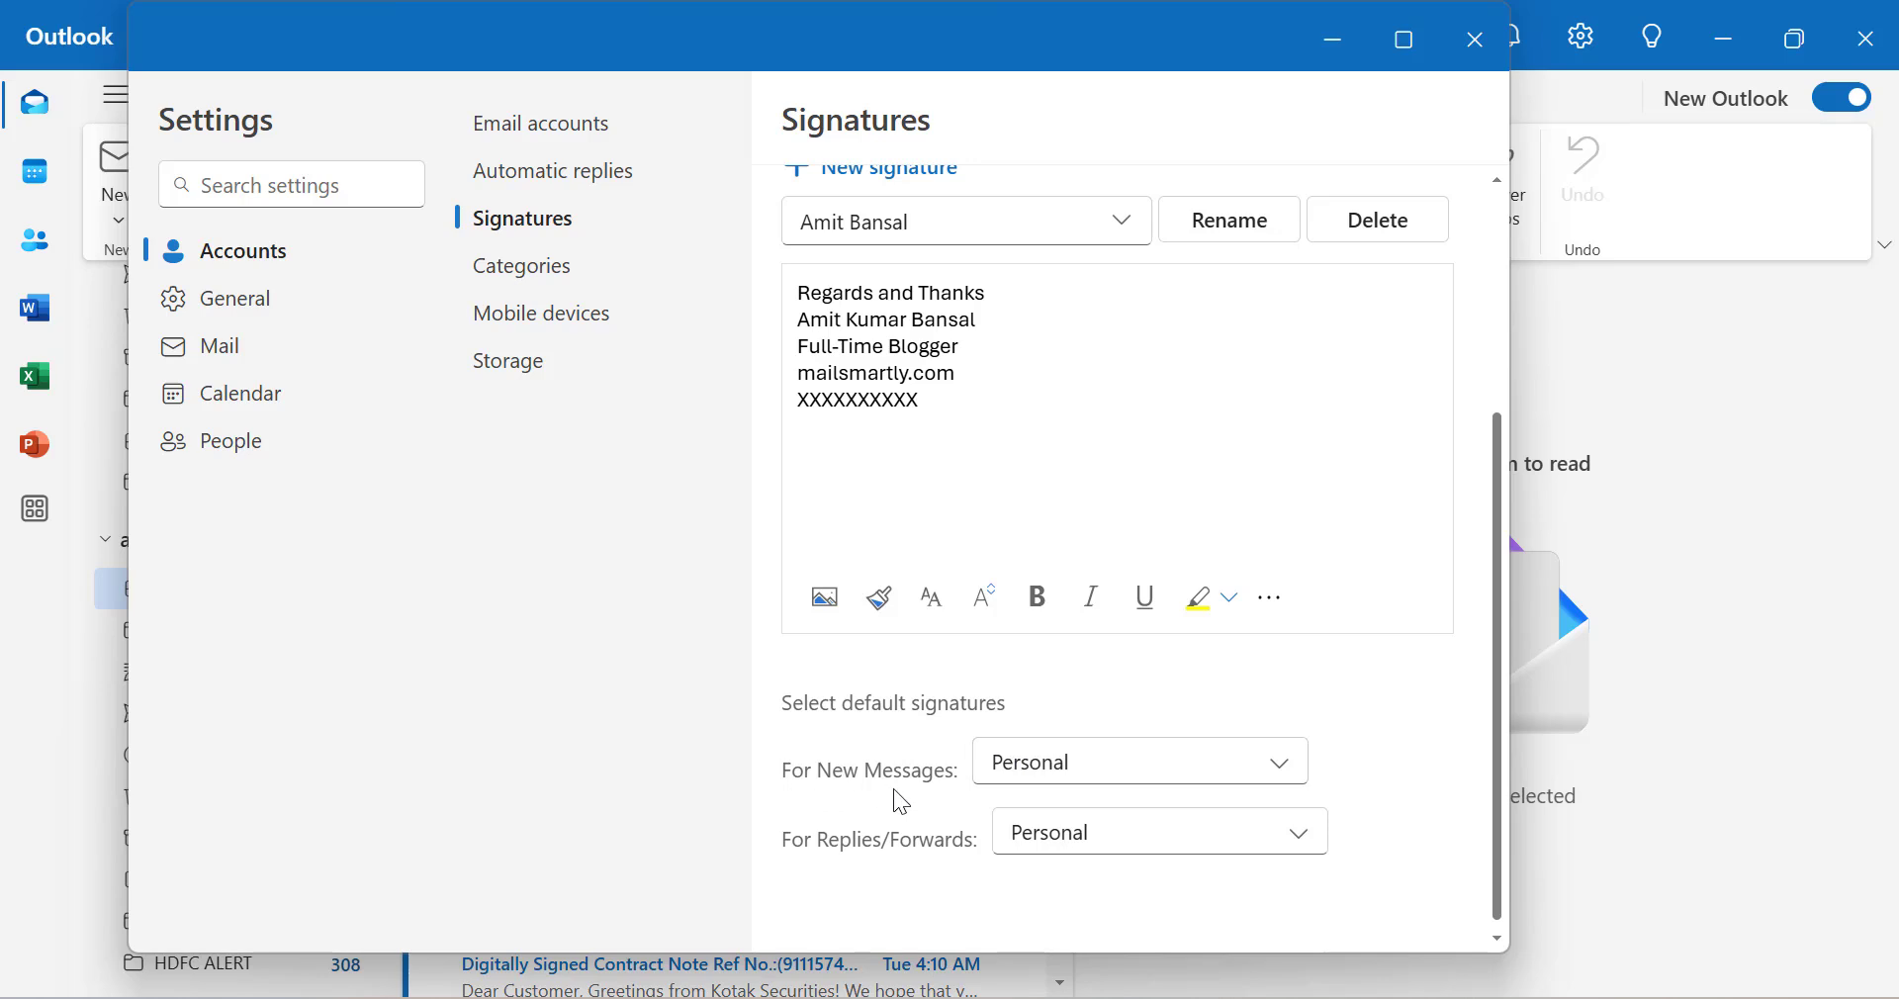
pyautogui.moveTo(878, 868)
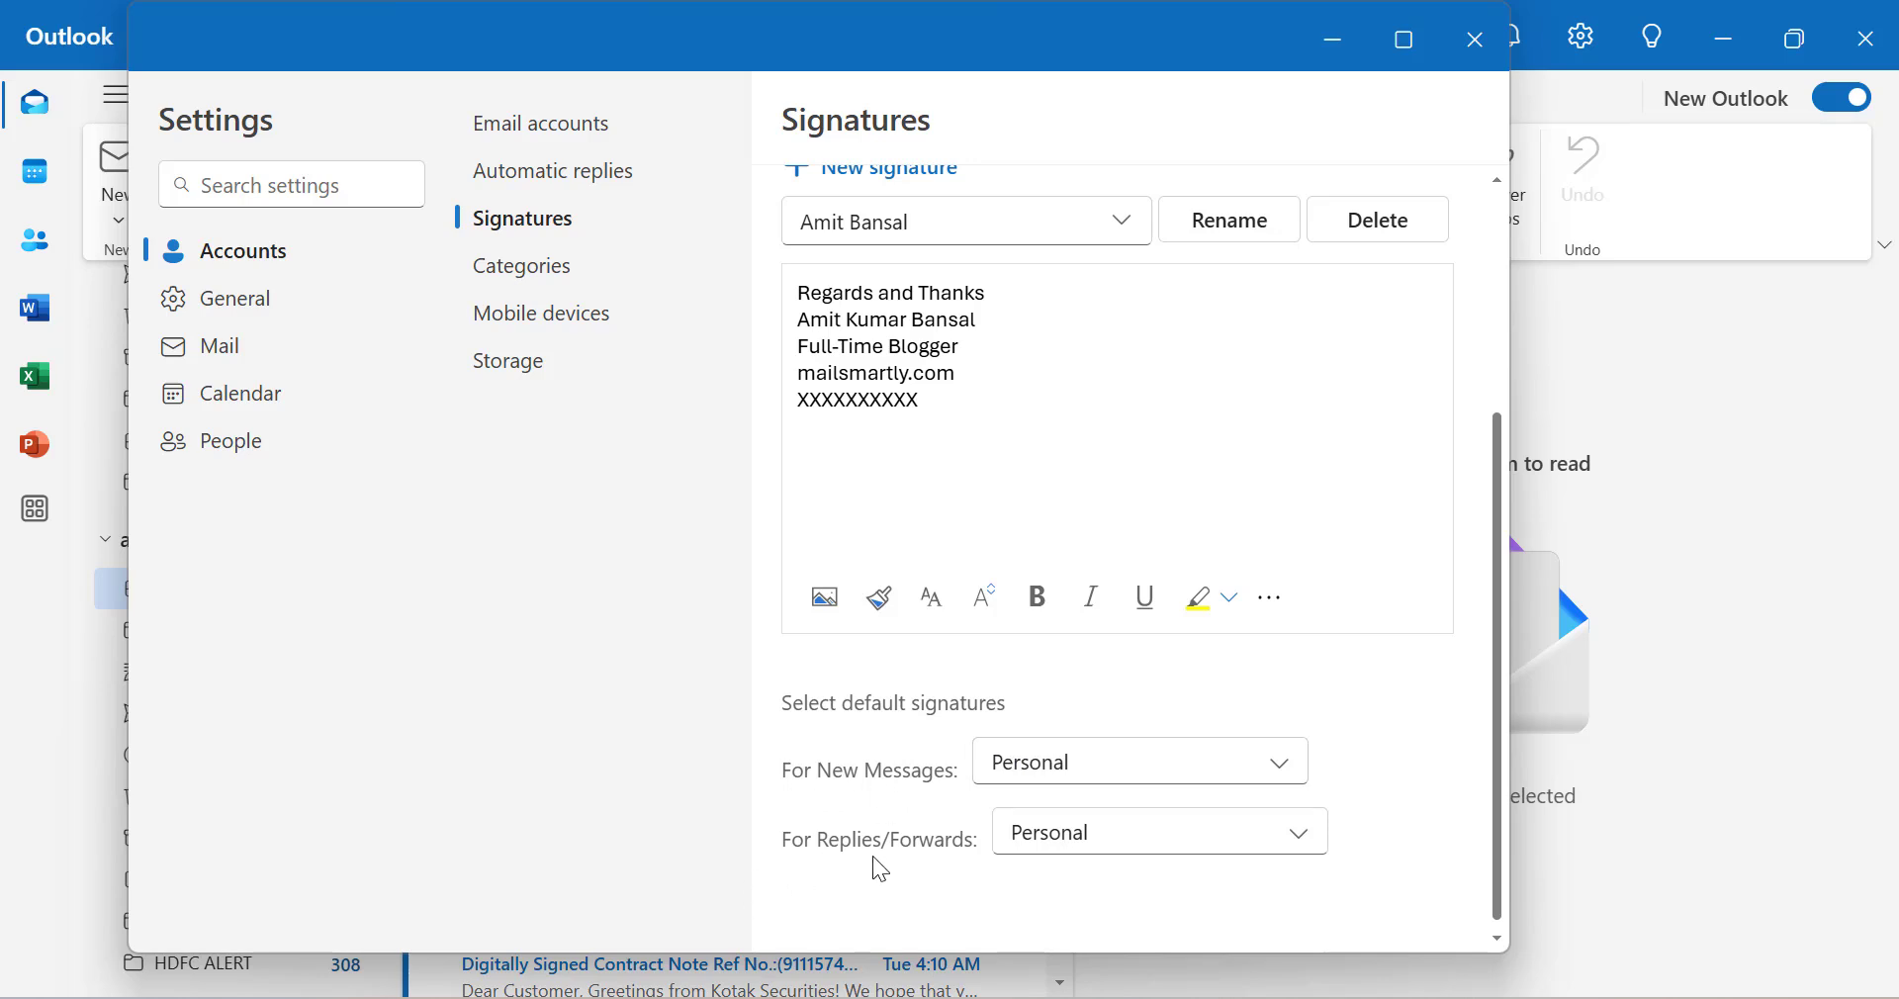
pyautogui.moveTo(1286, 775)
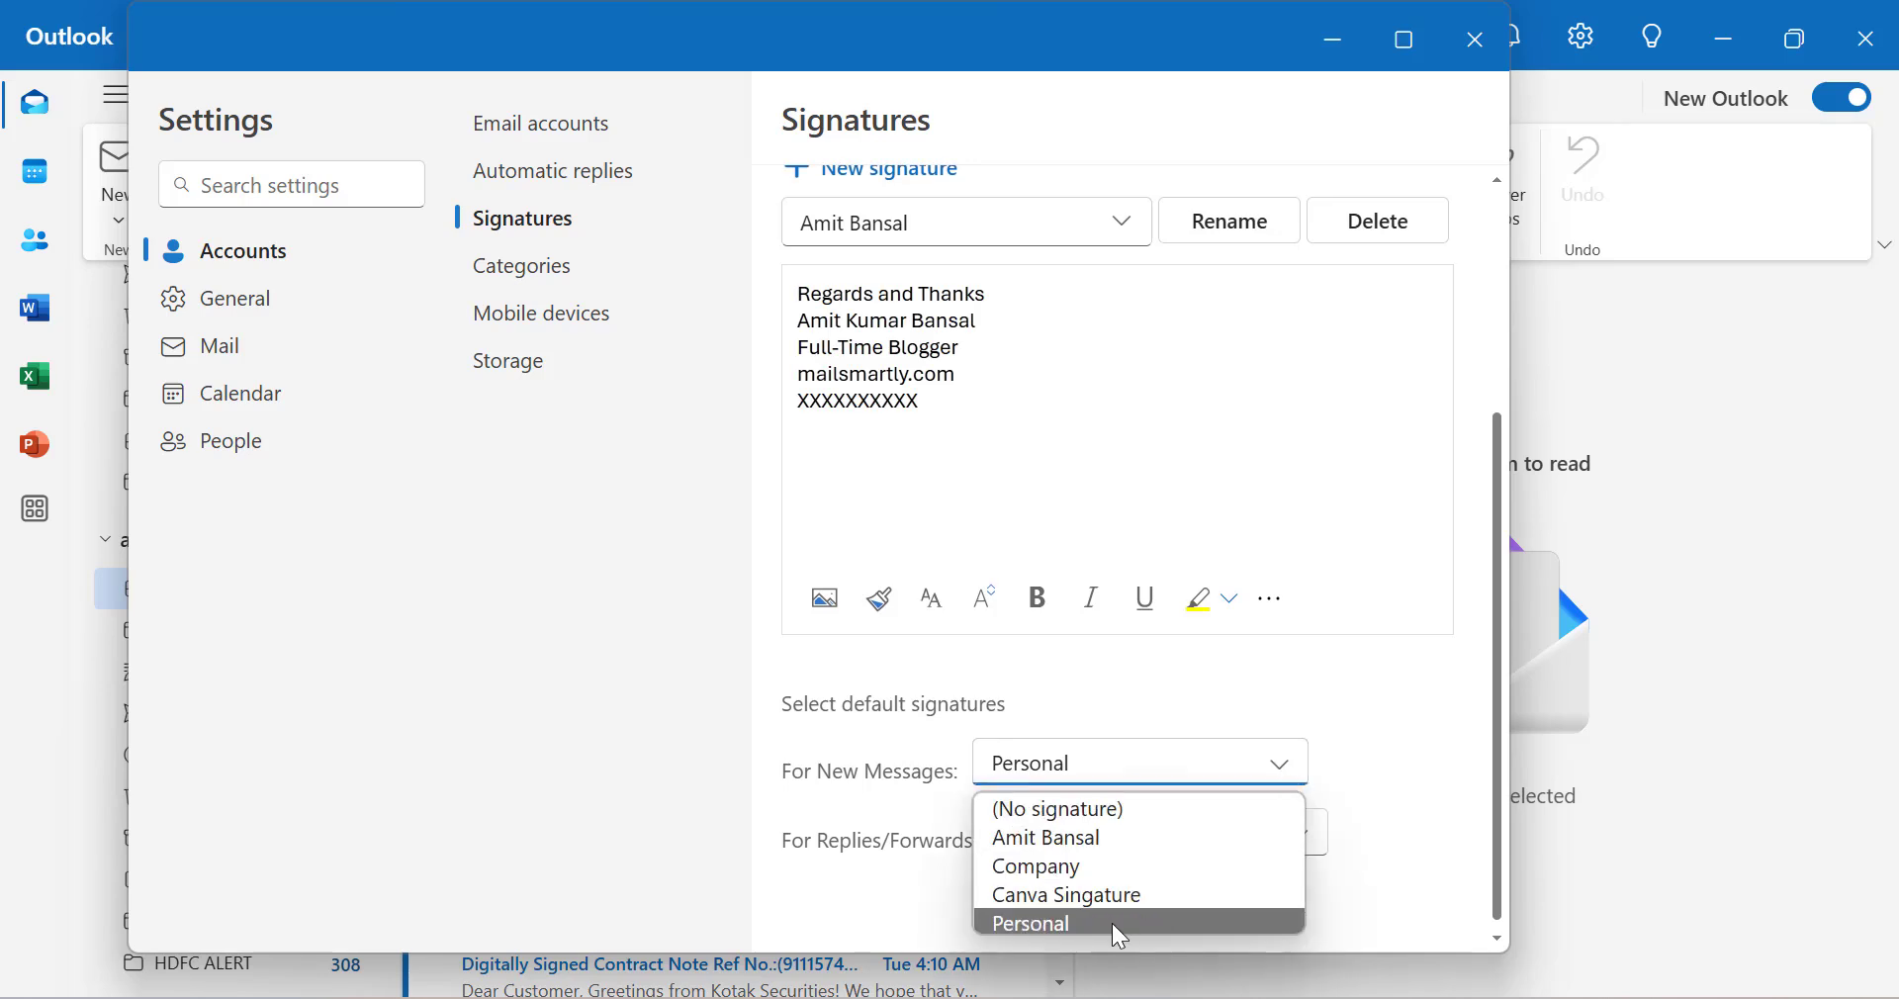
pyautogui.click(1029, 922)
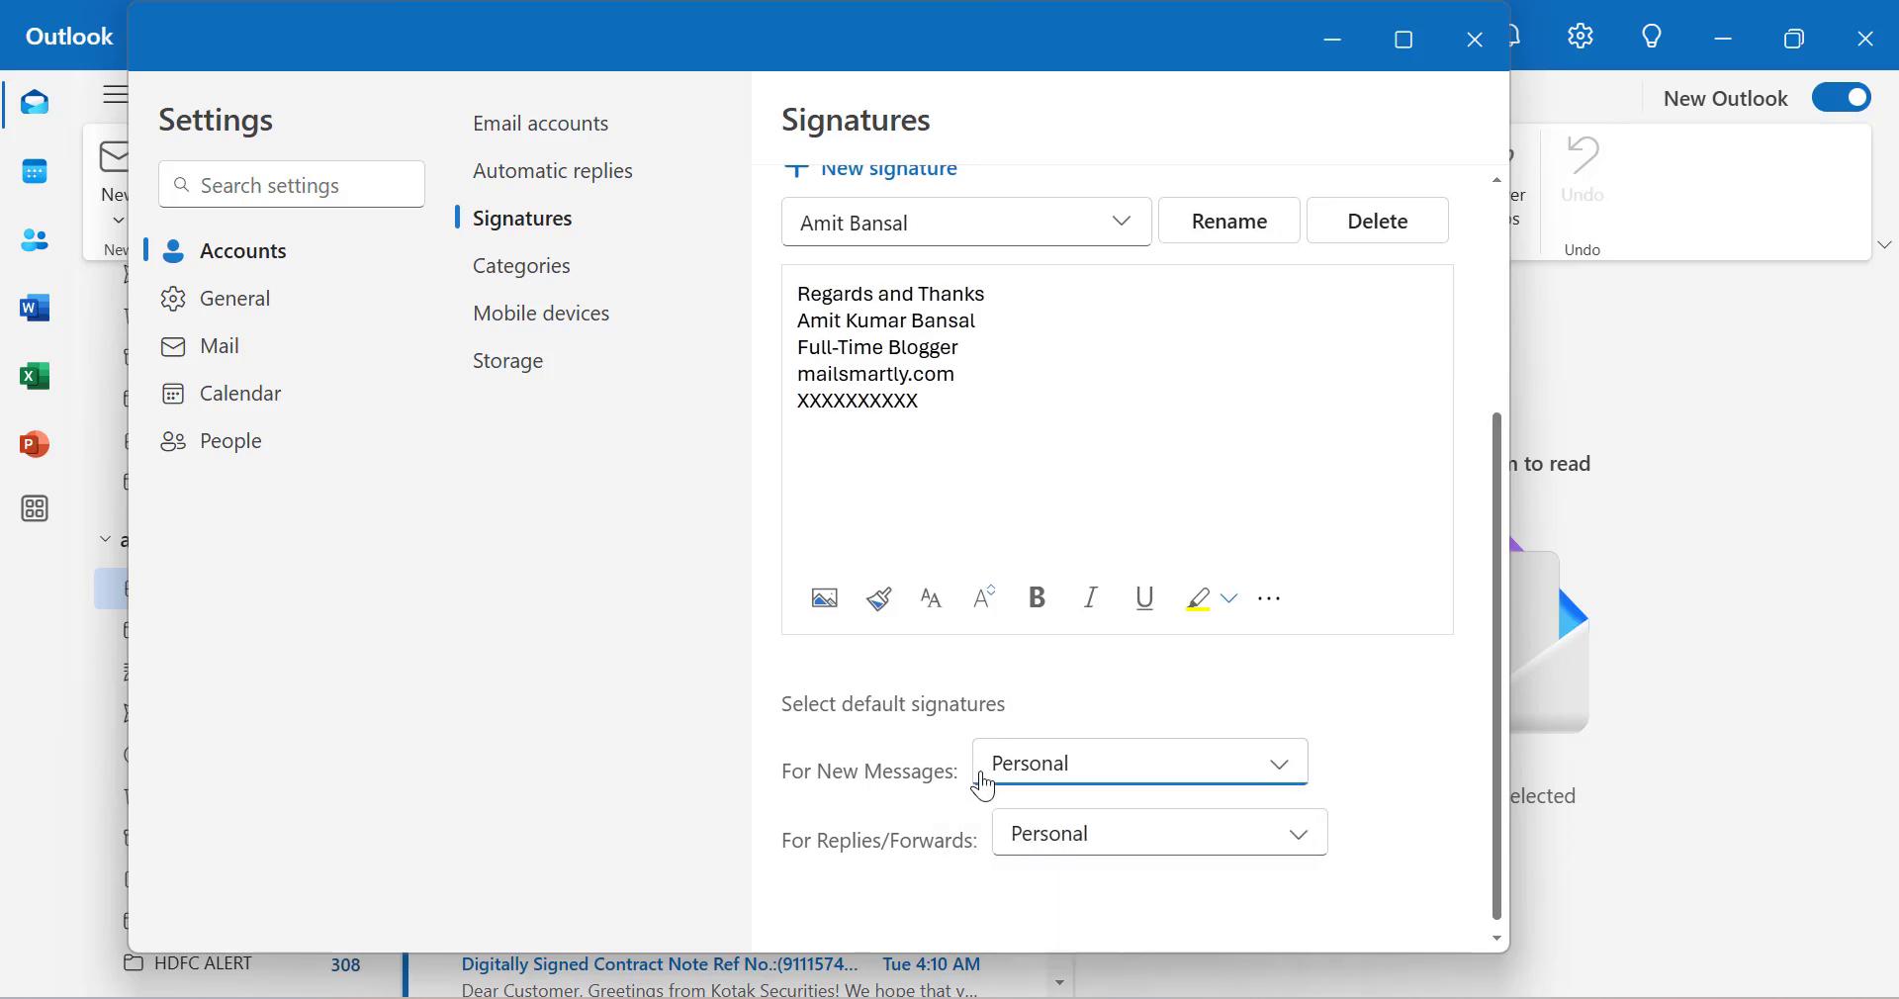
pyautogui.moveTo(1038, 795)
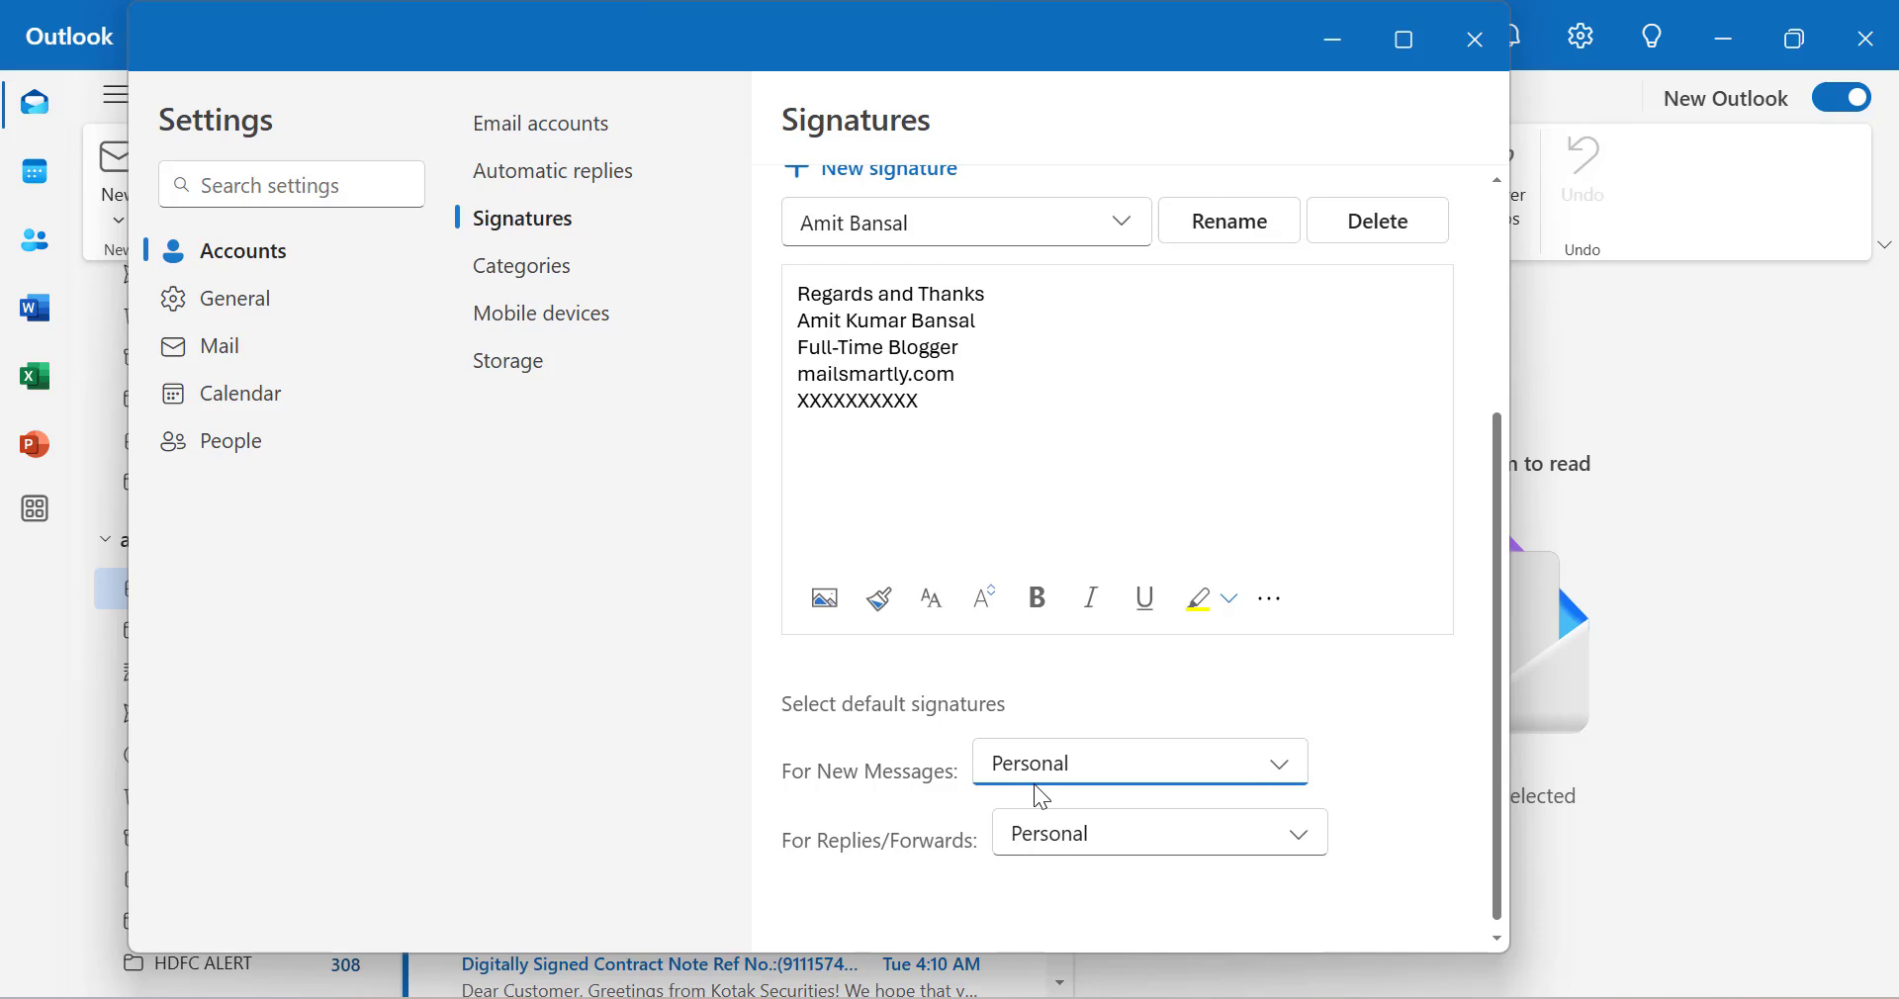
pyautogui.moveTo(1410, 789)
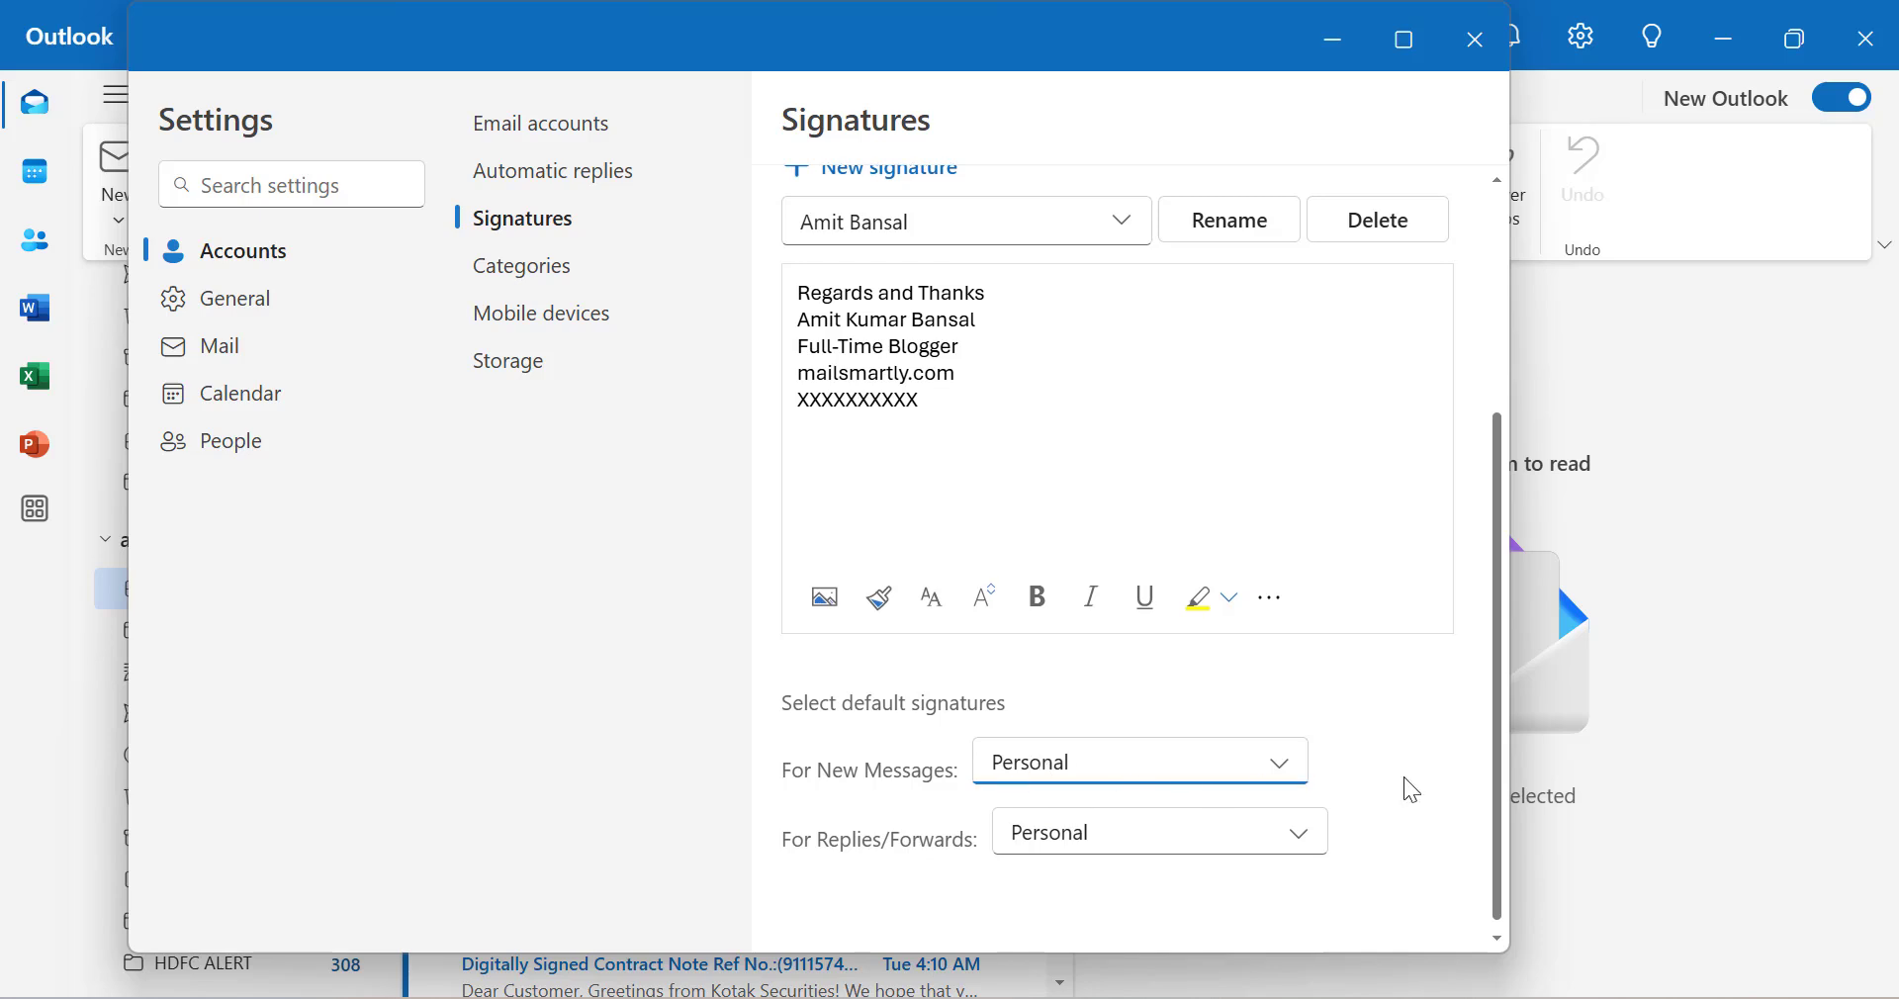
pyautogui.moveTo(1114, 776)
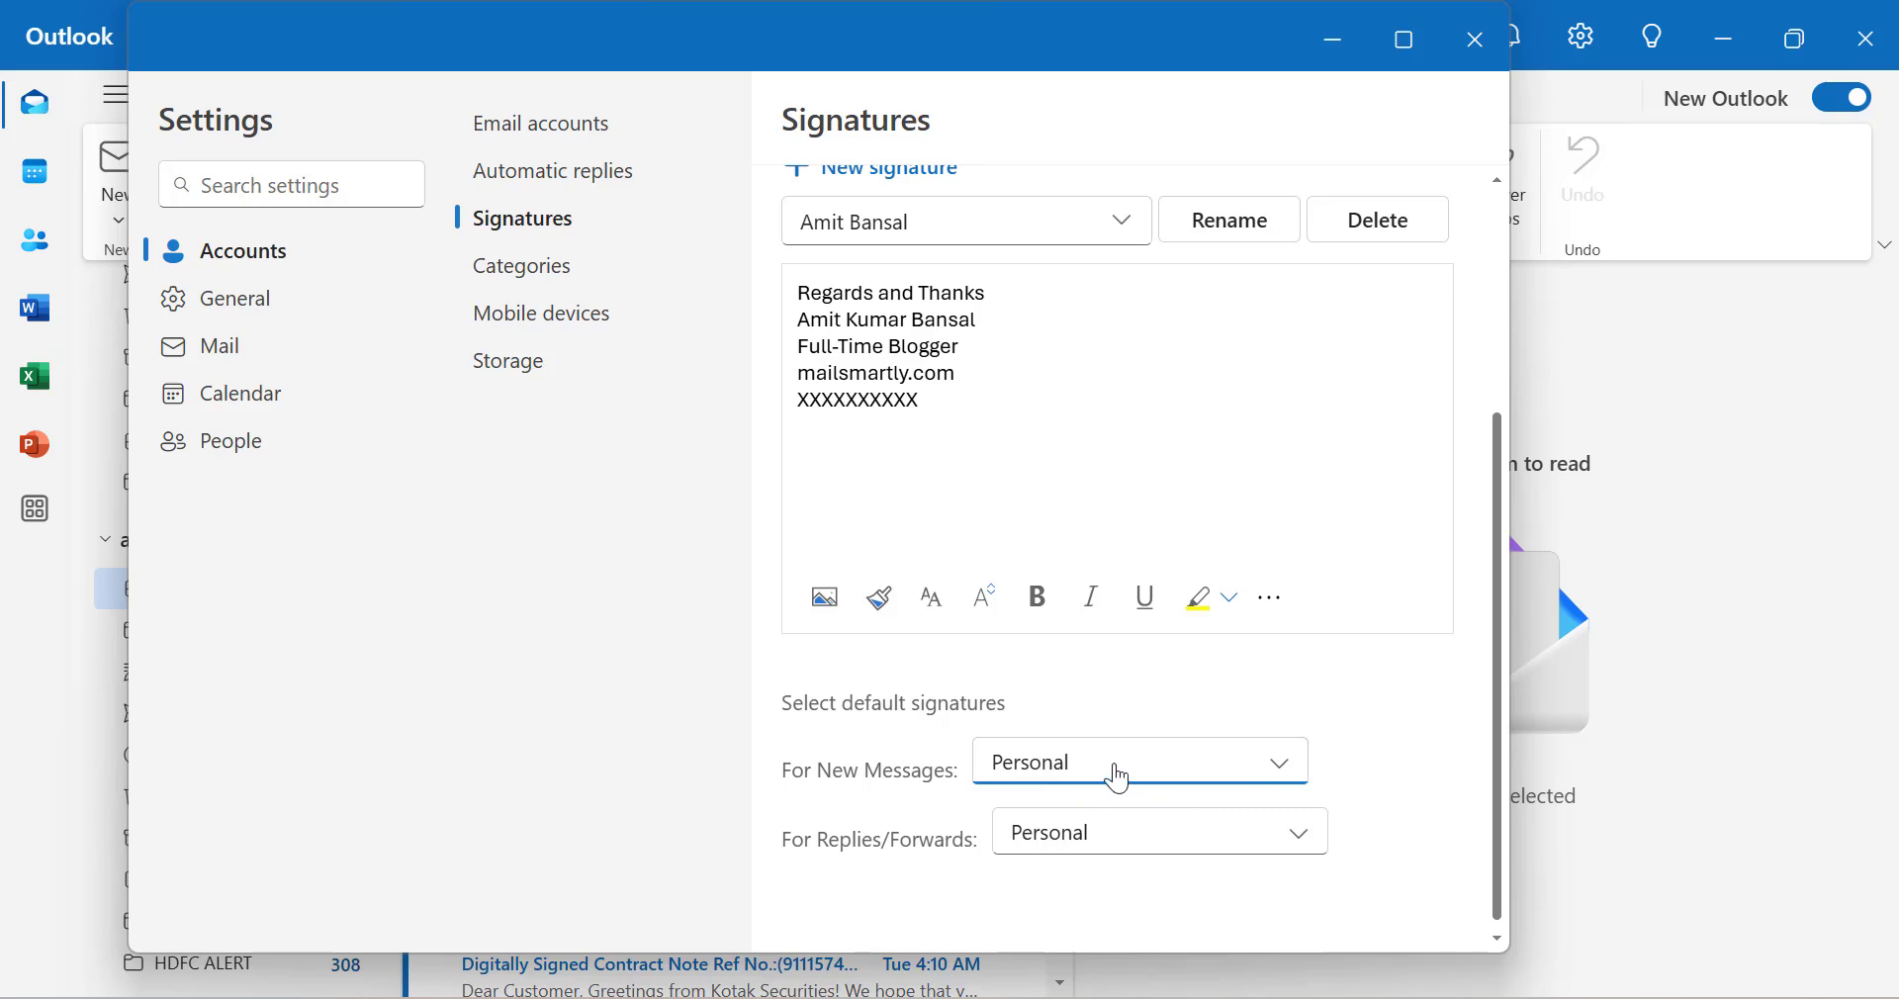
pyautogui.moveTo(890, 871)
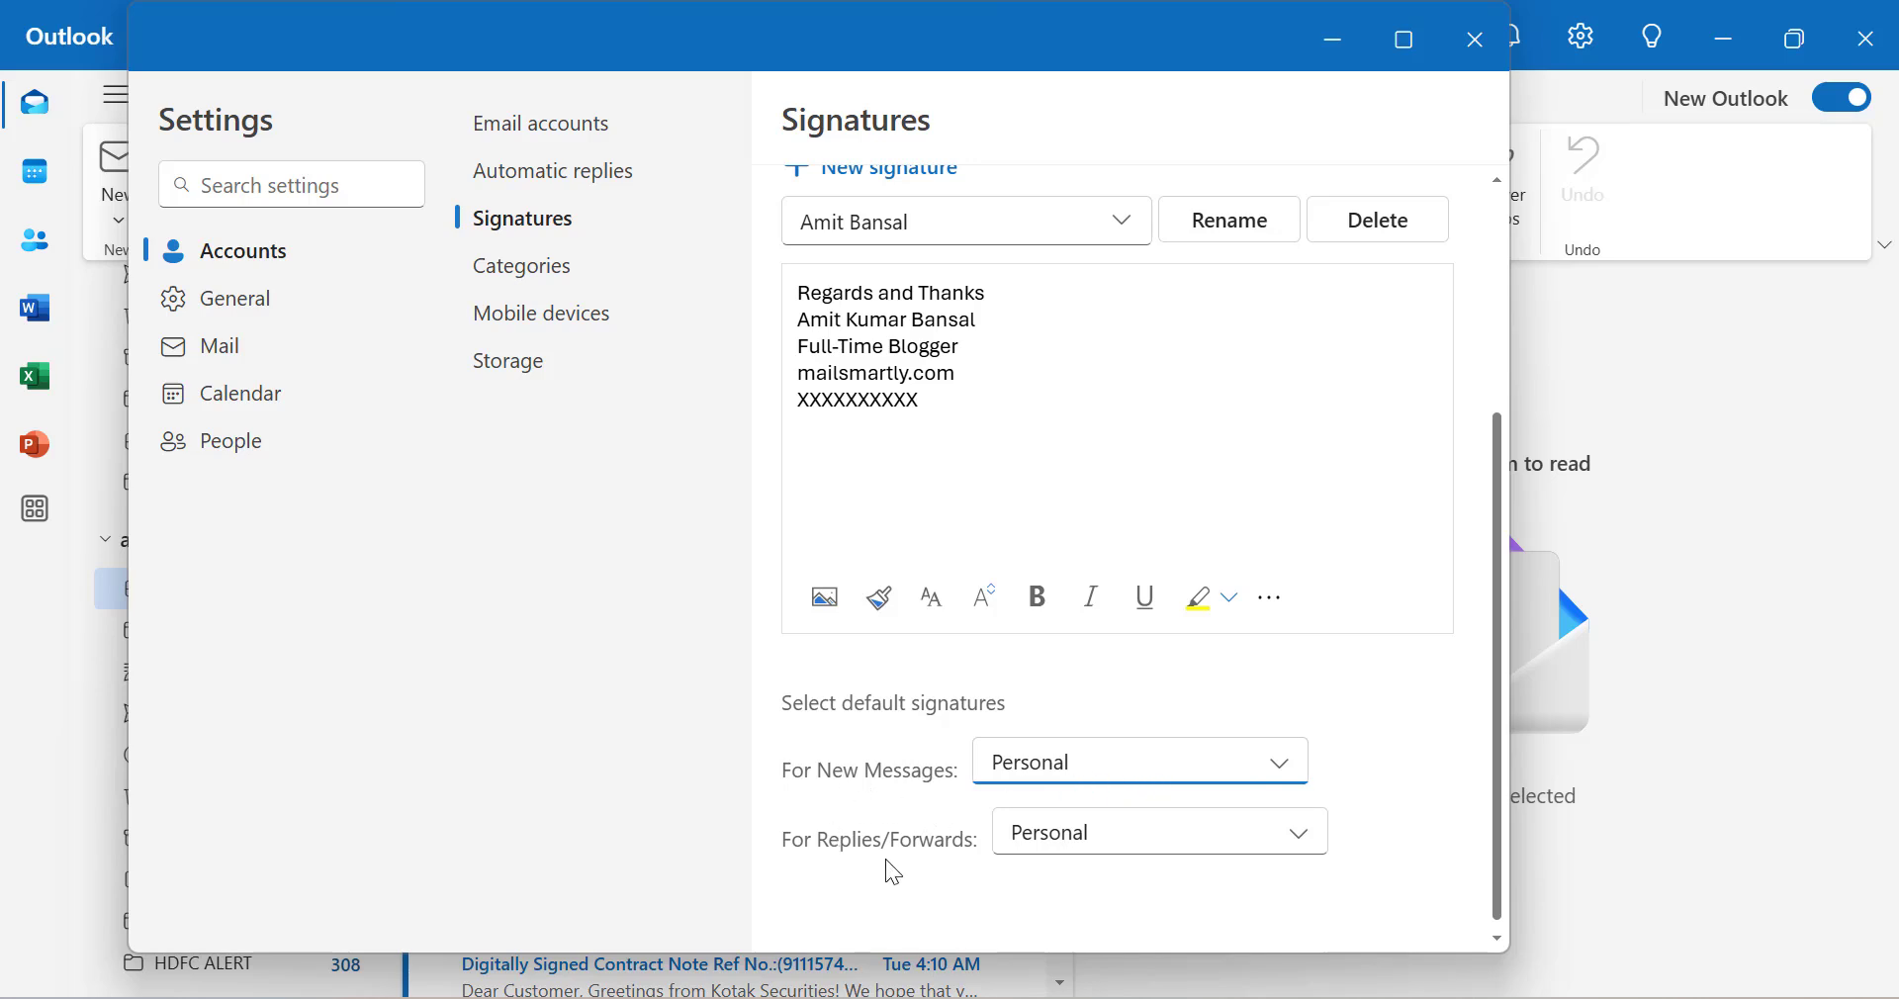
pyautogui.scroll(3)
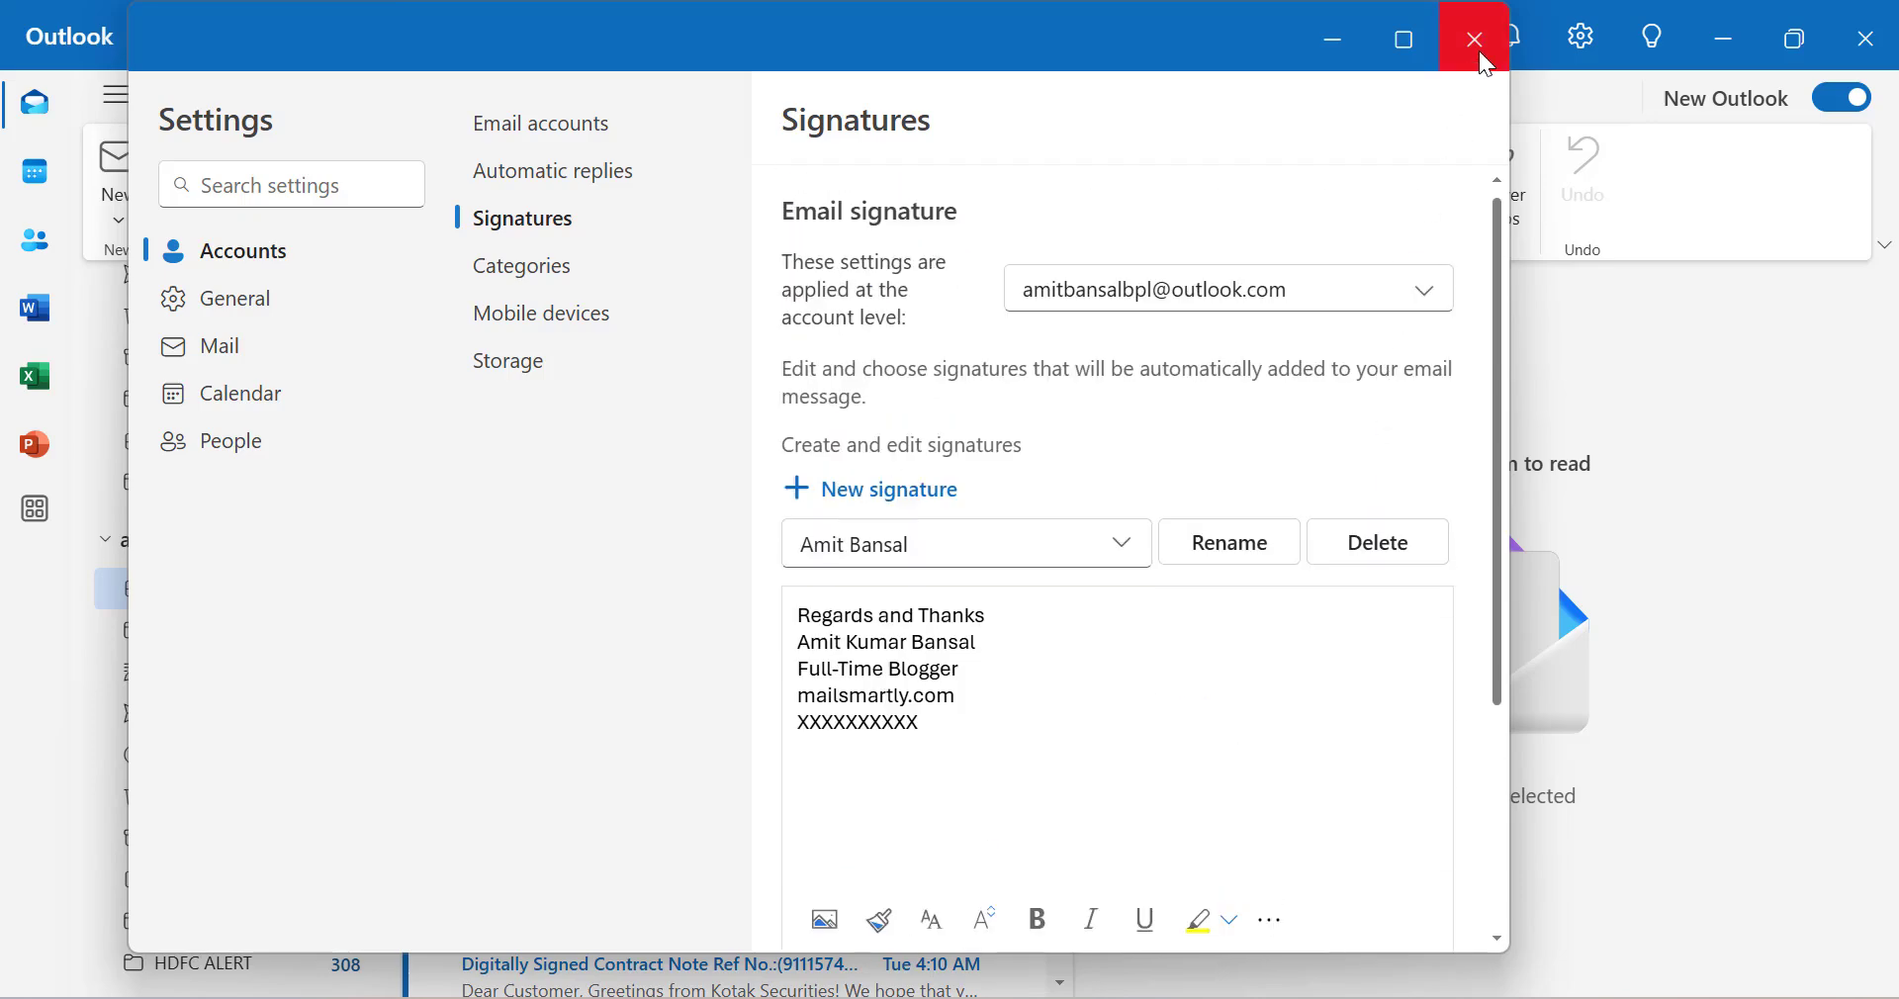
# Close Settings and start a new mail showing the Personal signature with QR code and icons.
pyautogui.click(1474, 38)
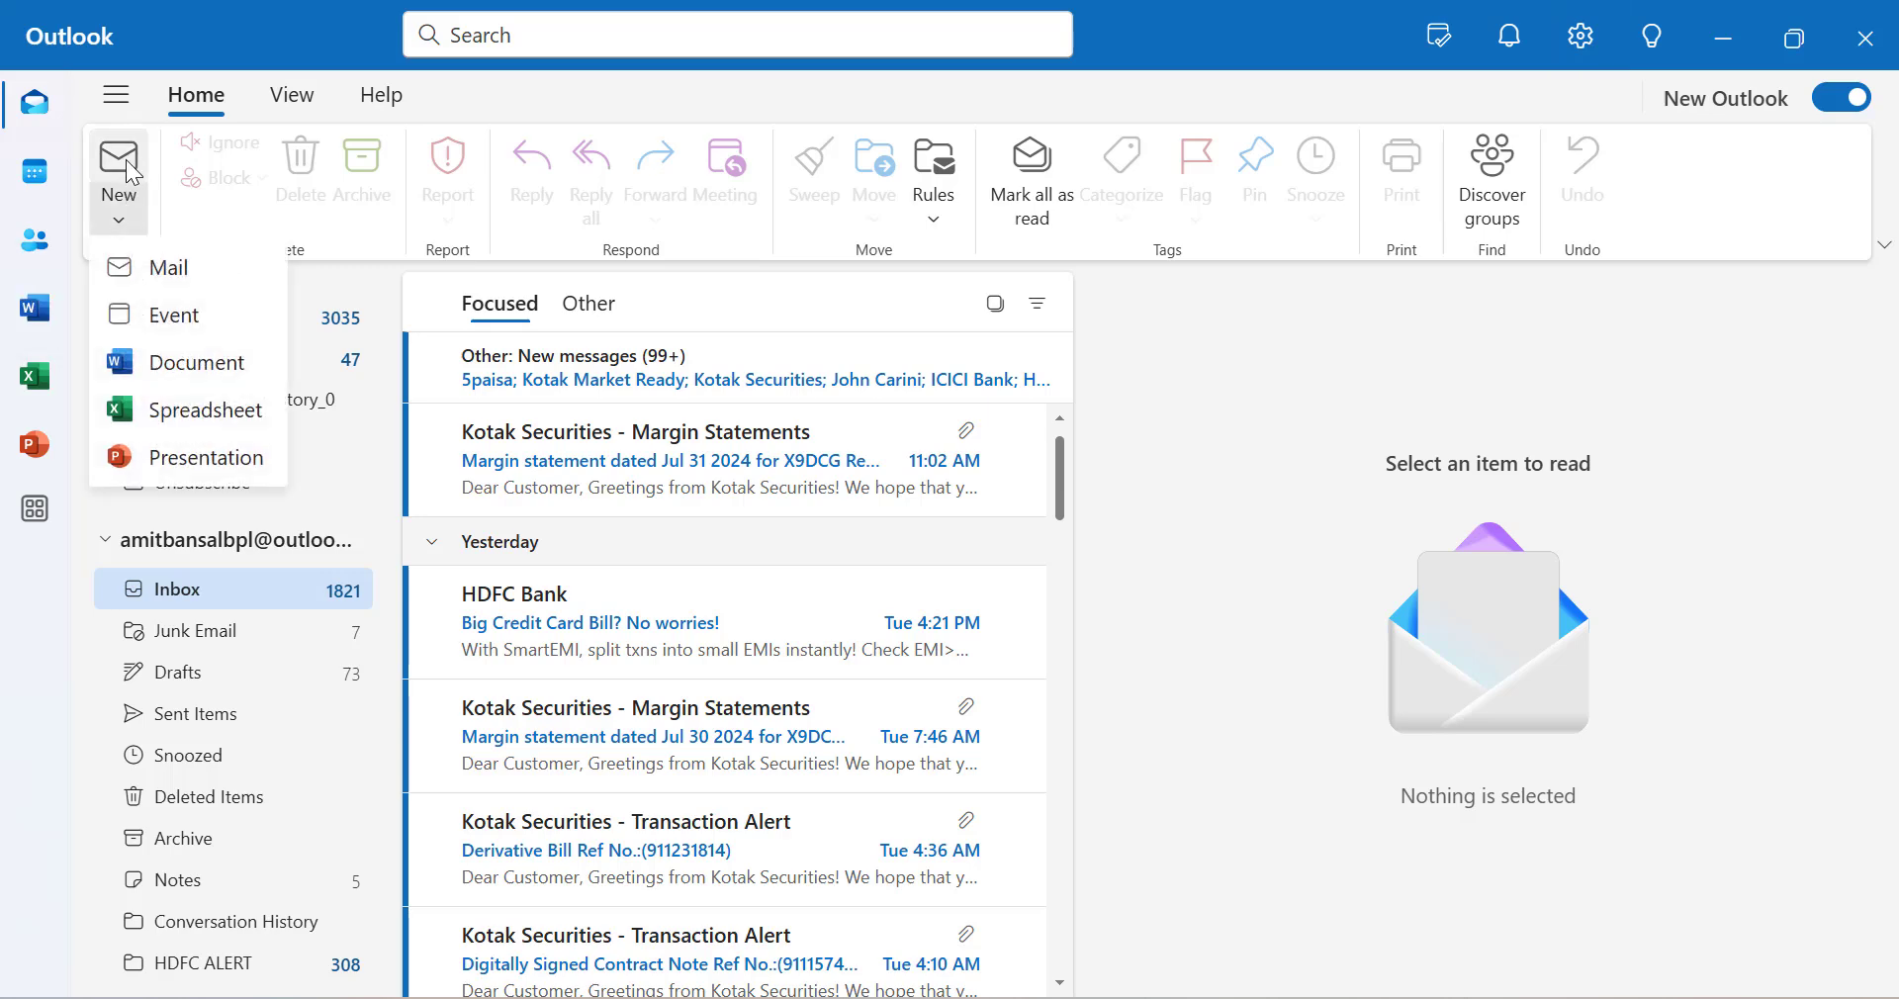
pyautogui.click(161, 267)
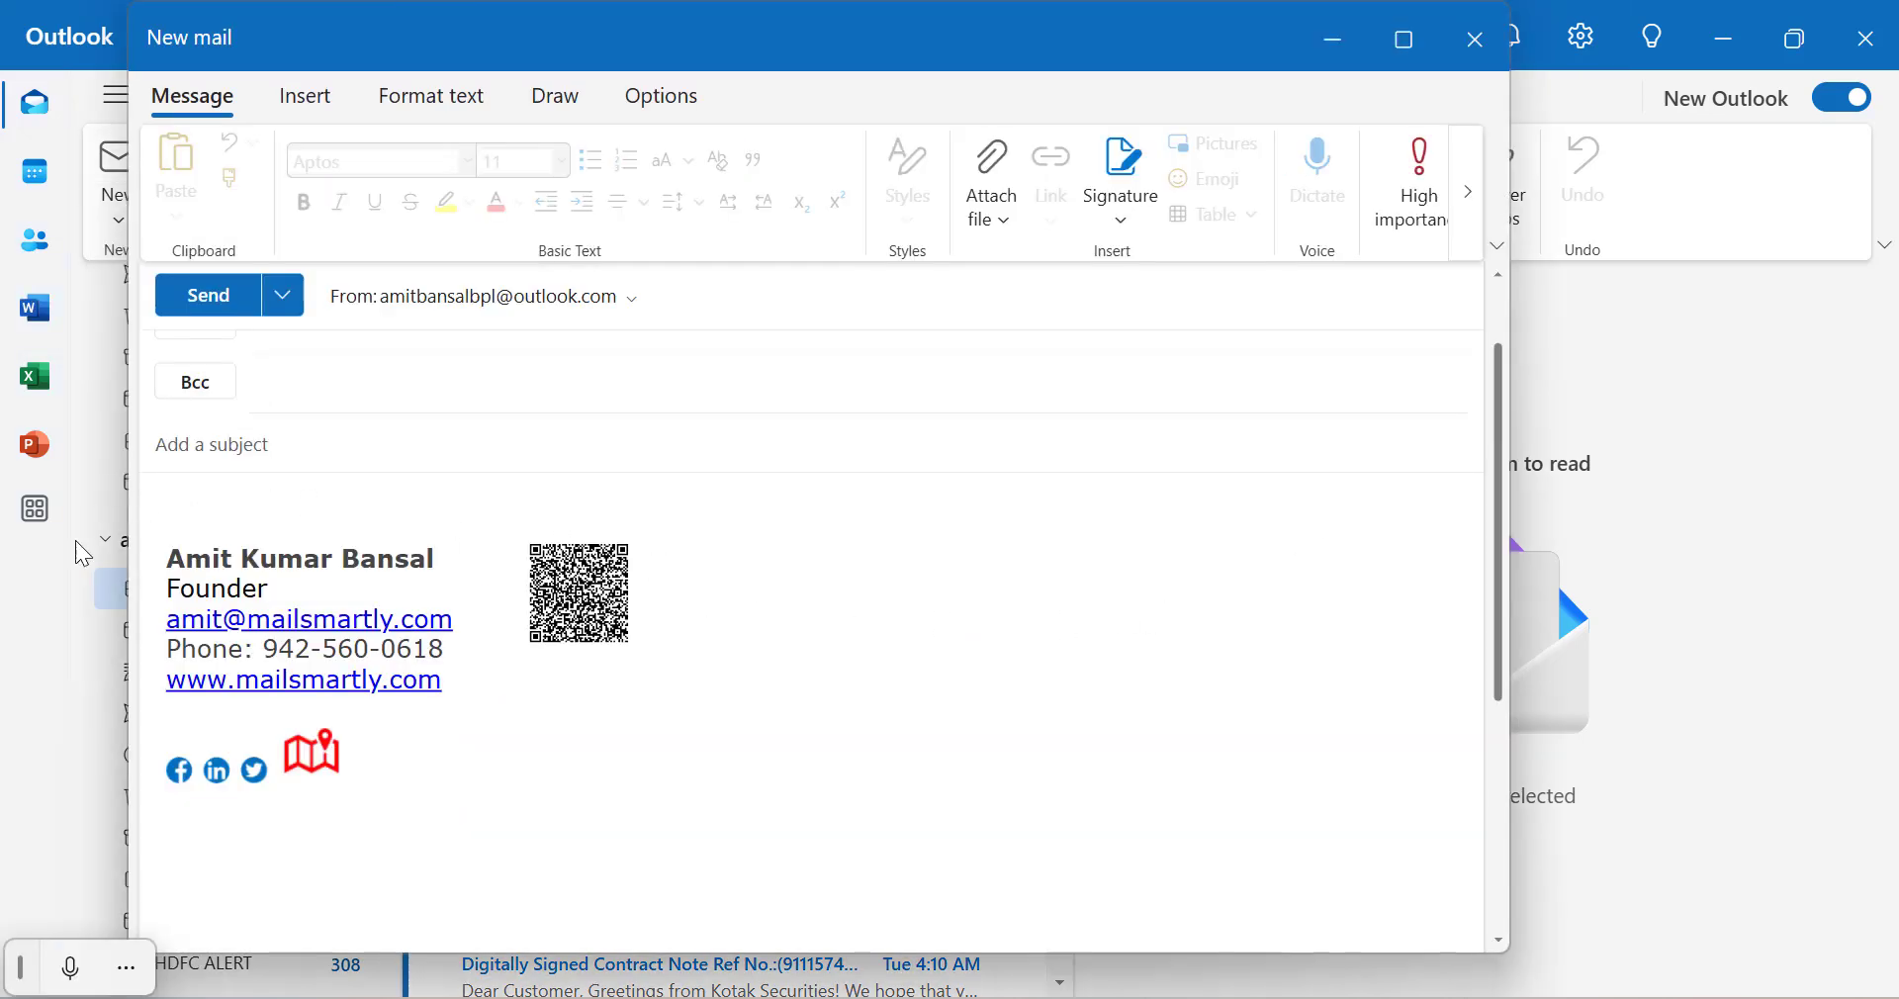